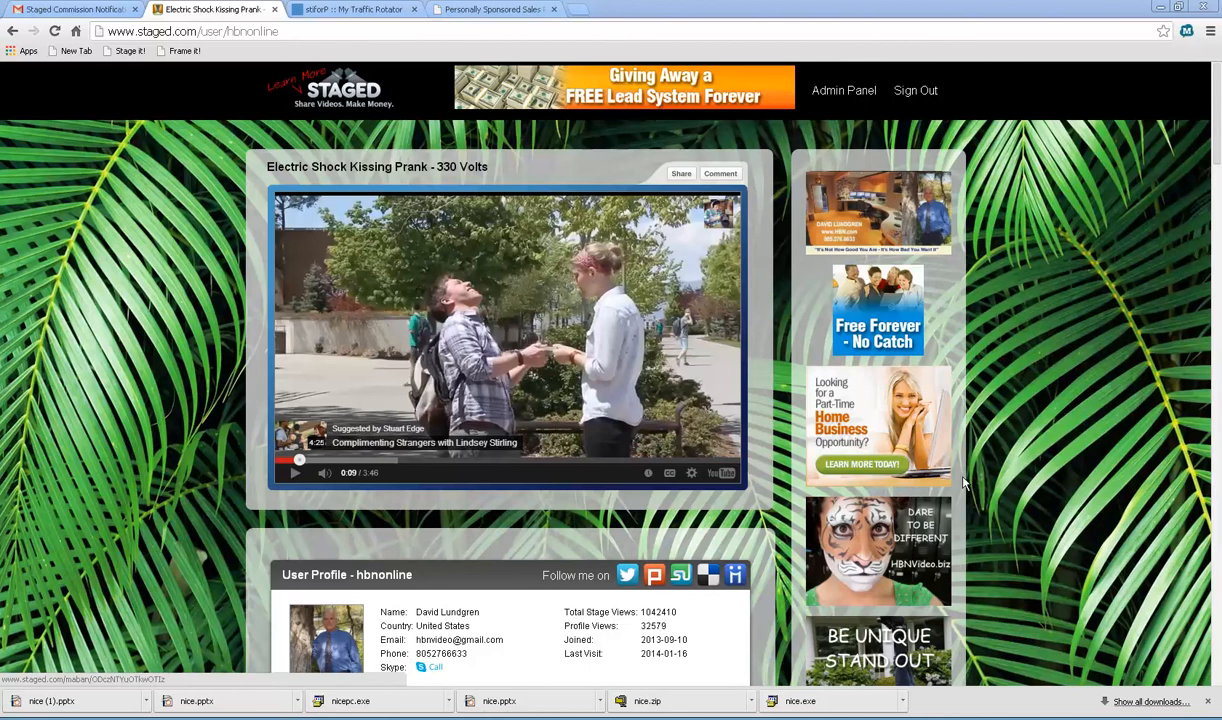
# Scroll through the profile page down to the My Stages video list
pyautogui.scroll(-3)
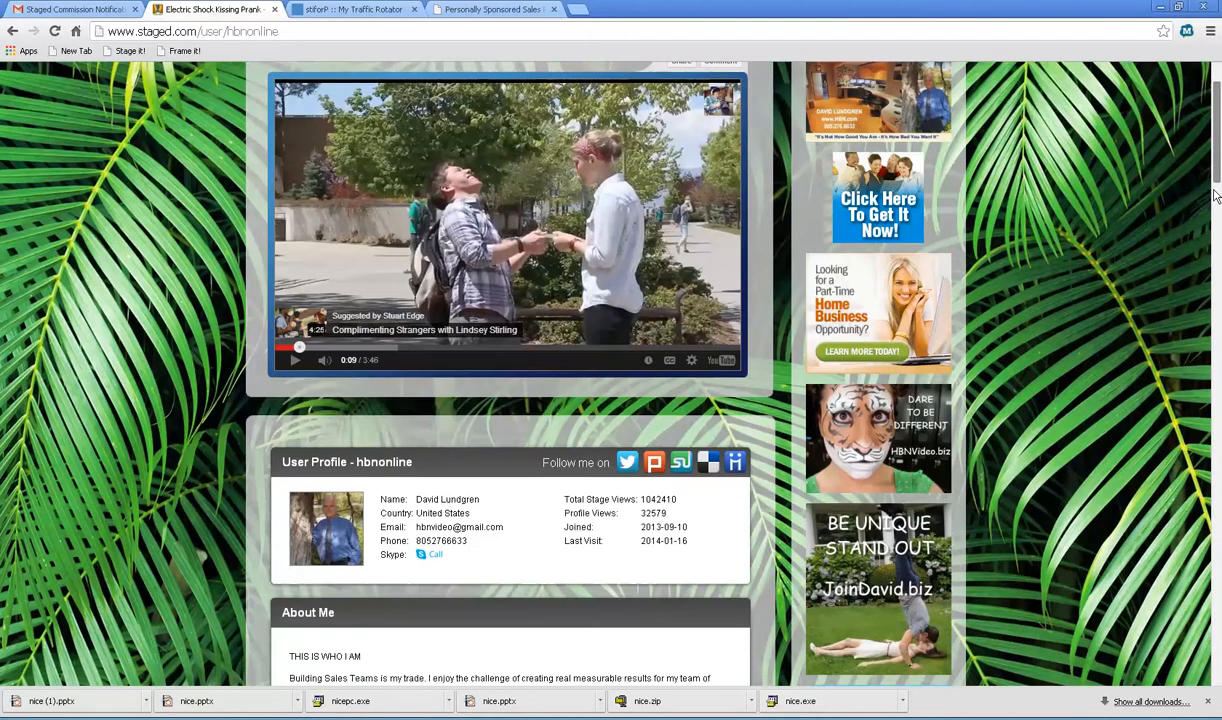
pyautogui.scroll(-3)
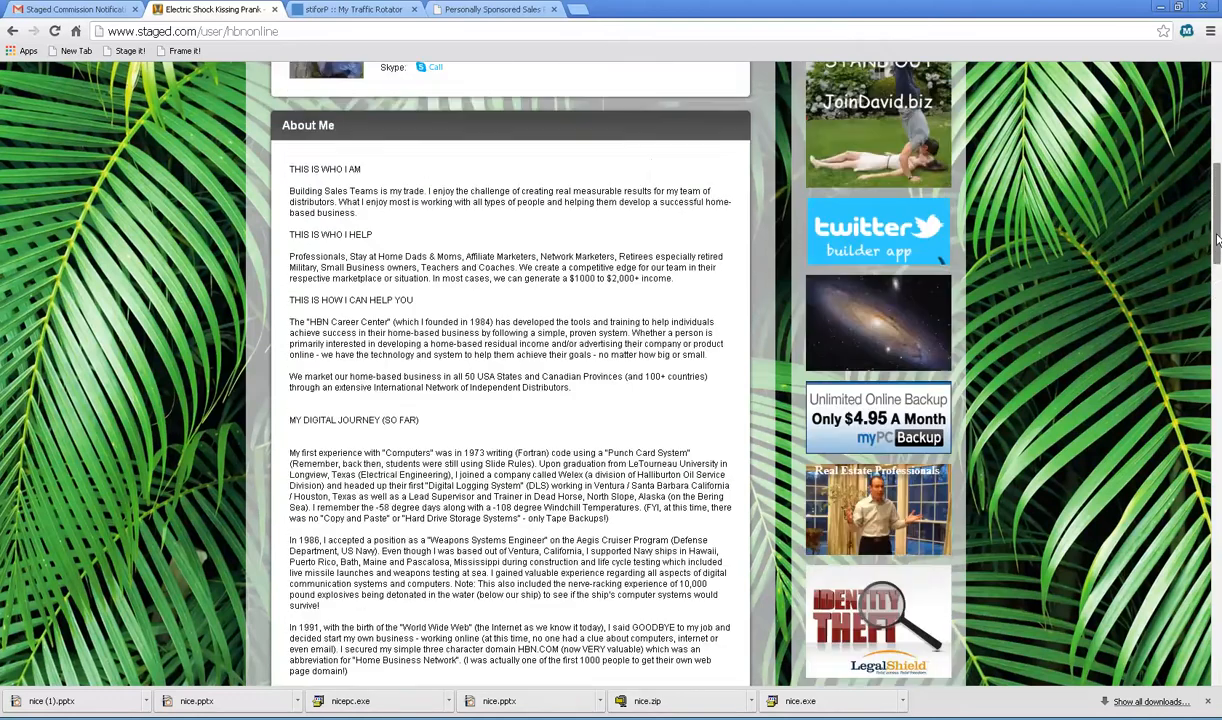
pyautogui.scroll(3)
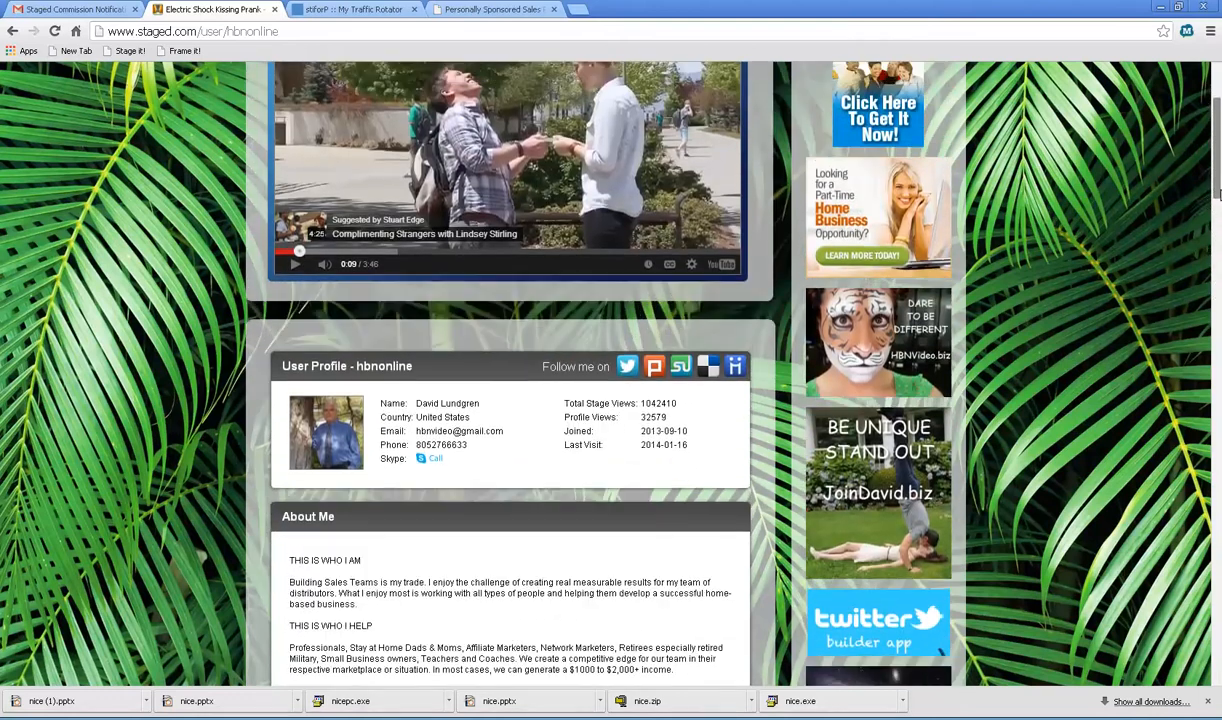
pyautogui.scroll(3)
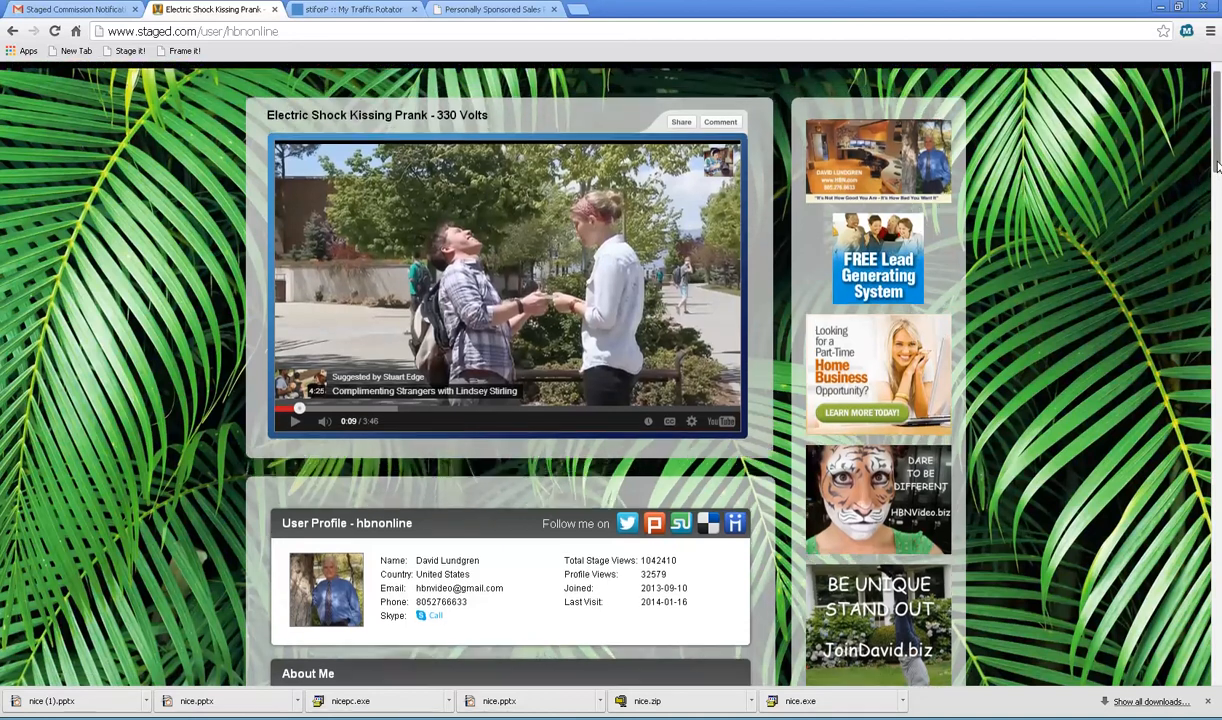
pyautogui.scroll(-3)
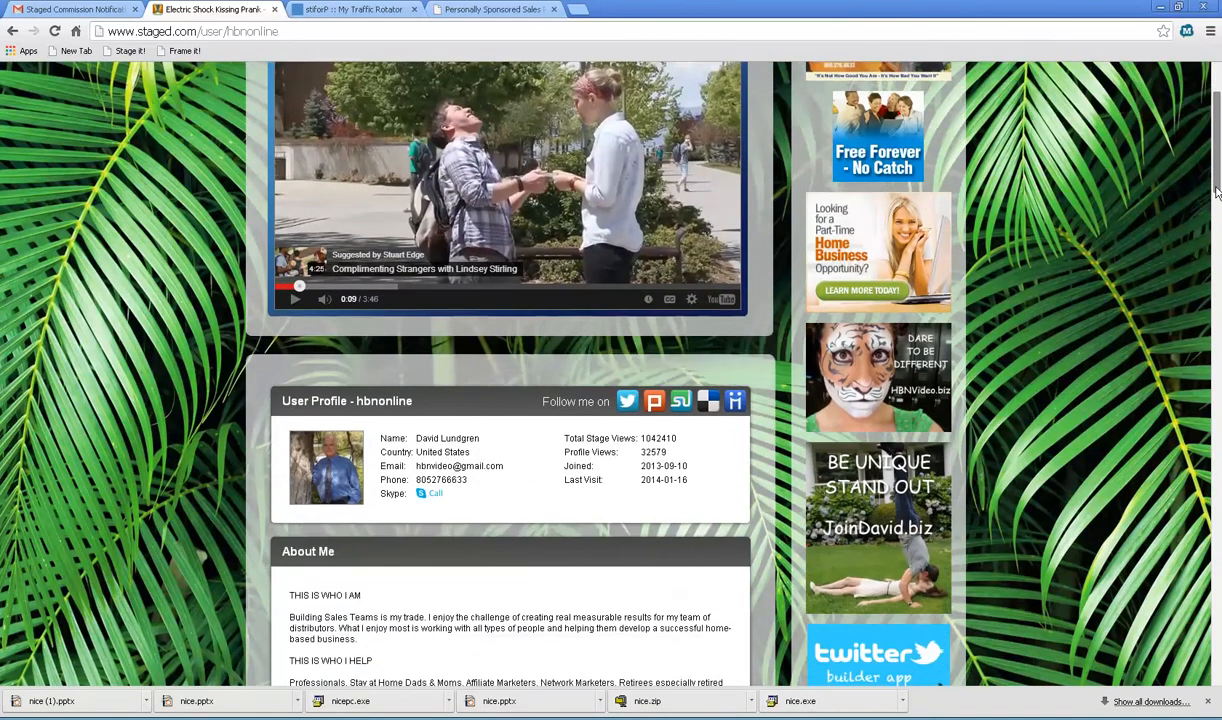
pyautogui.scroll(-3)
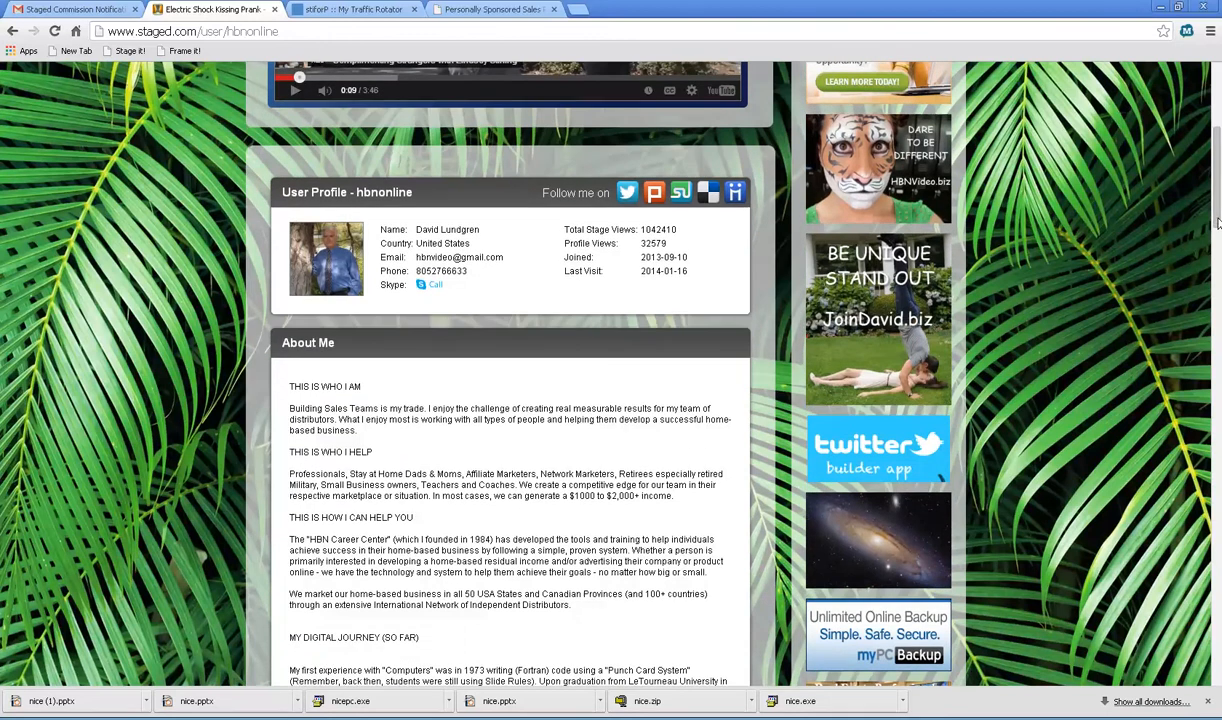
pyautogui.moveTo(412, 236)
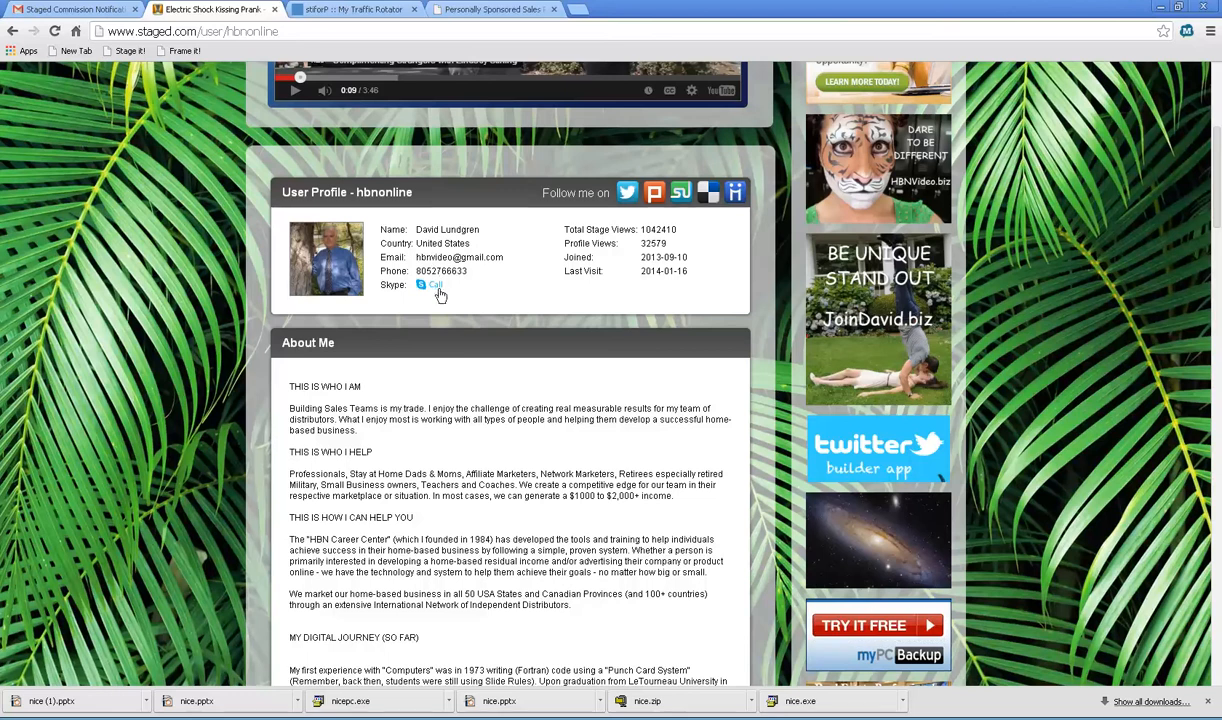
pyautogui.moveTo(612, 244)
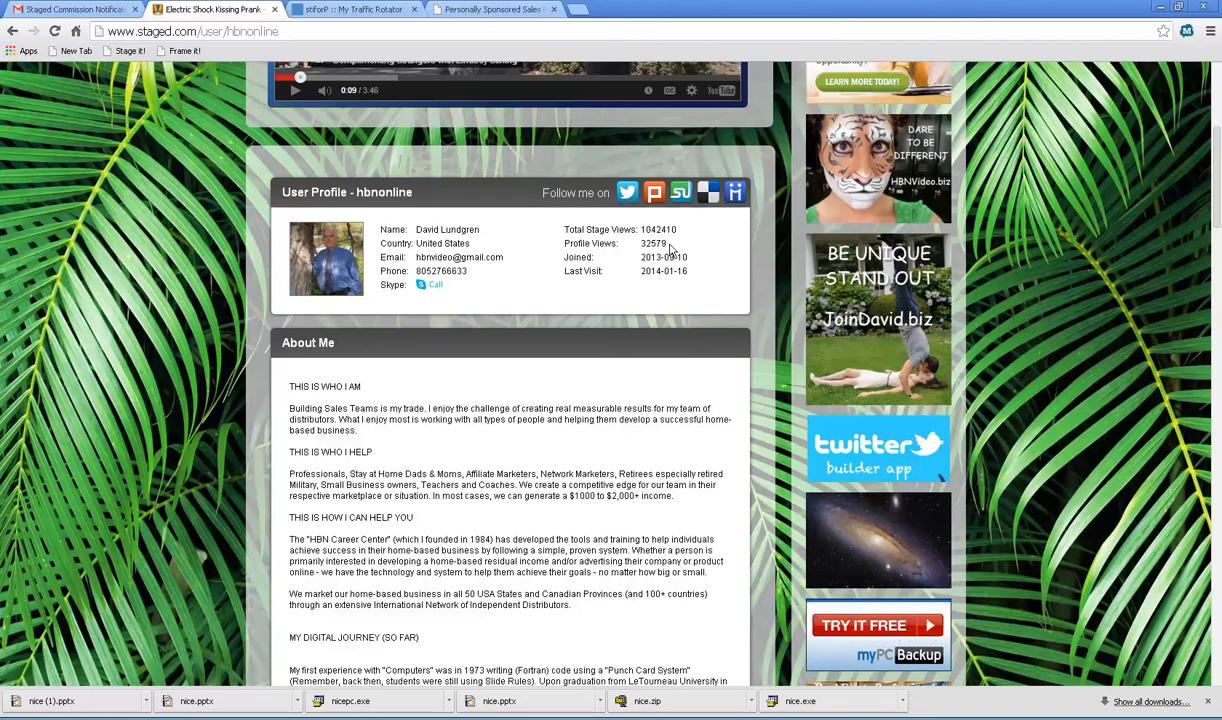
pyautogui.doubleClick(652, 244)
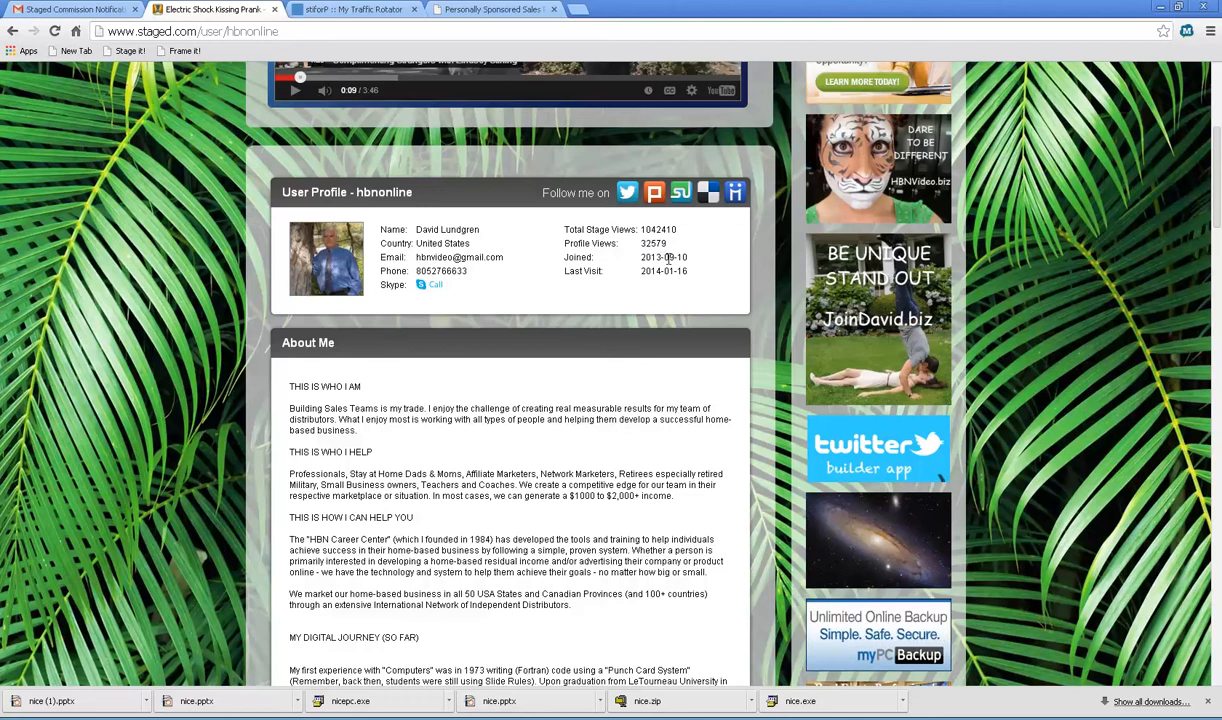
pyautogui.moveTo(812, 272)
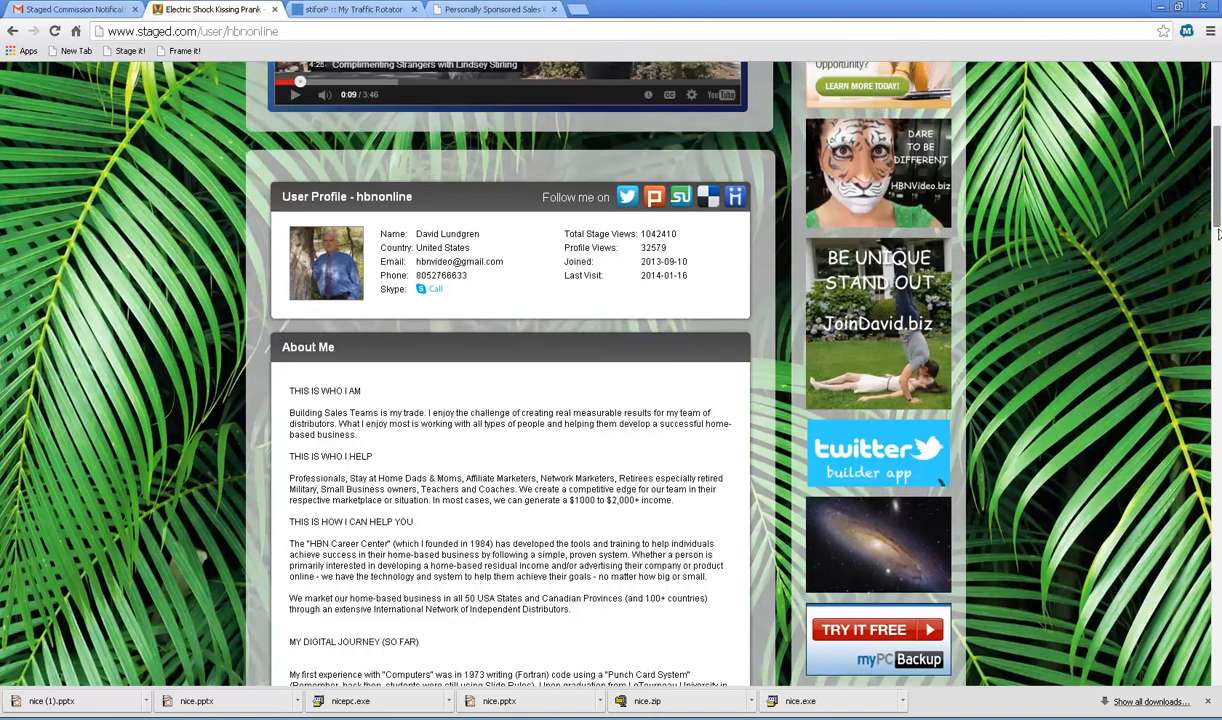
# Load another batch of stage videos with Show More Videos and scroll through them
pyautogui.scroll(-3)
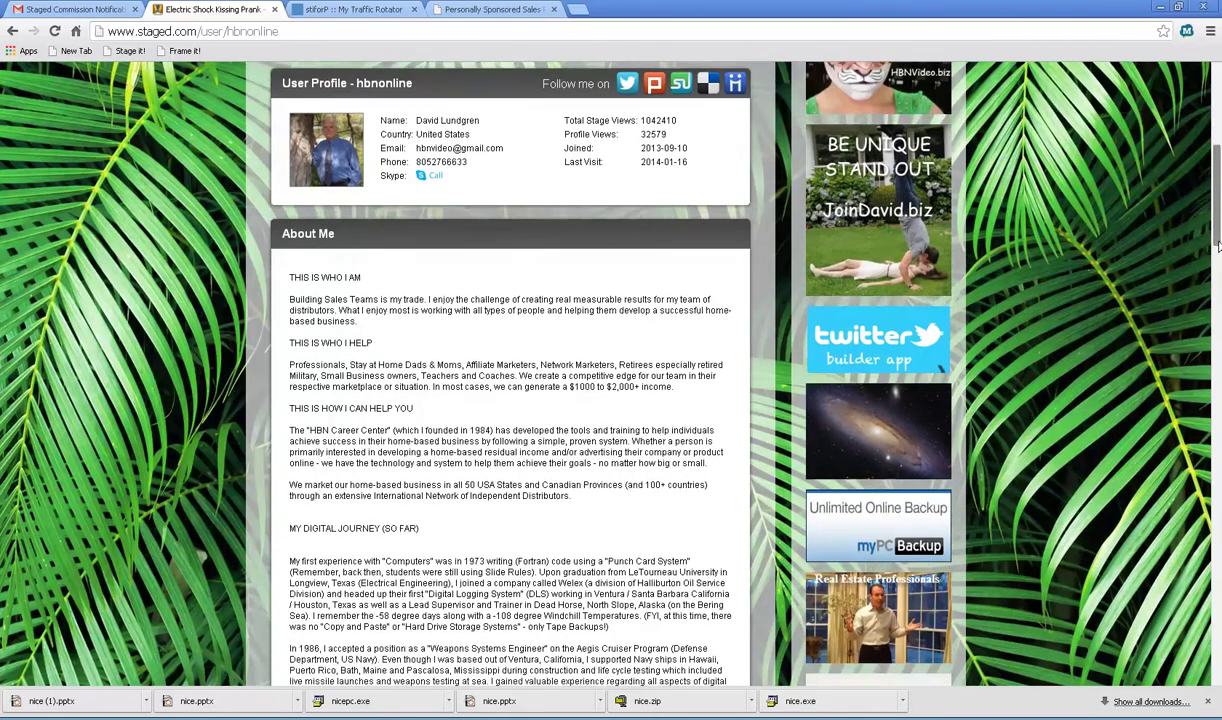
pyautogui.scroll(-3)
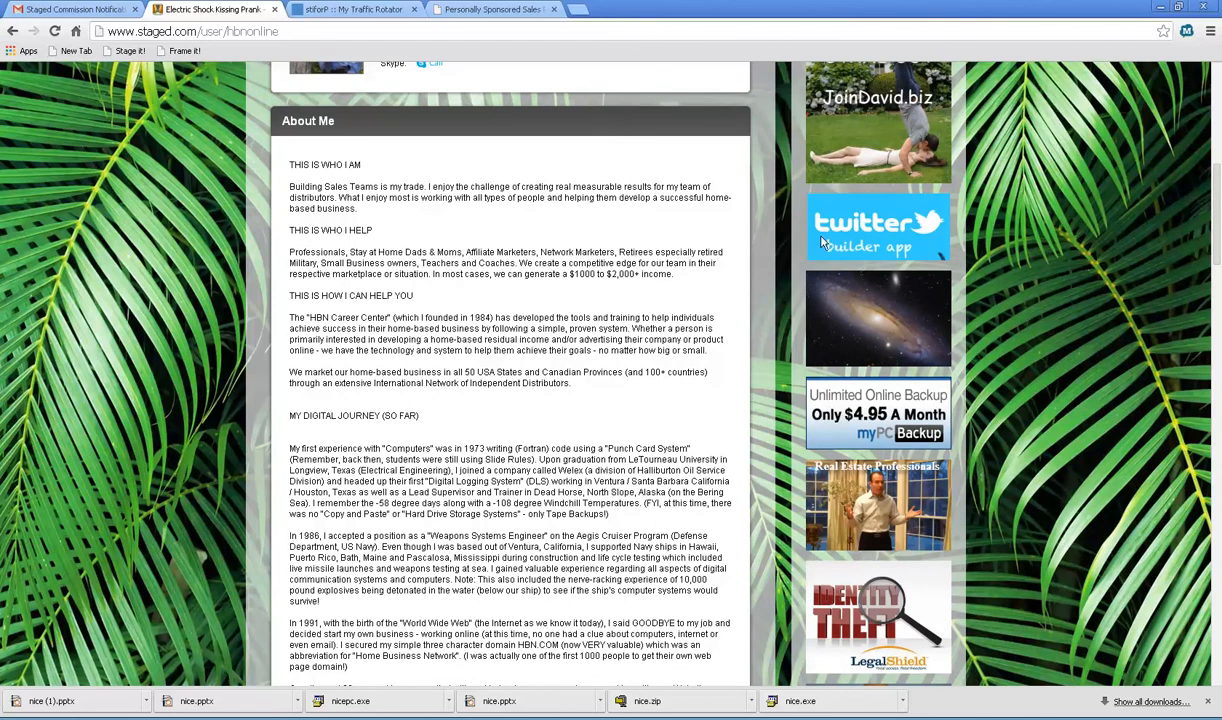
pyautogui.scroll(-3)
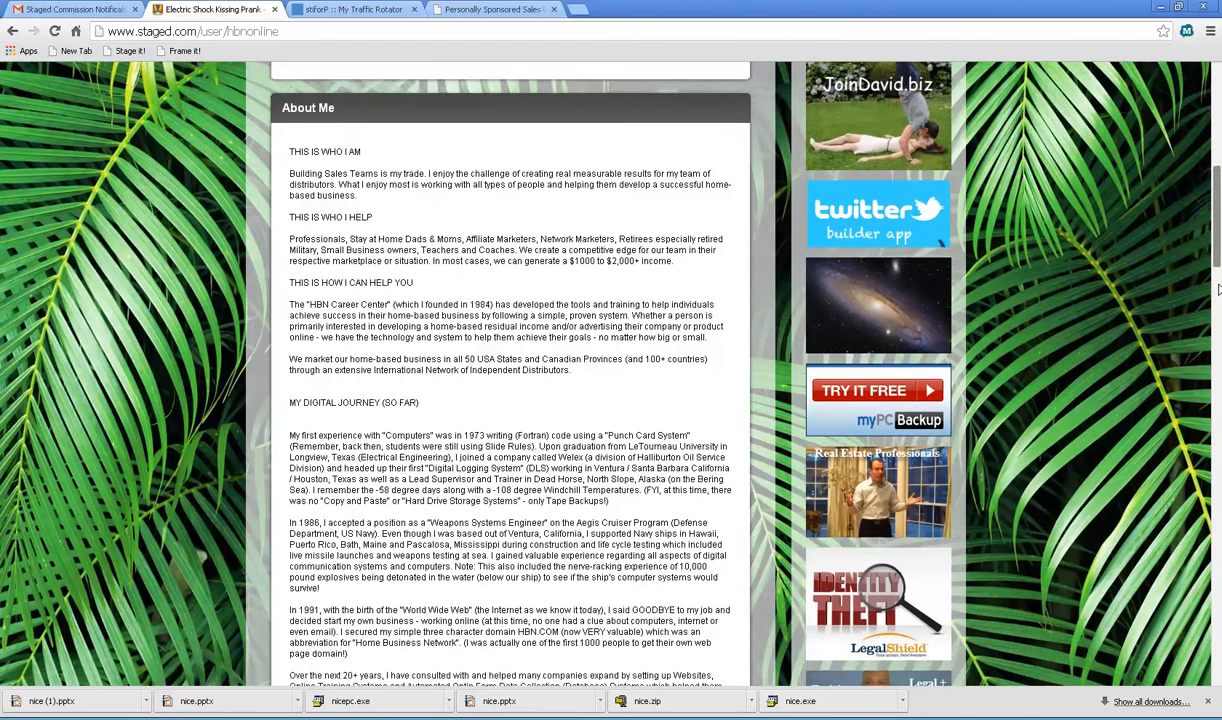
pyautogui.scroll(-3)
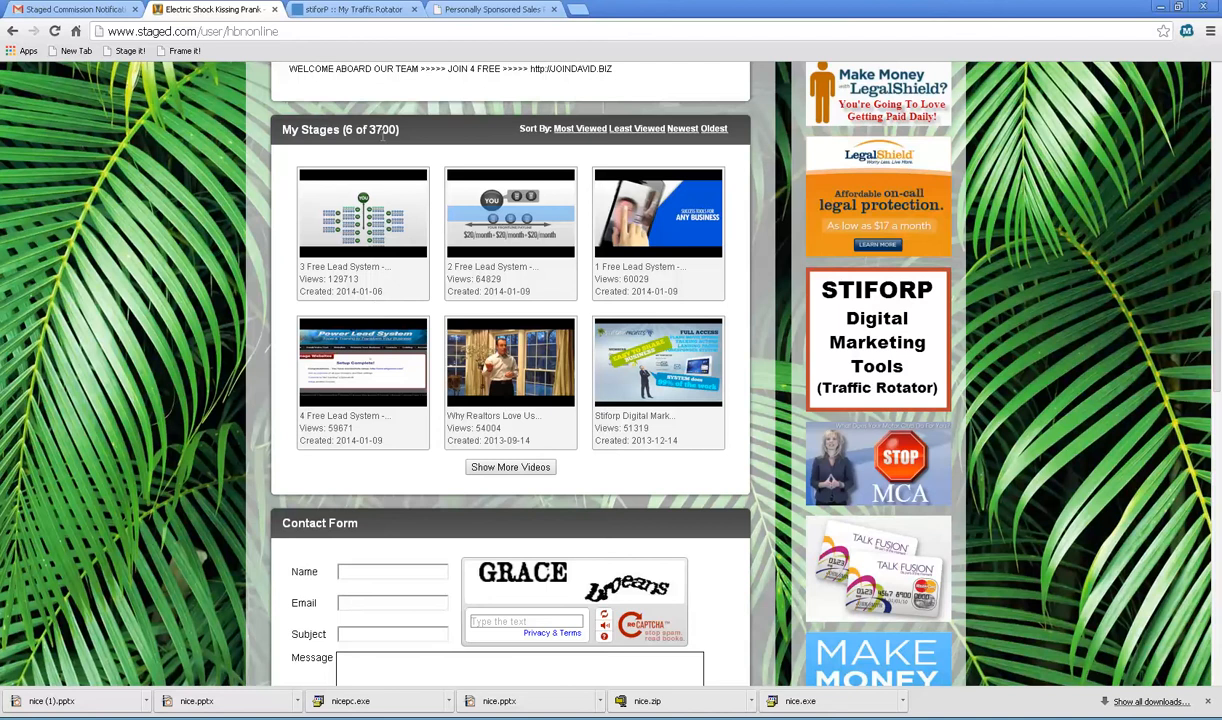
pyautogui.moveTo(408, 140)
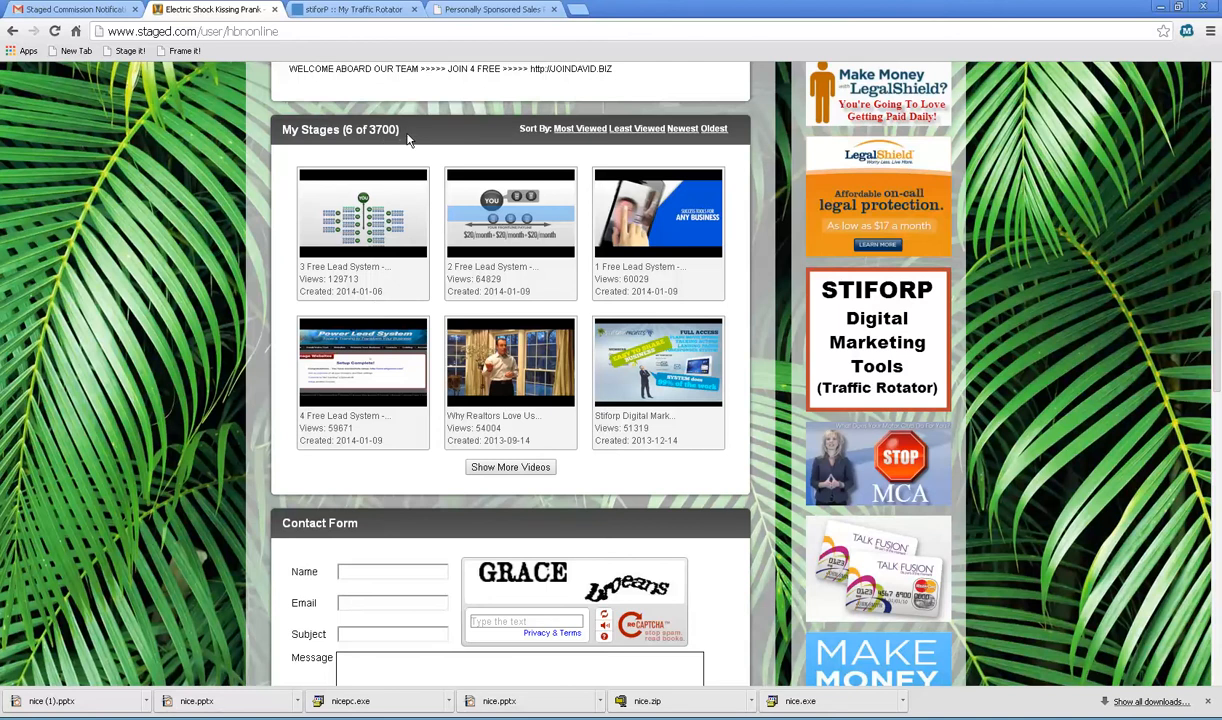
pyautogui.moveTo(584, 148)
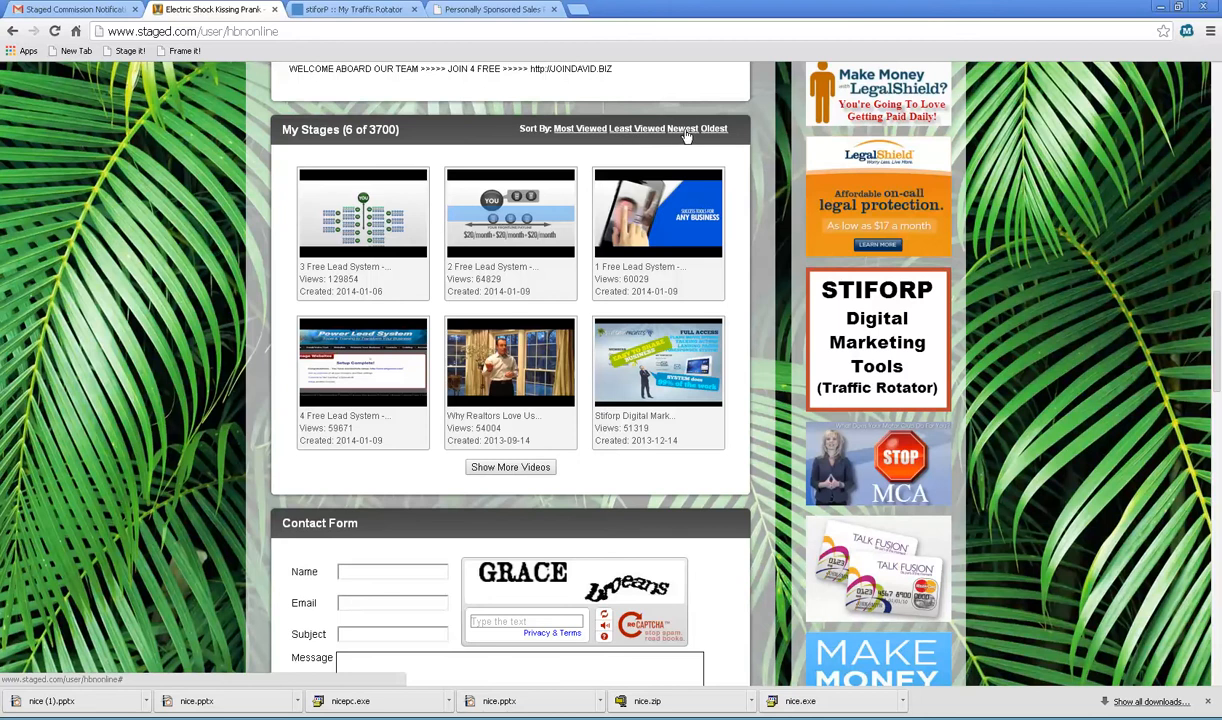
pyautogui.moveTo(676, 136)
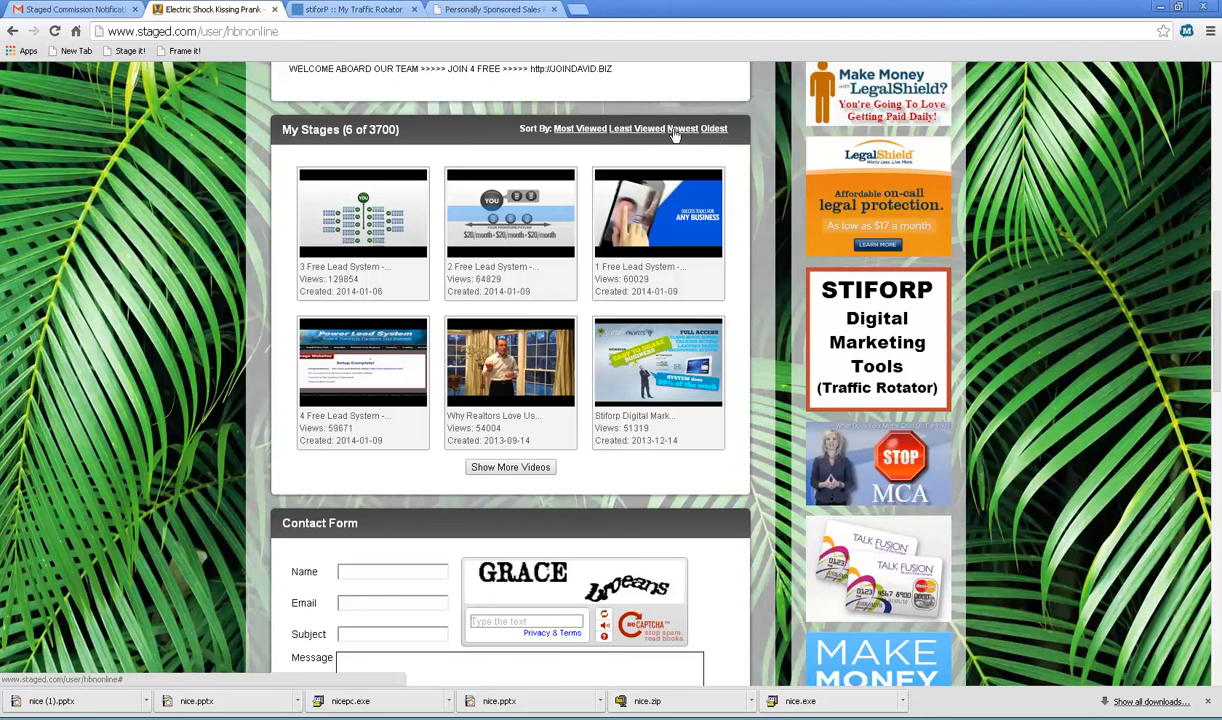
pyautogui.moveTo(580, 132)
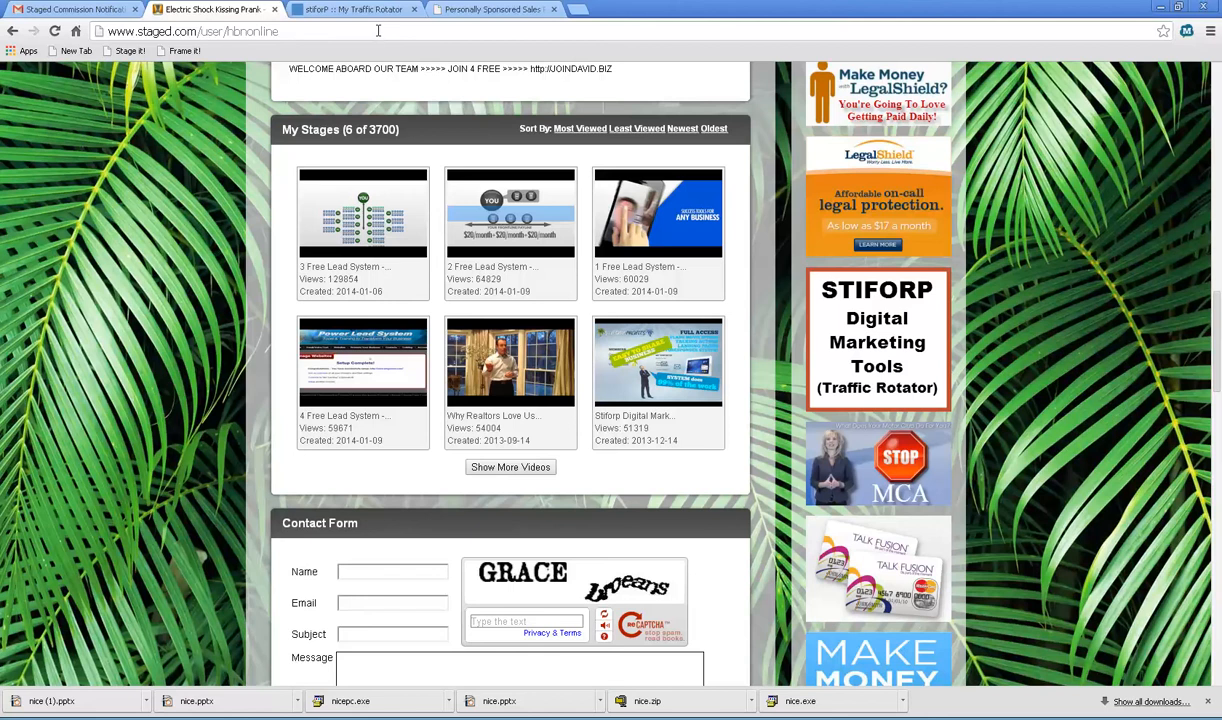
pyautogui.moveTo(496, 114)
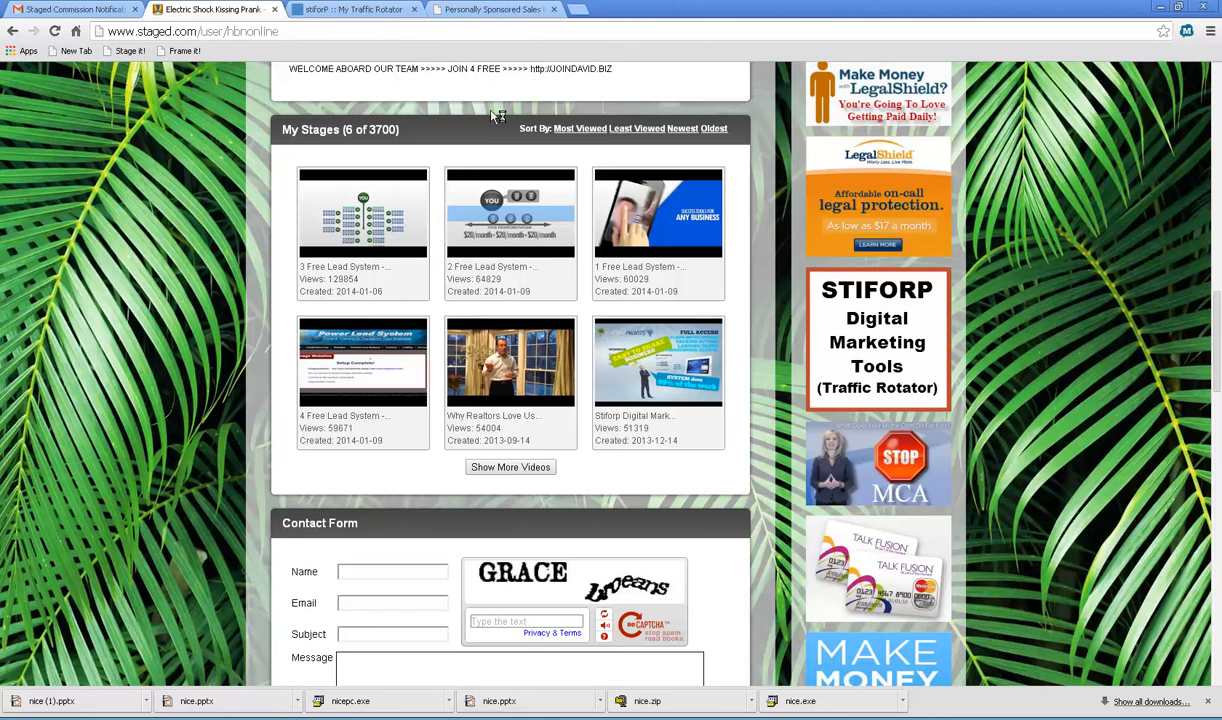
pyautogui.moveTo(510, 468)
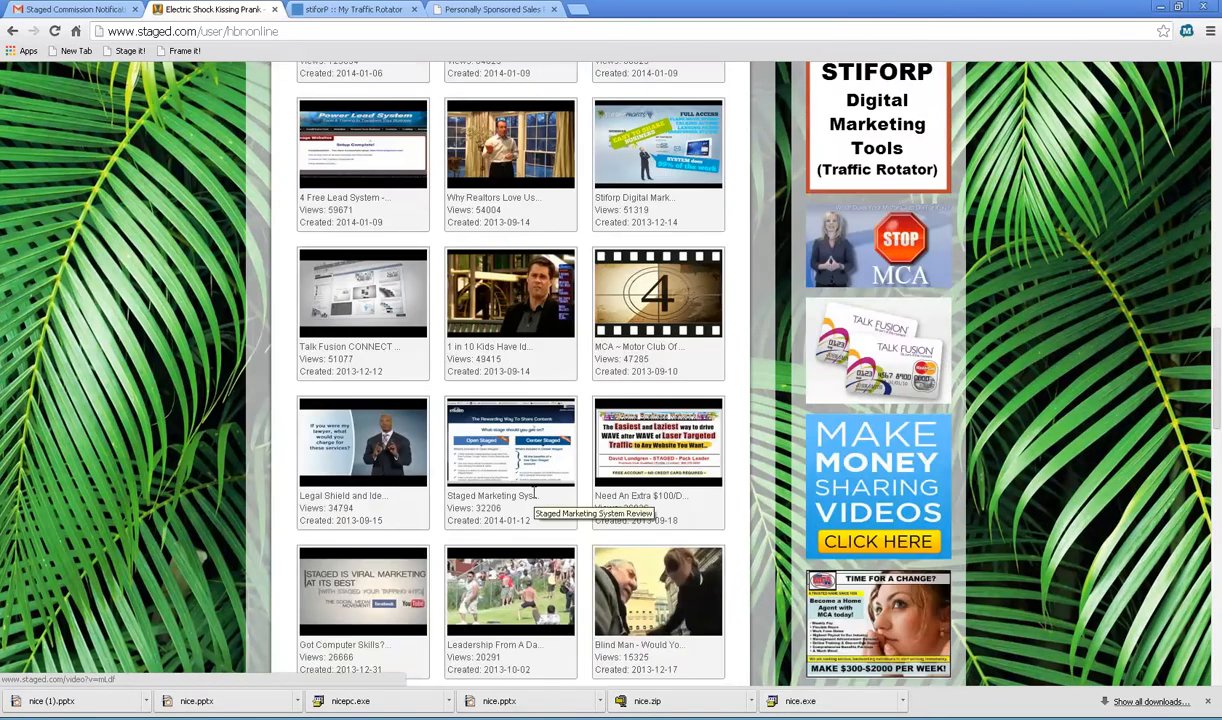
pyautogui.scroll(-3)
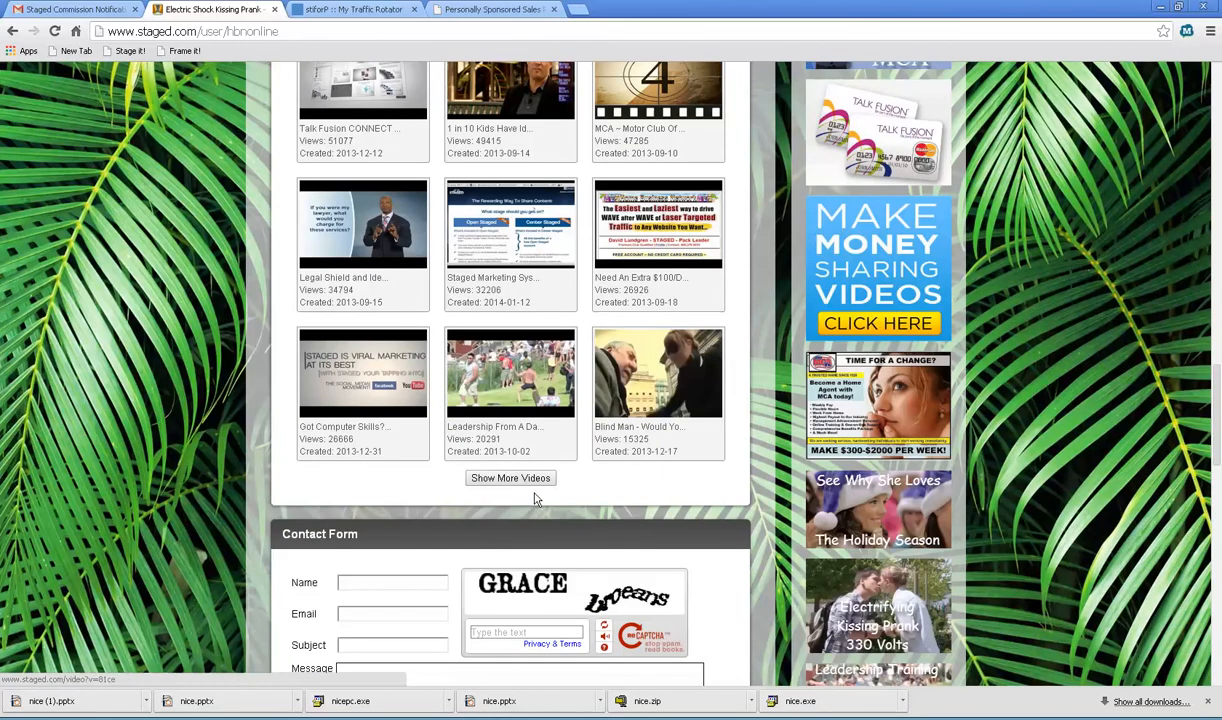
pyautogui.moveTo(512, 478)
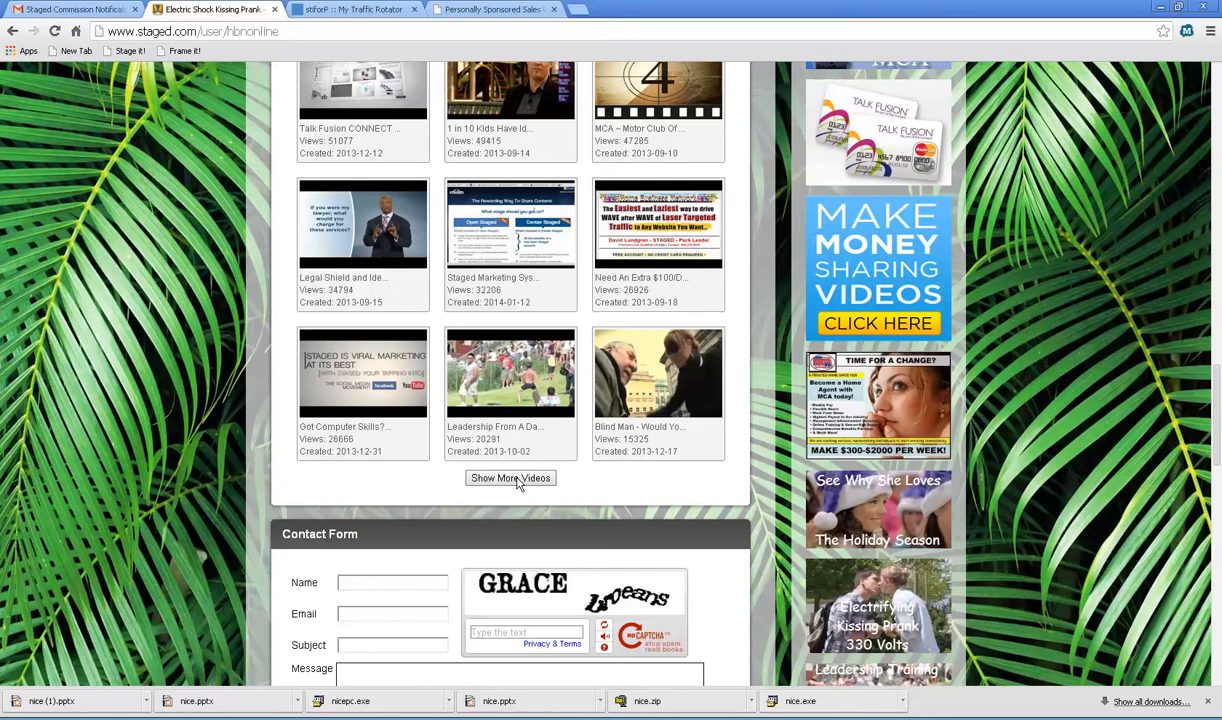
pyautogui.click(512, 478)
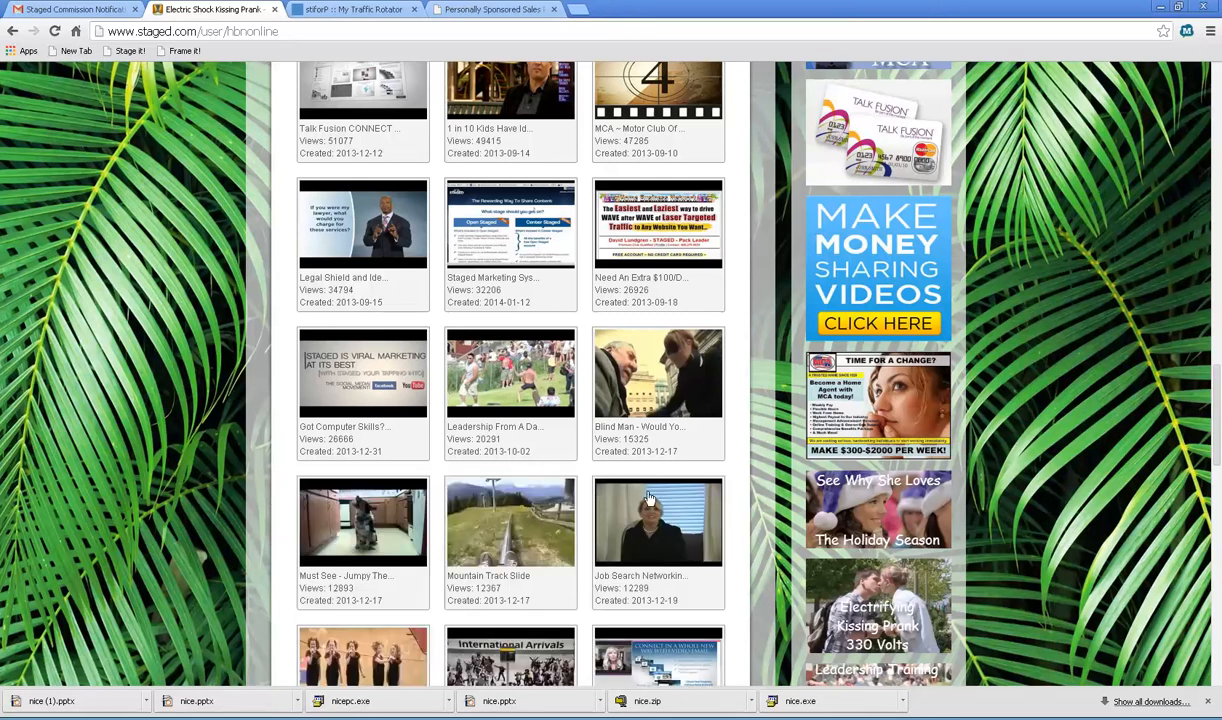
pyautogui.scroll(-3)
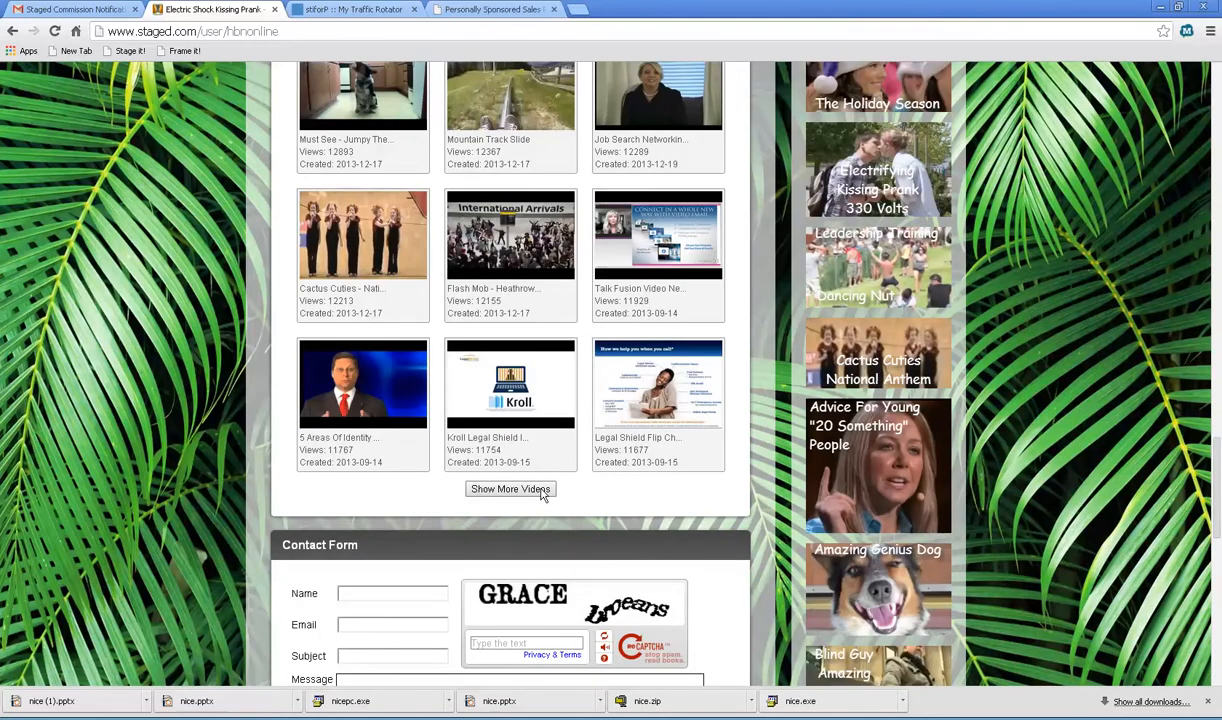
pyautogui.moveTo(568, 496)
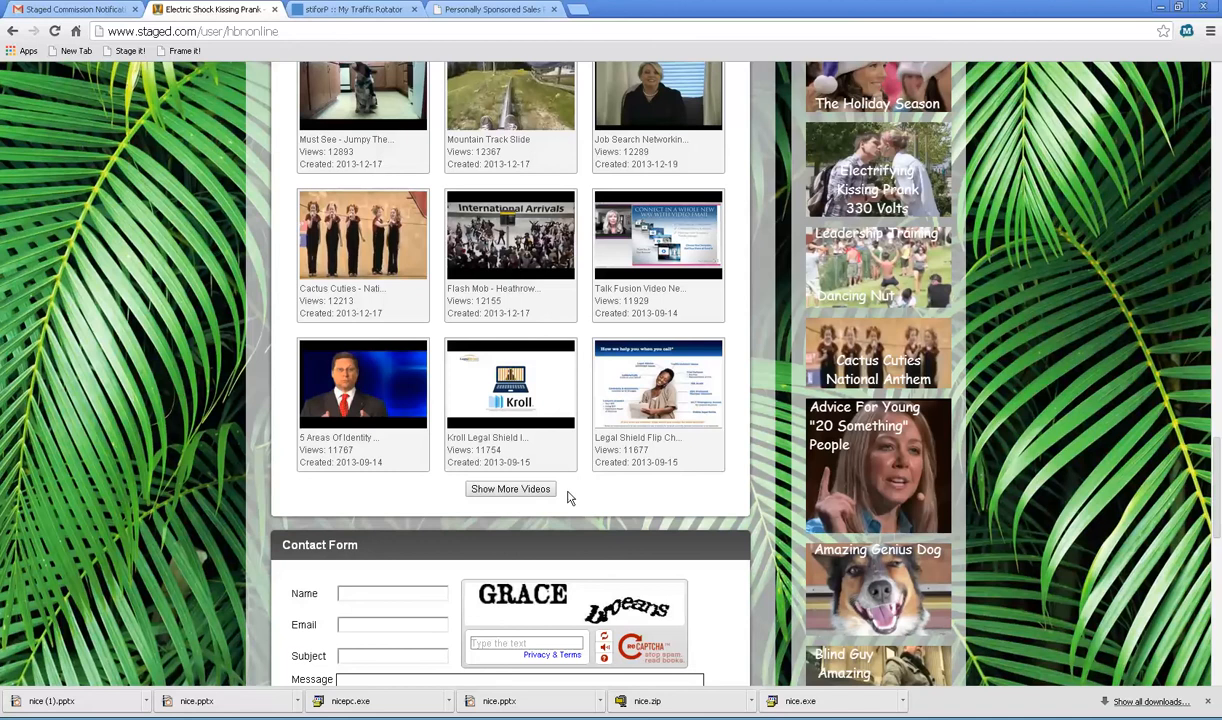
pyautogui.scroll(-3)
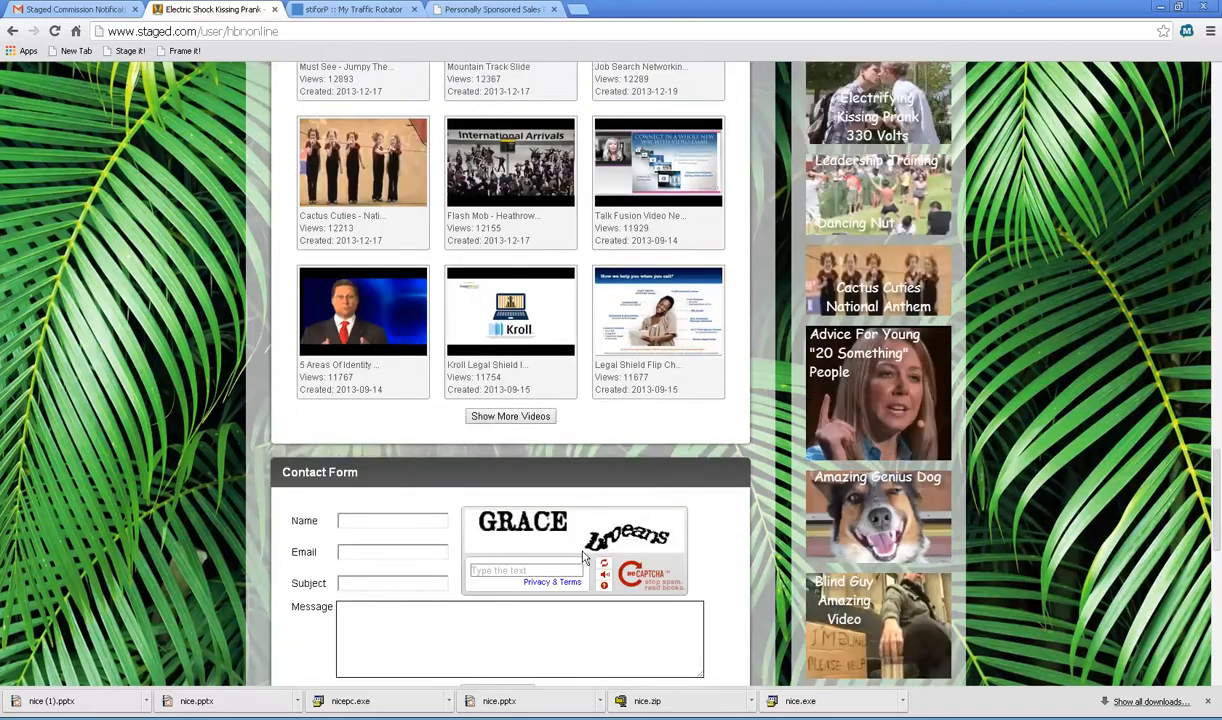
pyautogui.scroll(-3)
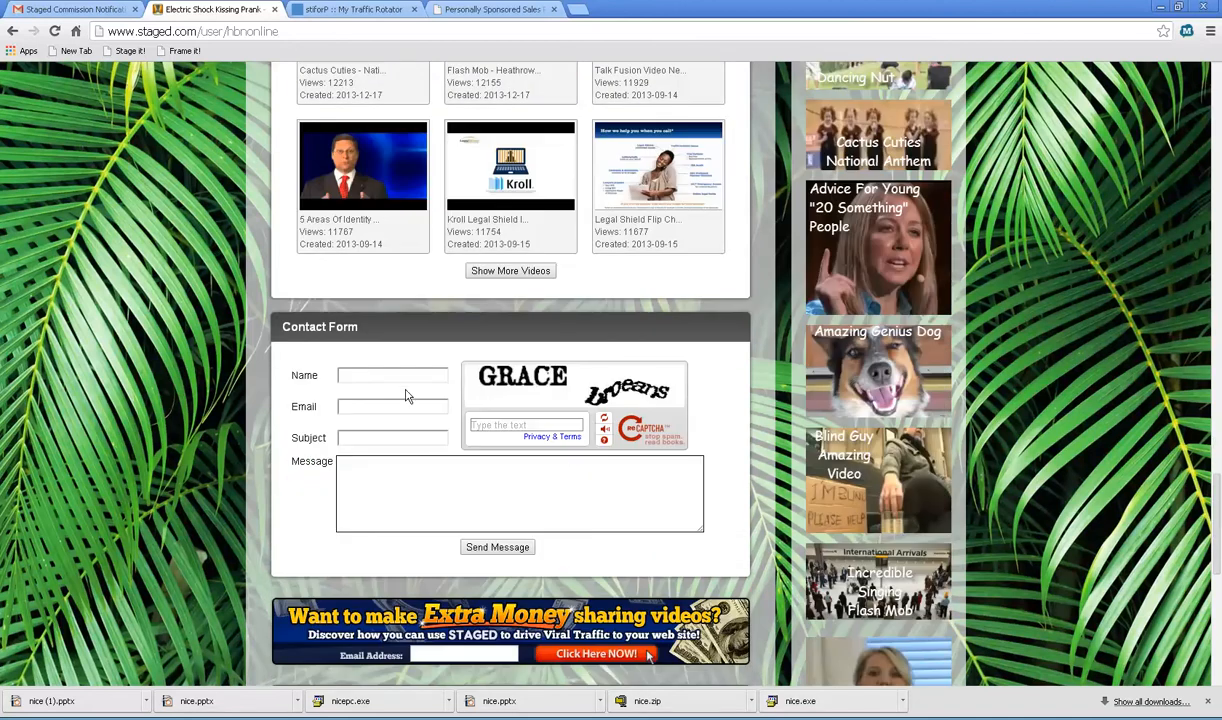
pyautogui.moveTo(544, 460)
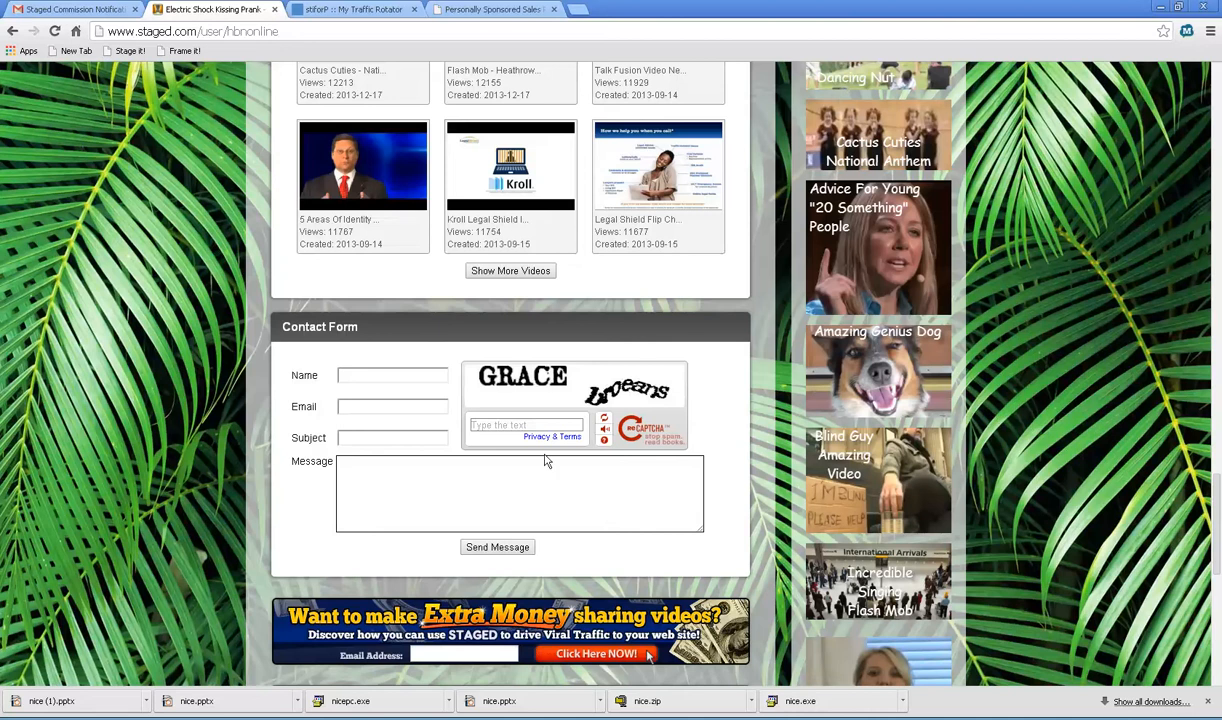
pyautogui.moveTo(648, 492)
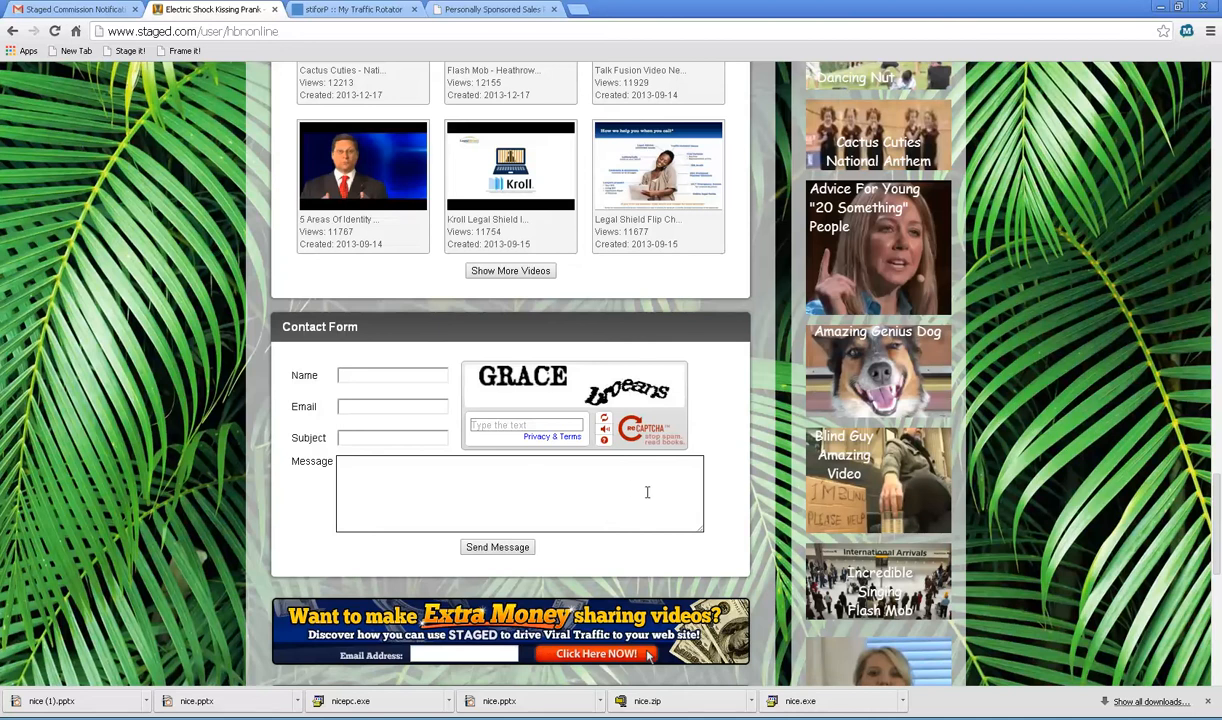
pyautogui.scroll(-3)
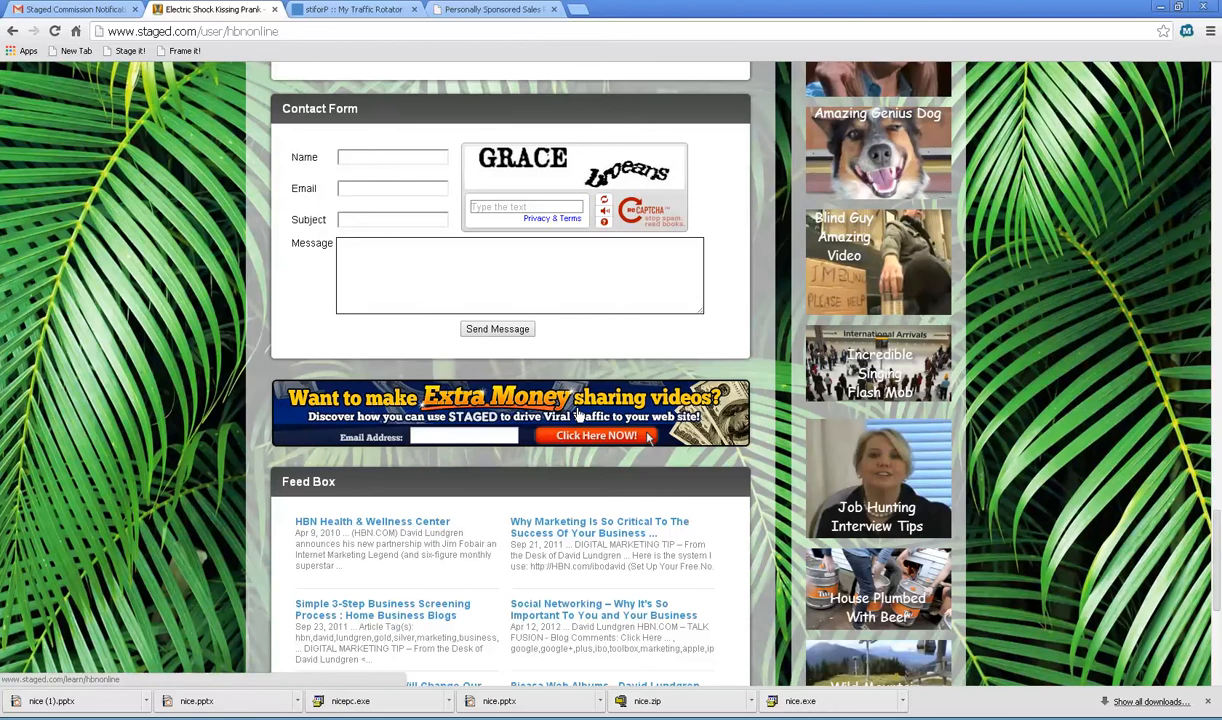
pyautogui.moveTo(616, 414)
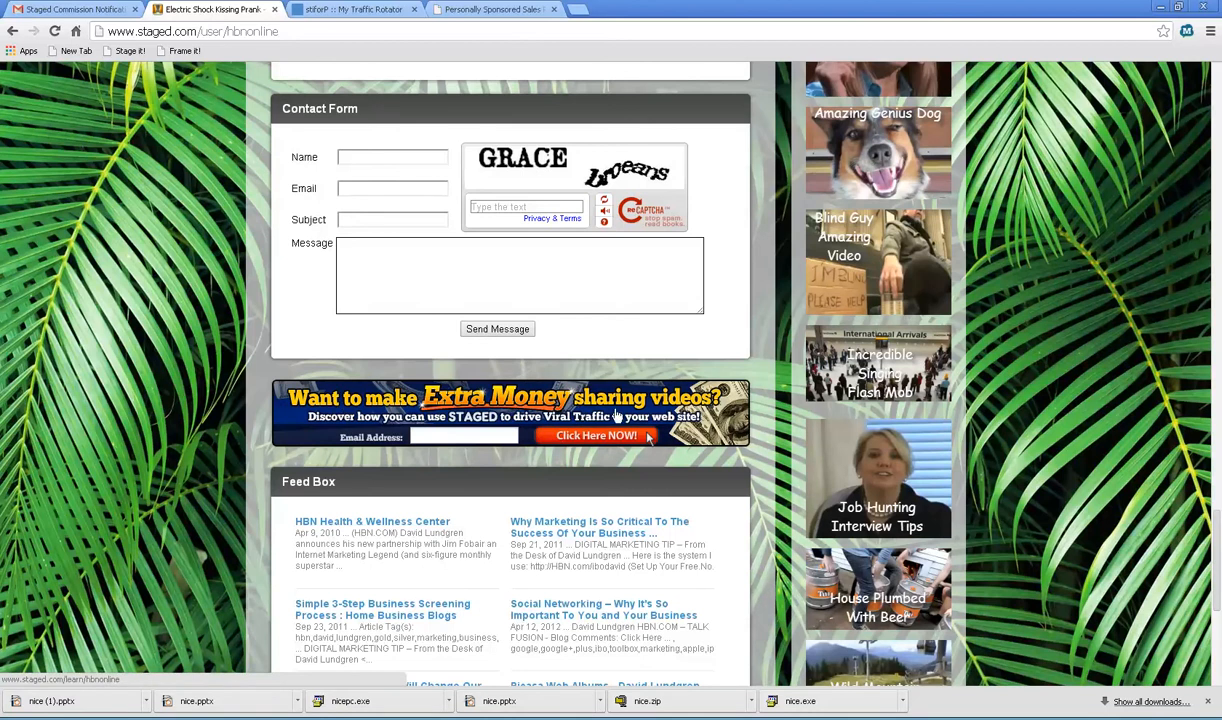
pyautogui.click(464, 436)
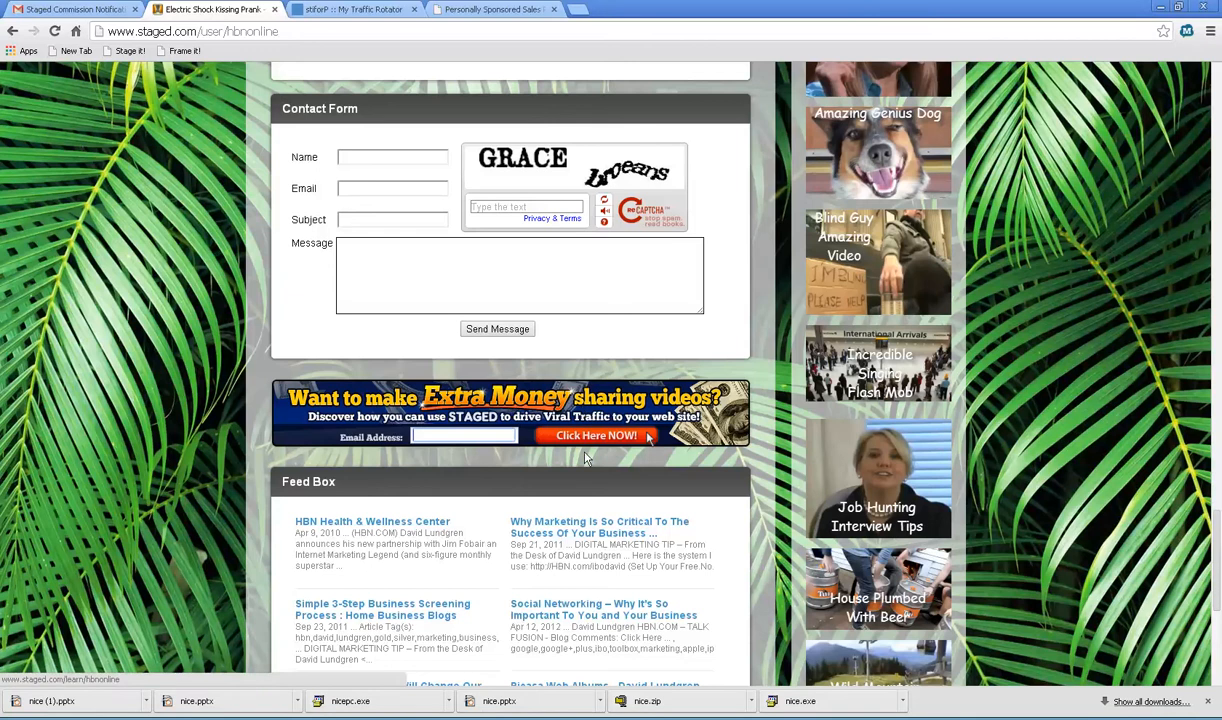
pyautogui.scroll(-3)
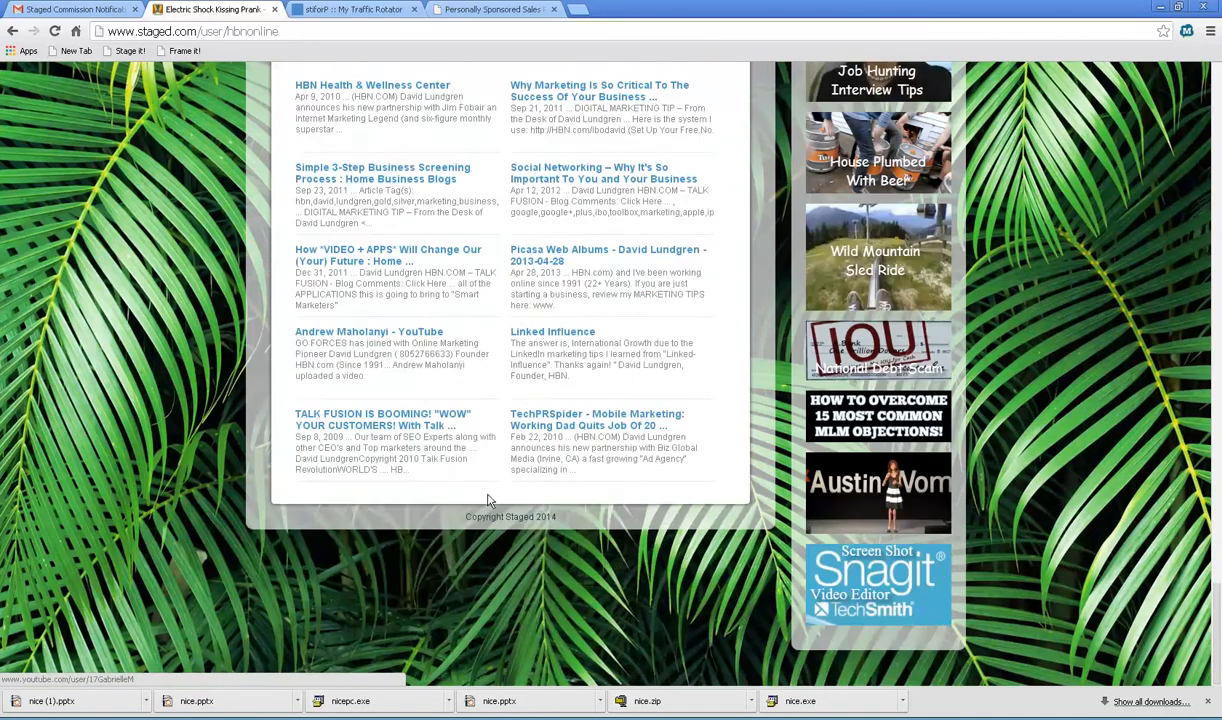
pyautogui.scroll(3)
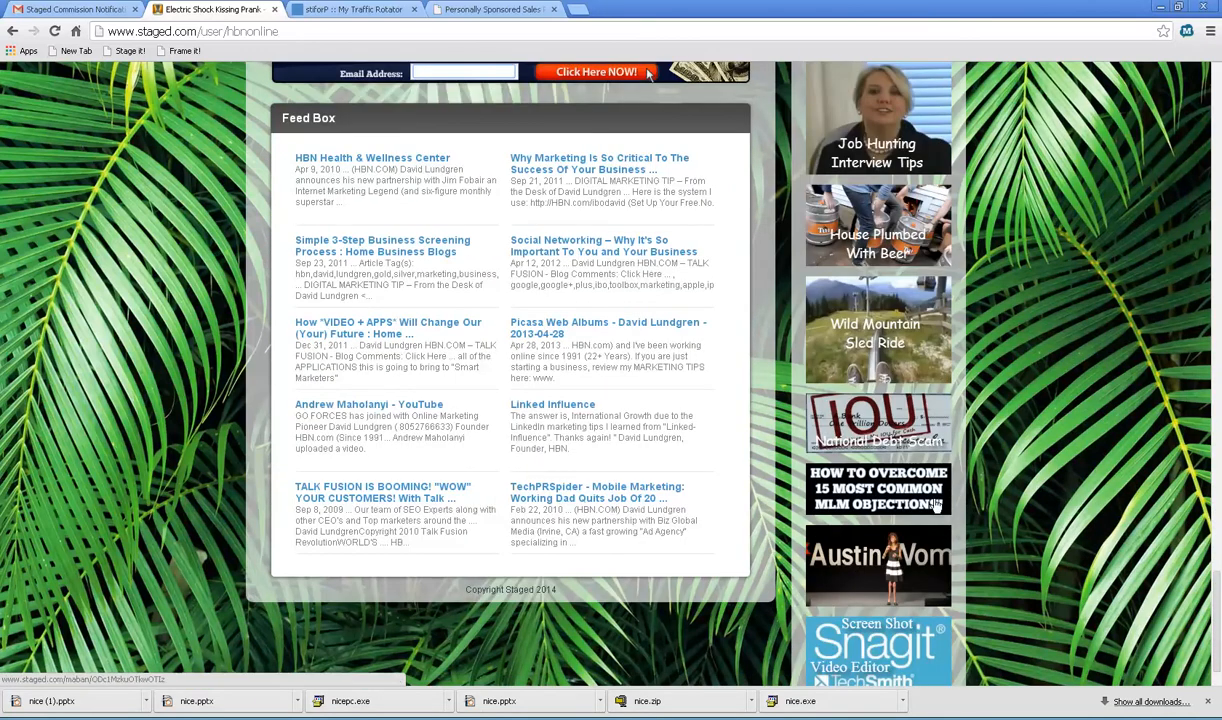
pyautogui.scroll(-3)
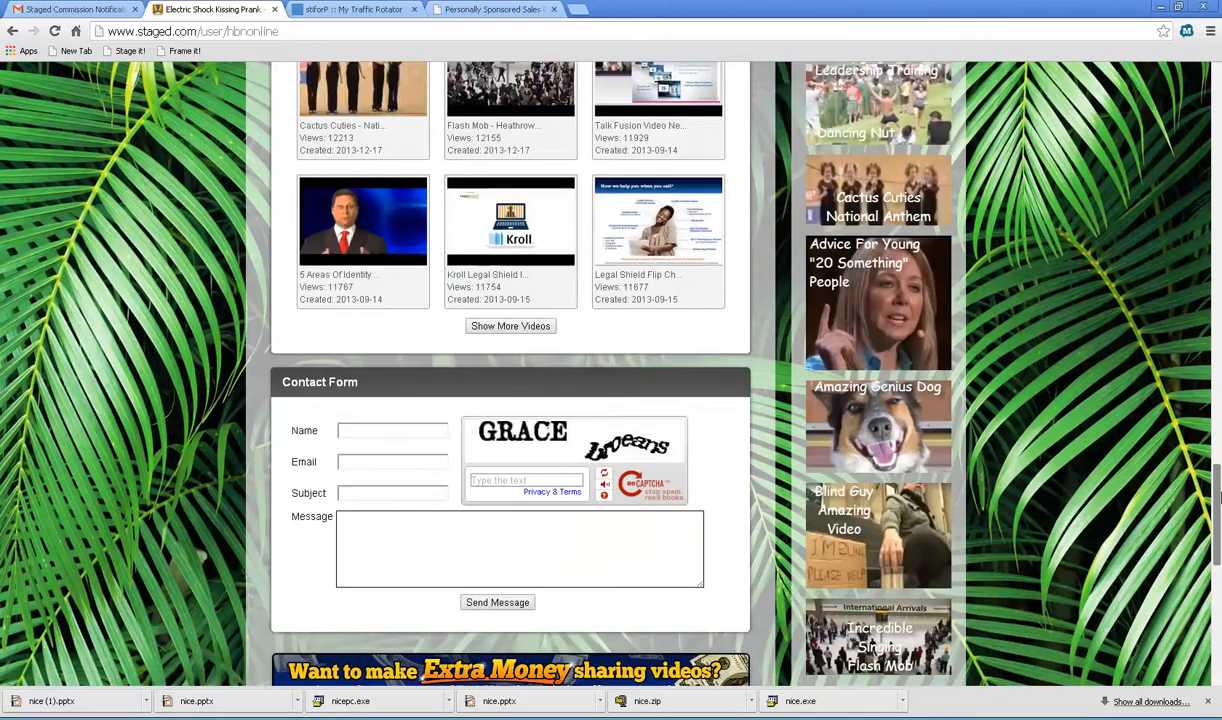
pyautogui.scroll(3)
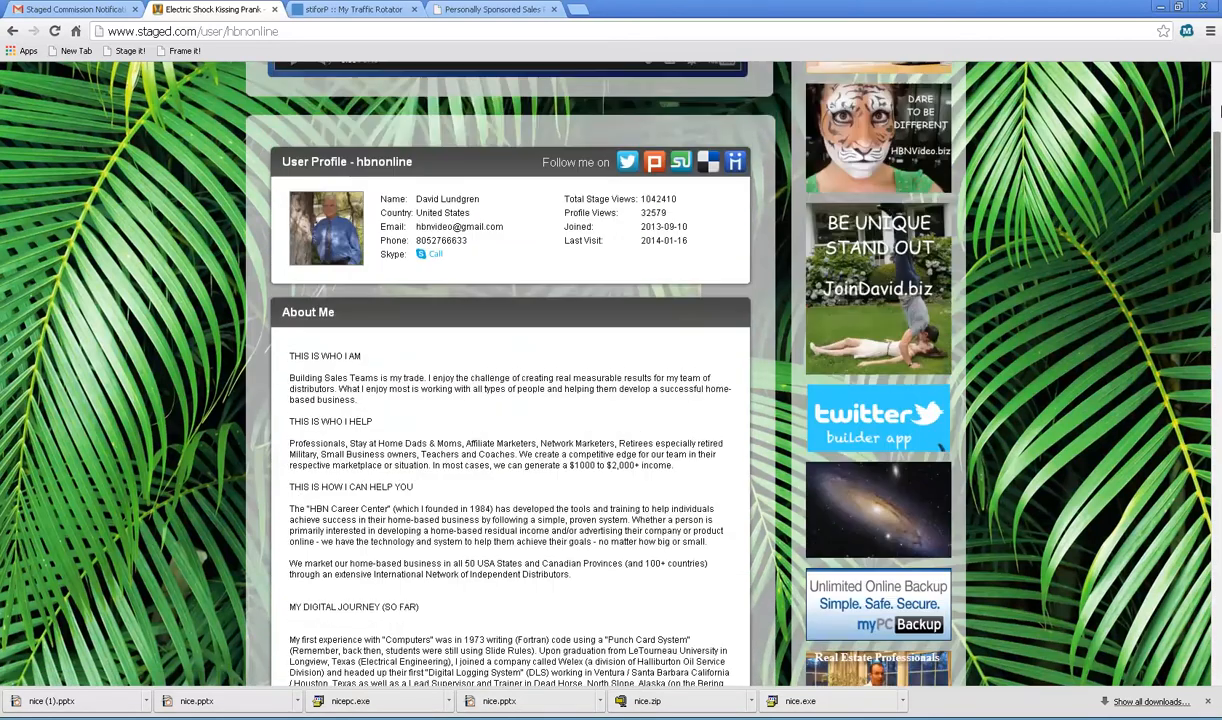
pyautogui.scroll(3)
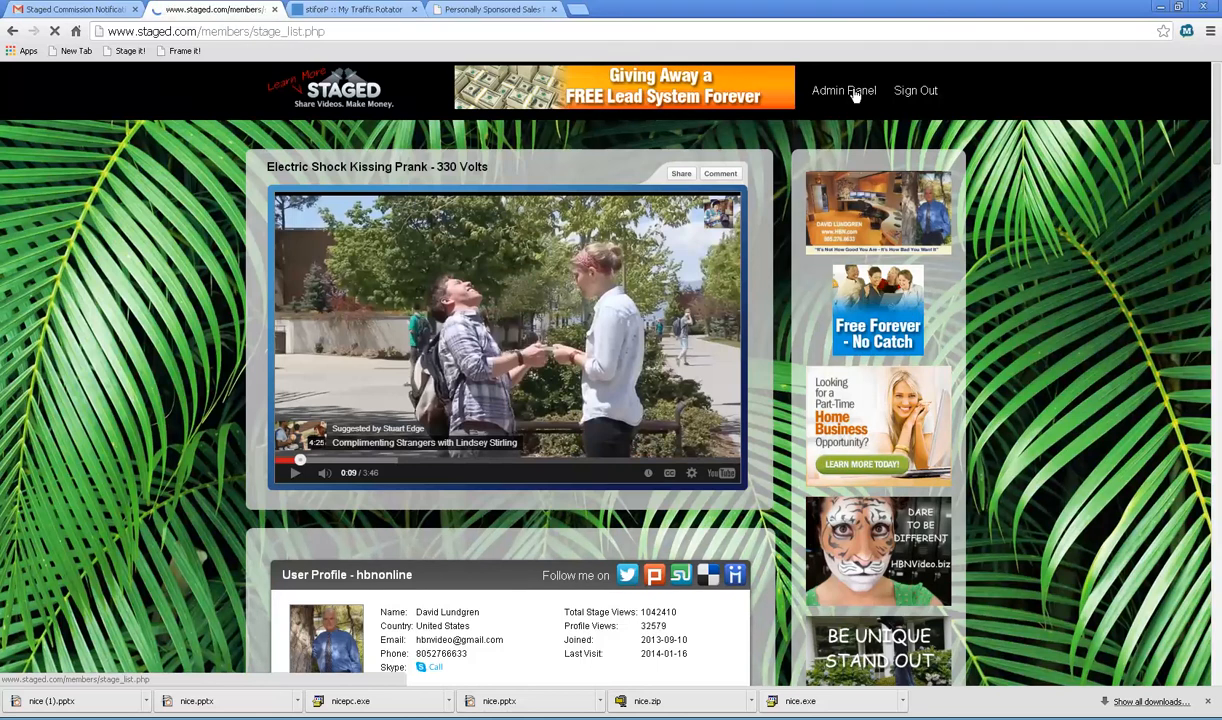
# Go to the members-area Admin Panel showing the Stage List
pyautogui.click(844, 90)
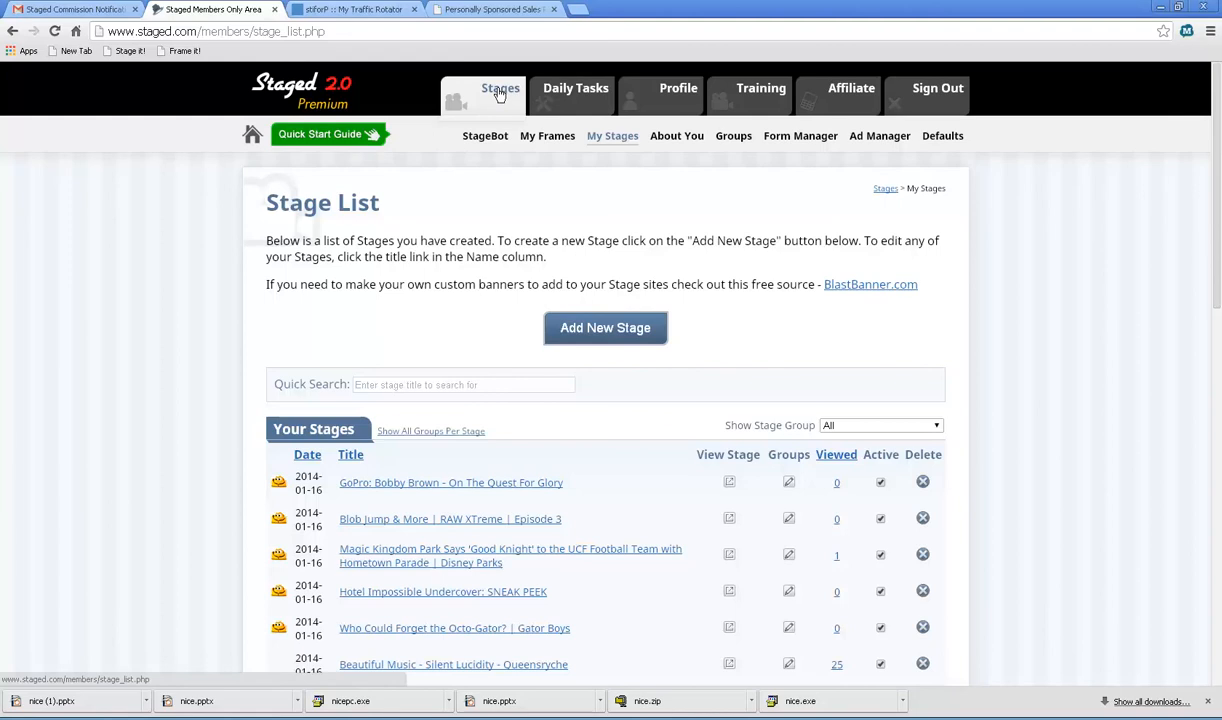
pyautogui.moveTo(504, 126)
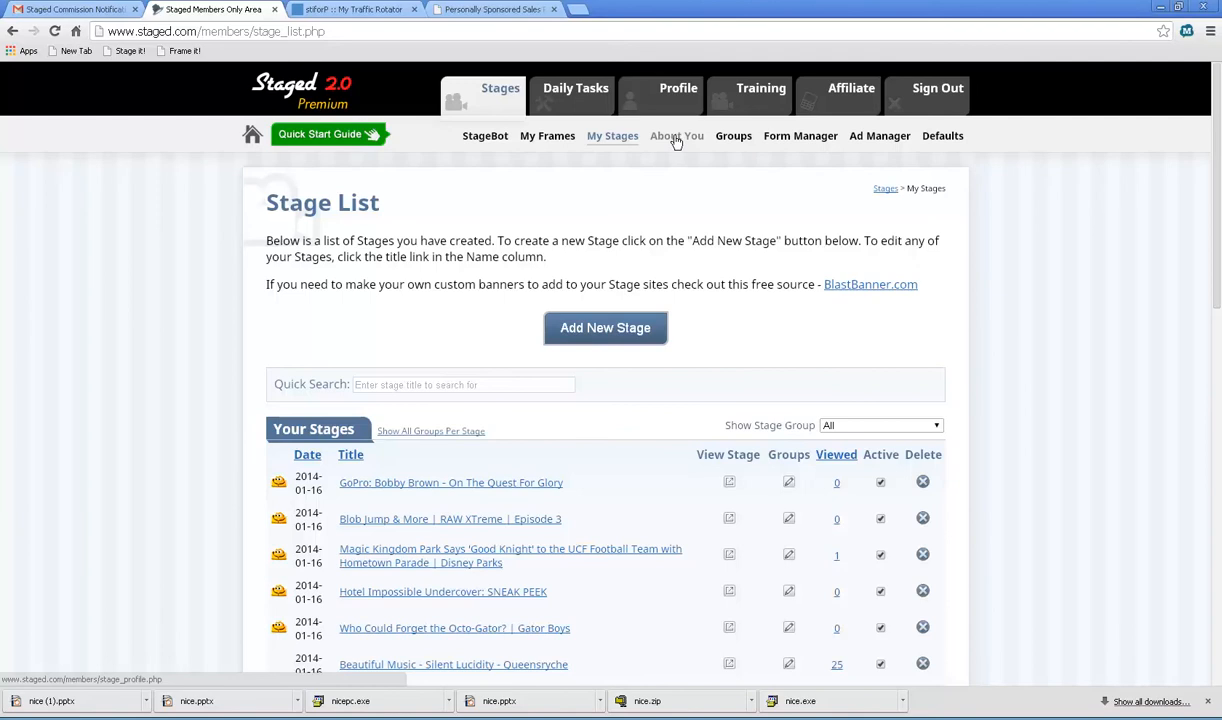
# Go to About You under Stages and scroll to the Your Staged Profile form
pyautogui.click(676, 136)
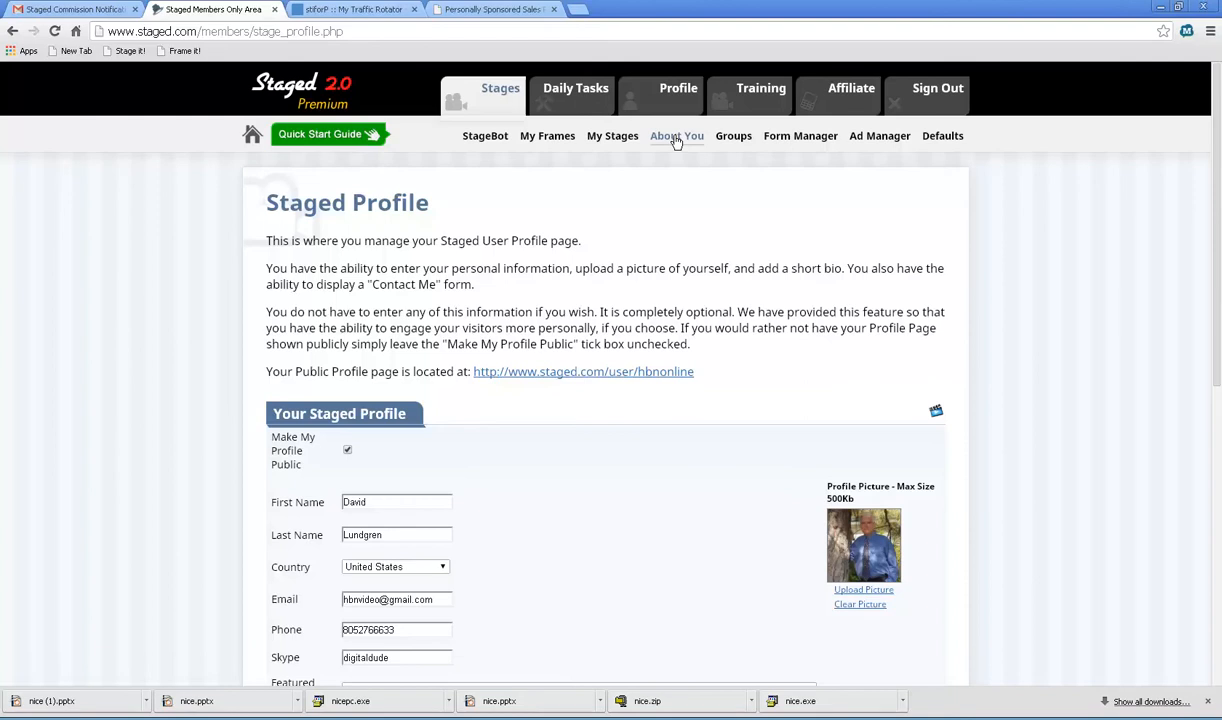
pyautogui.moveTo(884, 224)
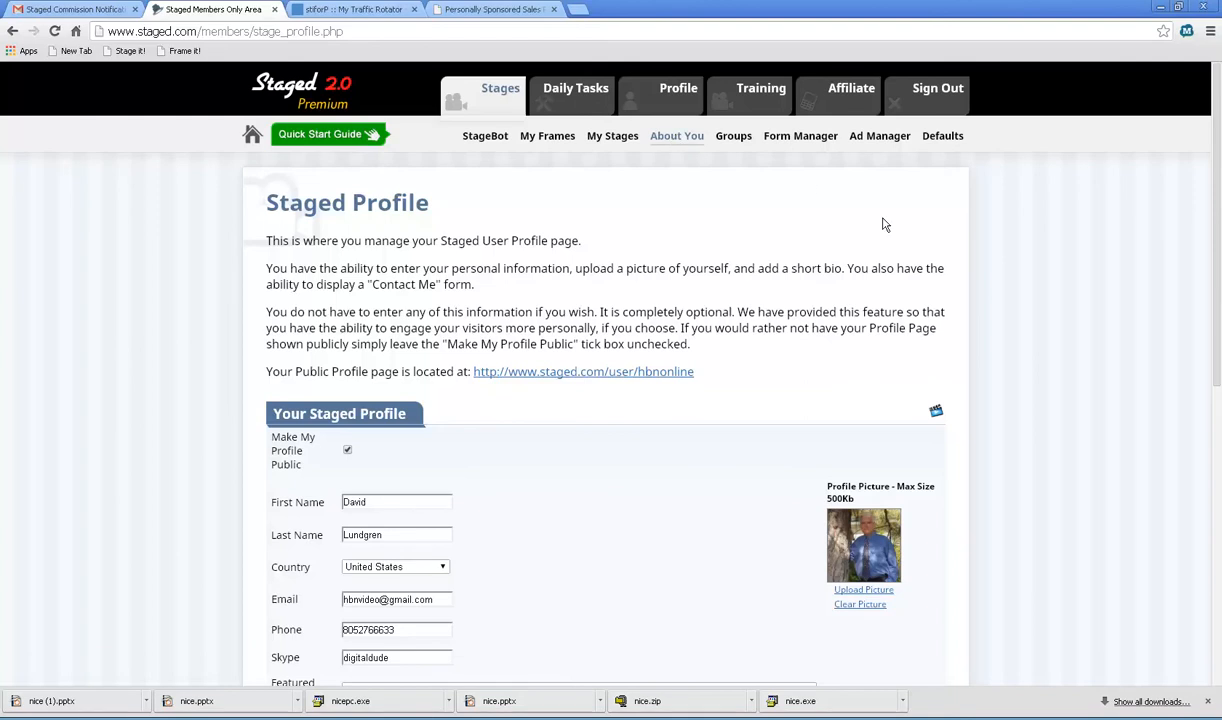
pyautogui.scroll(-3)
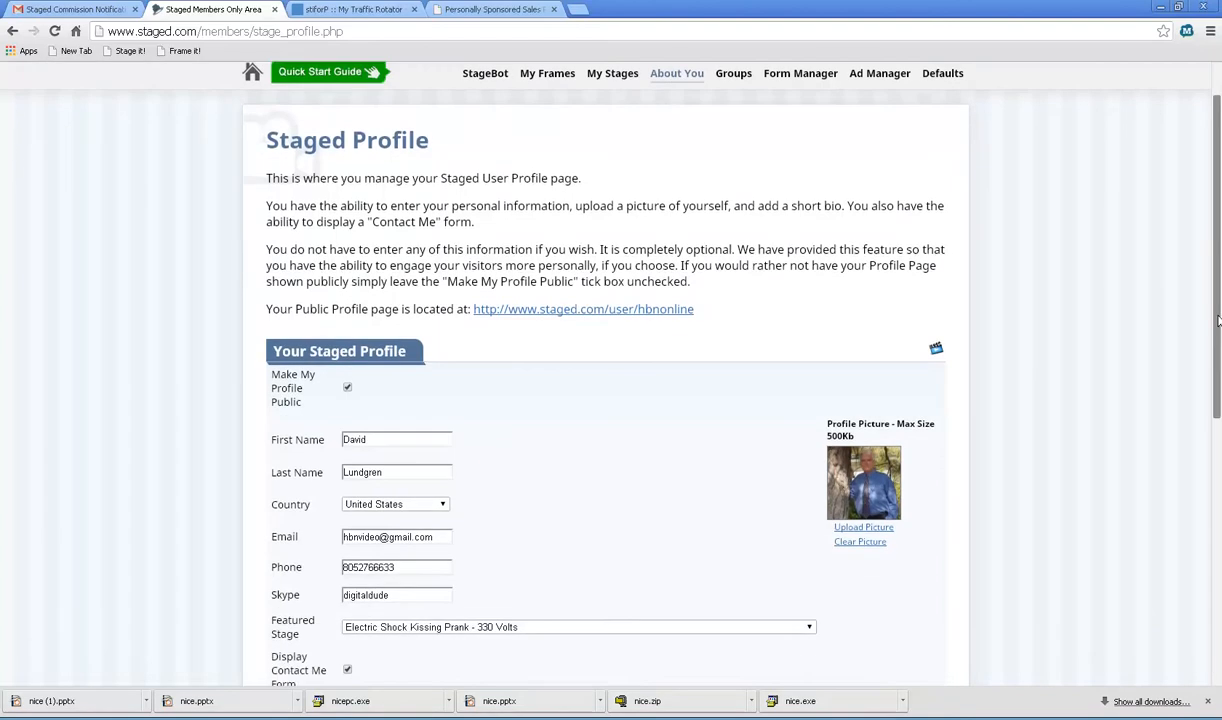
pyautogui.scroll(-3)
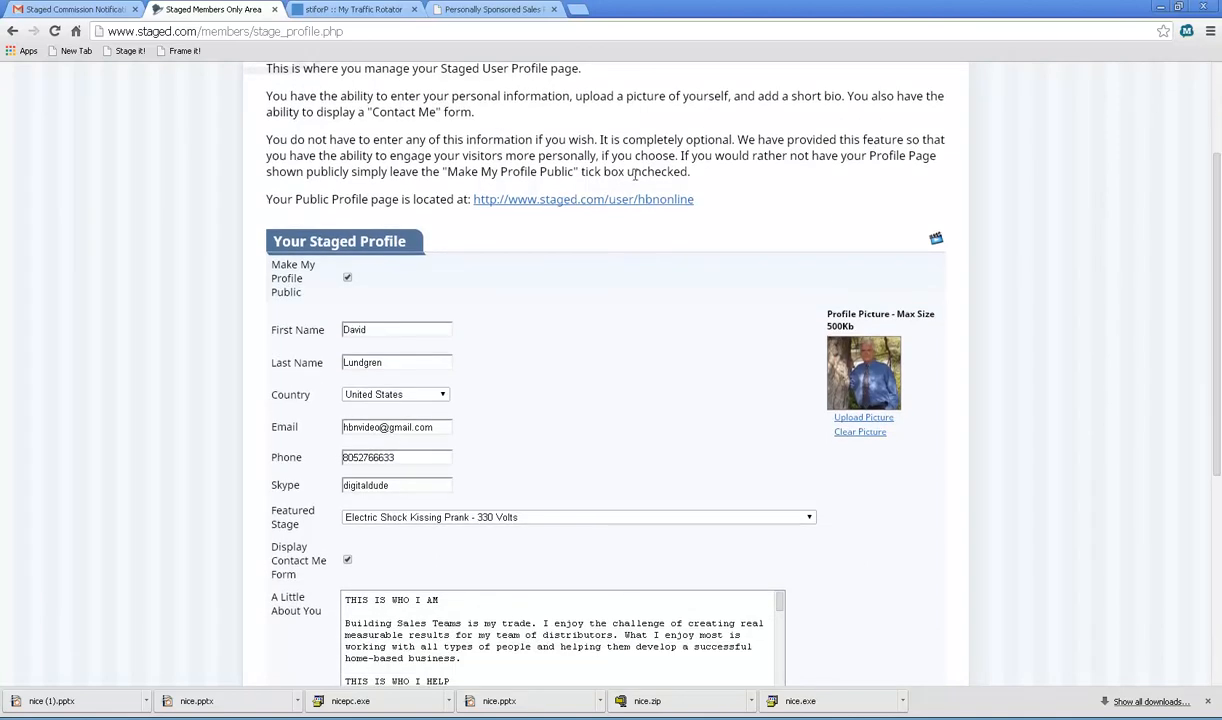
pyautogui.moveTo(612, 204)
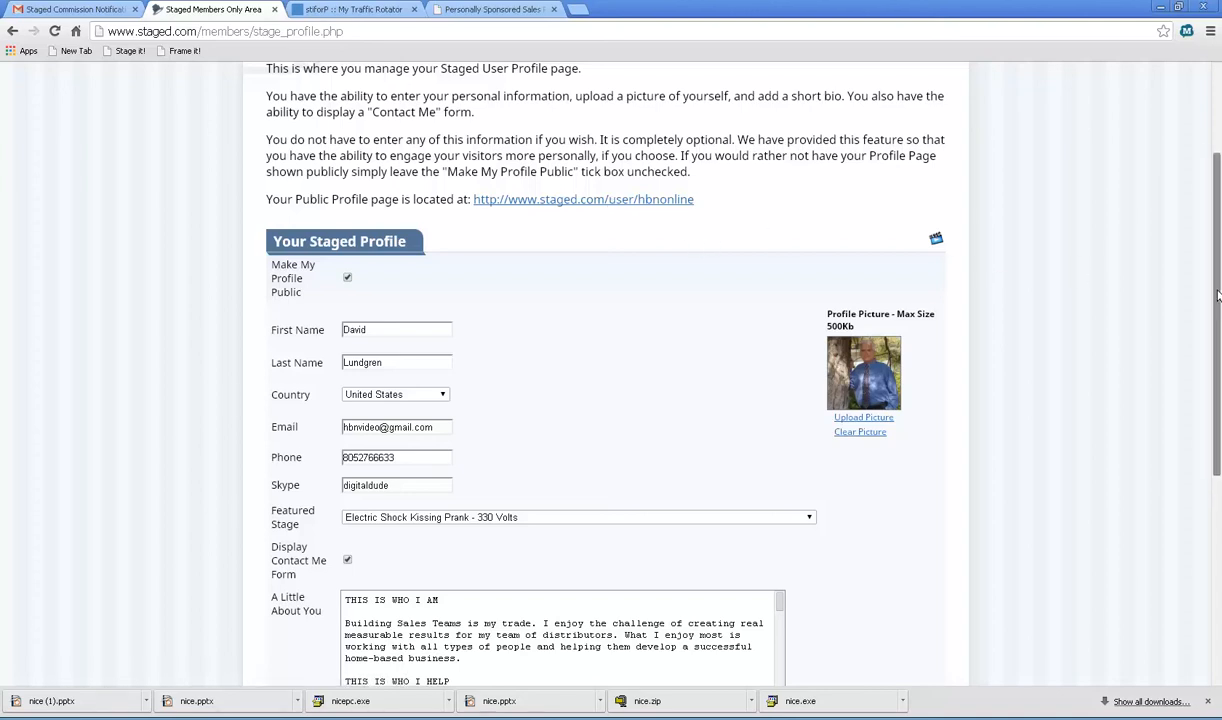
pyautogui.scroll(-3)
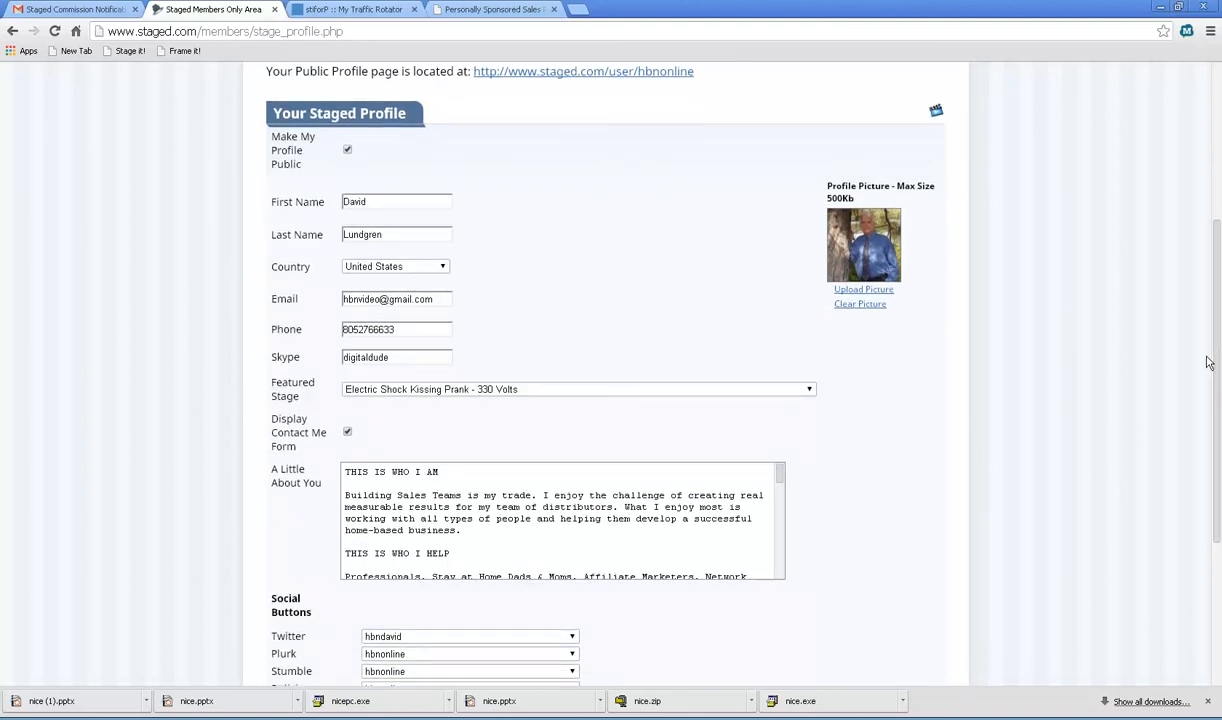
pyautogui.moveTo(1158, 288)
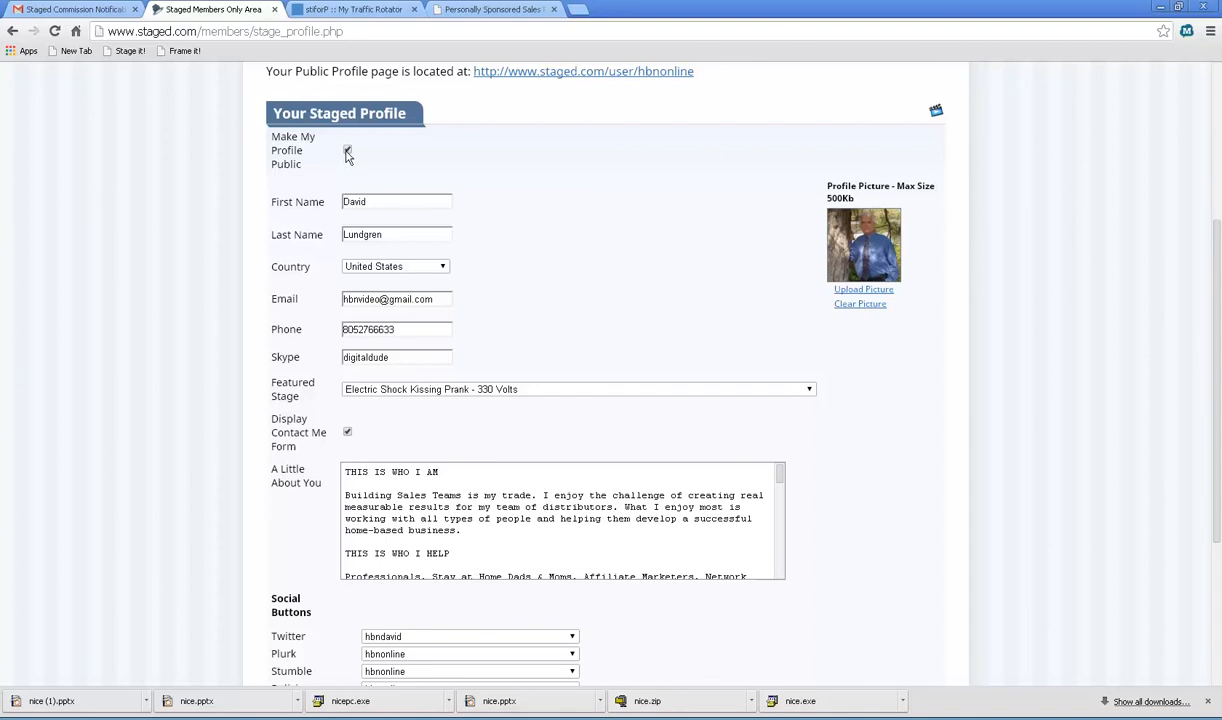
pyautogui.click(348, 150)
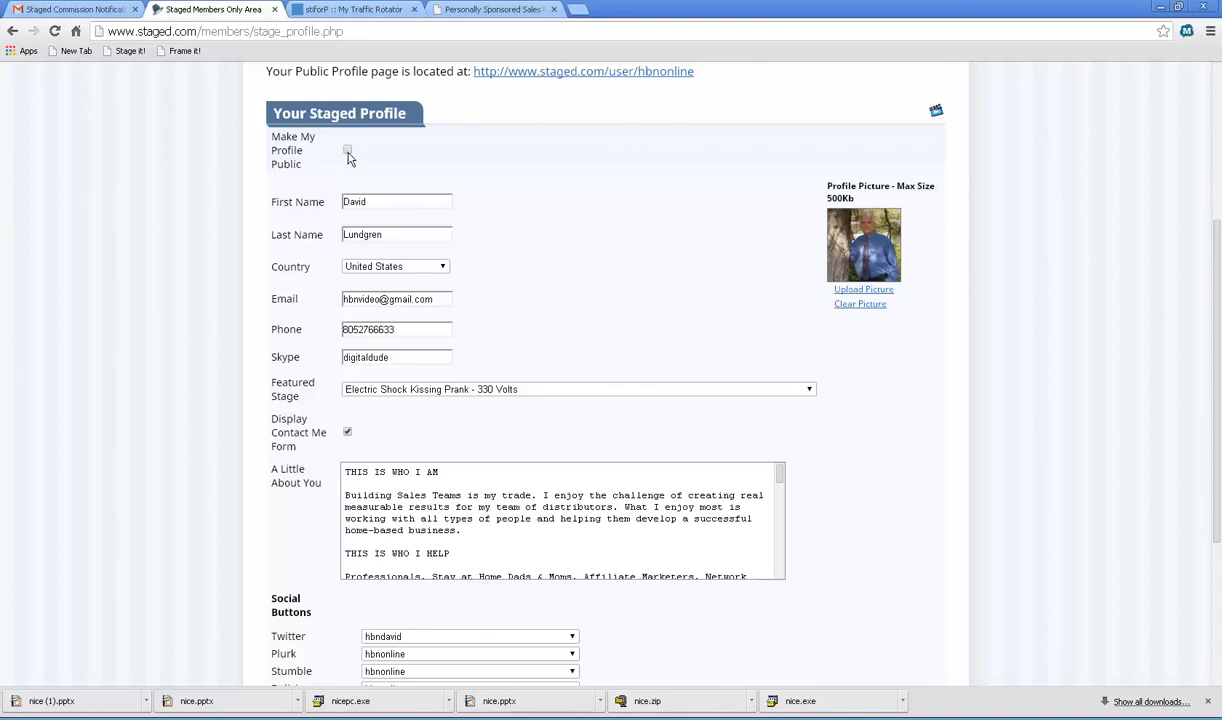
pyautogui.click(348, 148)
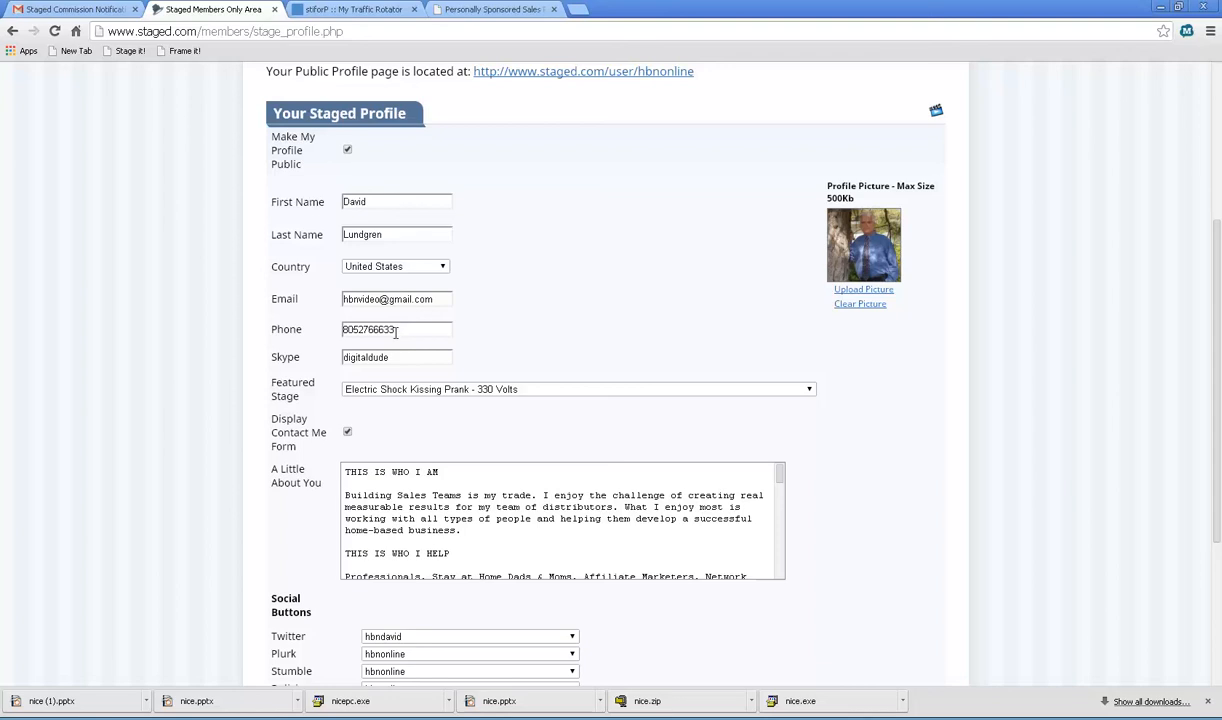
pyautogui.moveTo(390, 374)
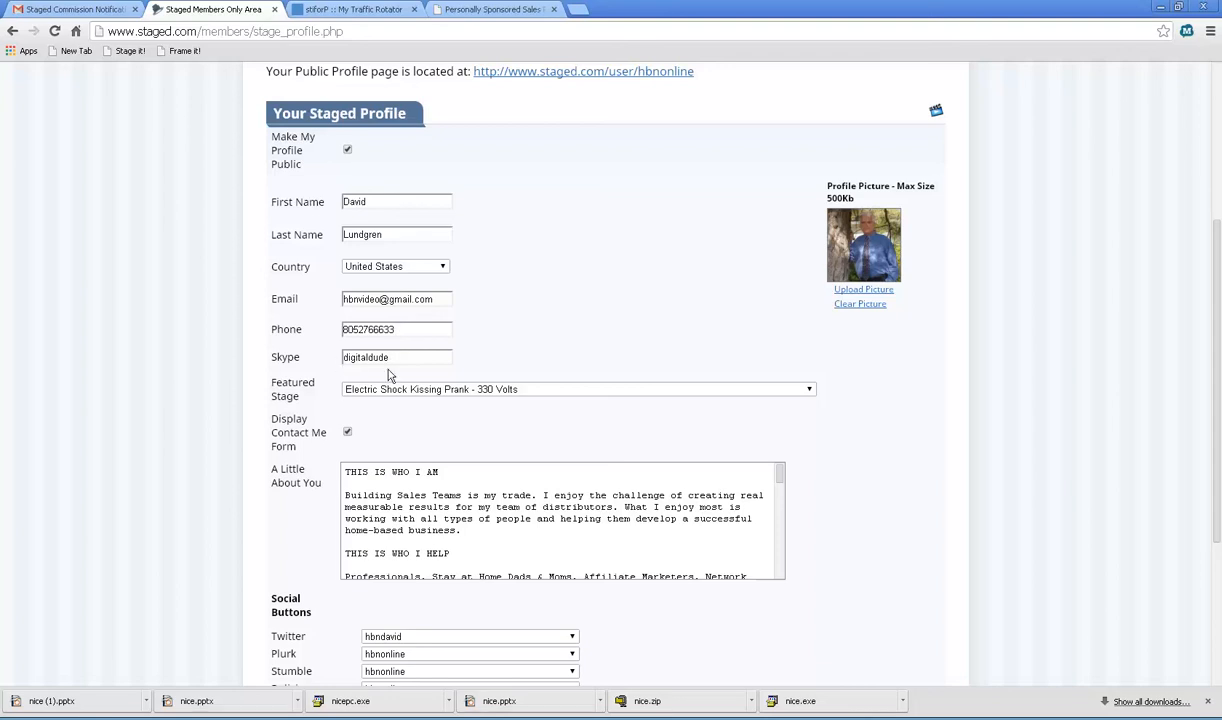
pyautogui.moveTo(380, 364)
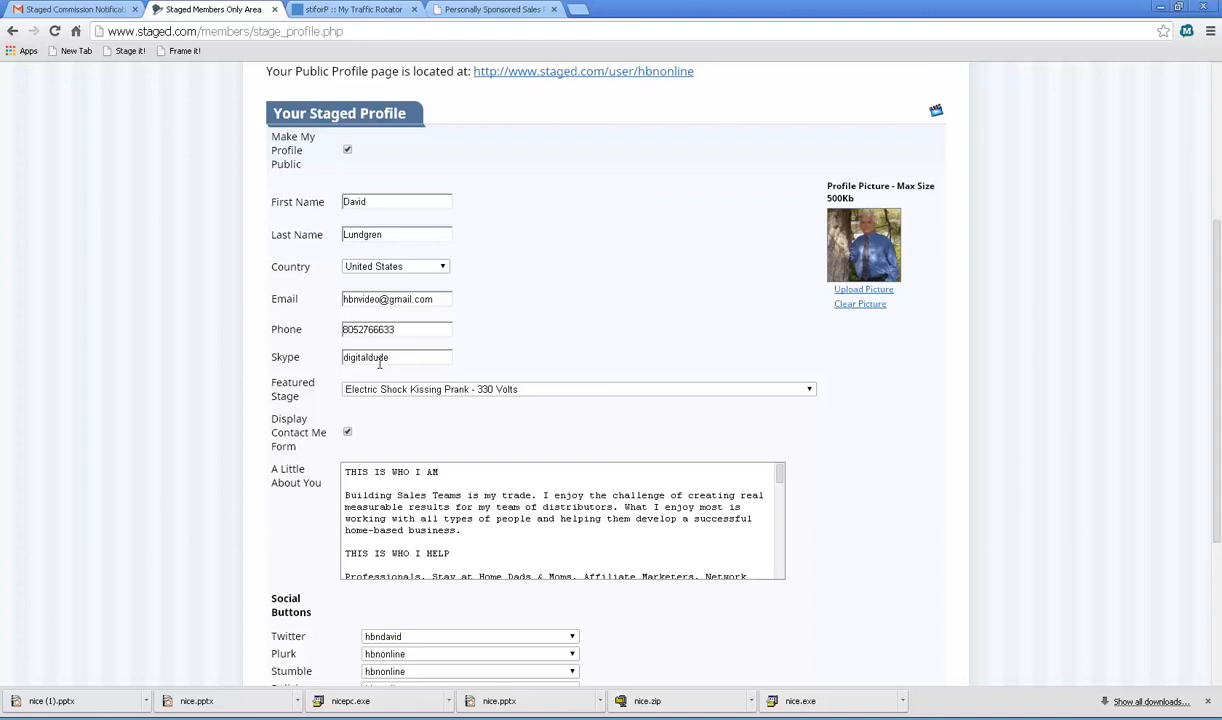
pyautogui.moveTo(304, 380)
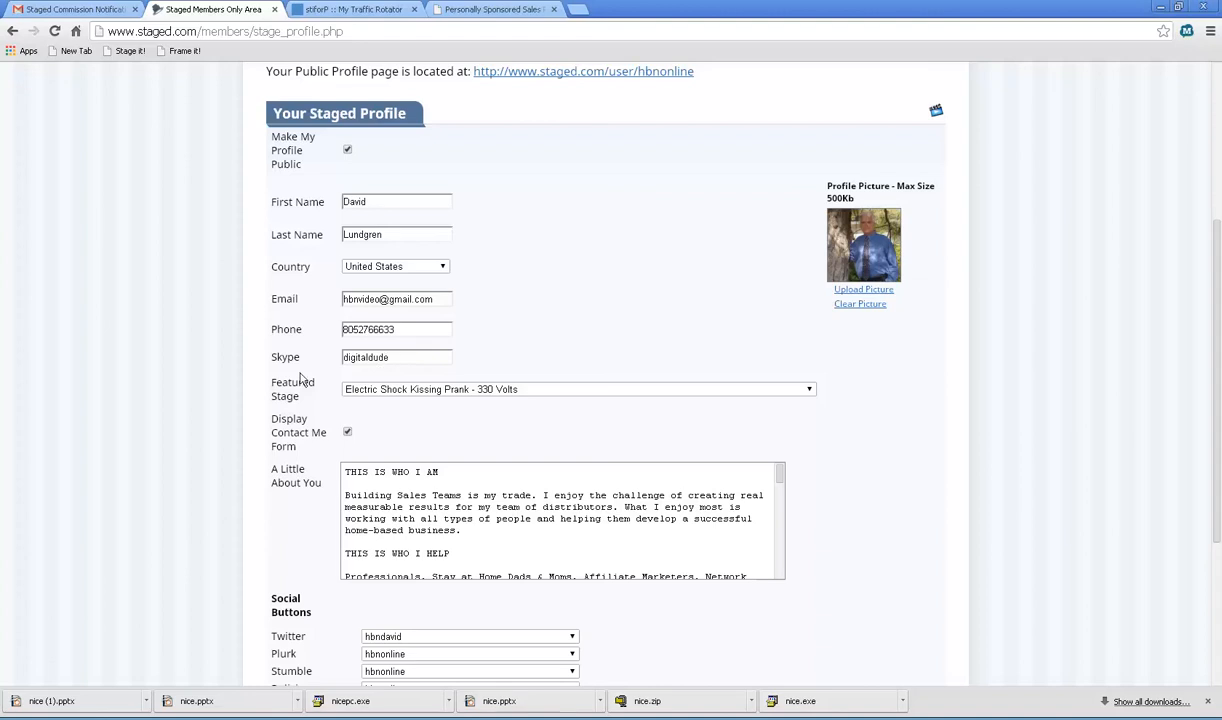
pyautogui.moveTo(560, 428)
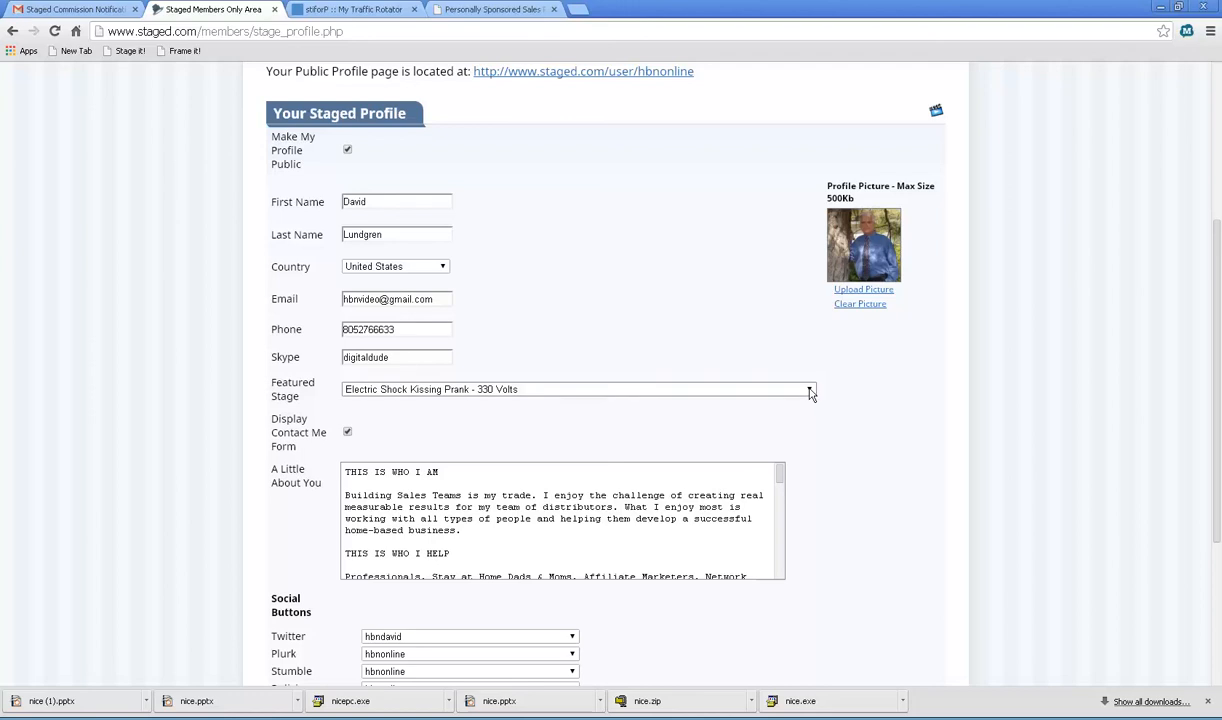
# Browse the Featured Stage list, keeping 'Electric Shock Kissing Prank - 330 Volts' featured
pyautogui.click(808, 388)
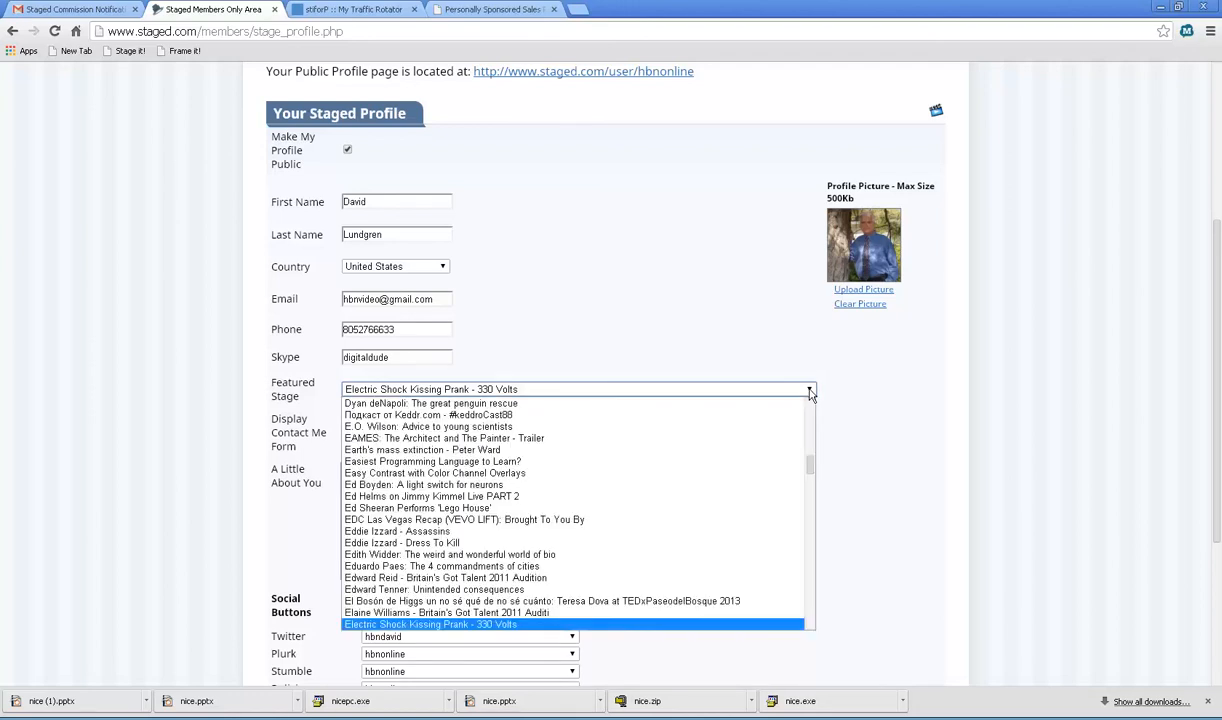
pyautogui.scroll(-3)
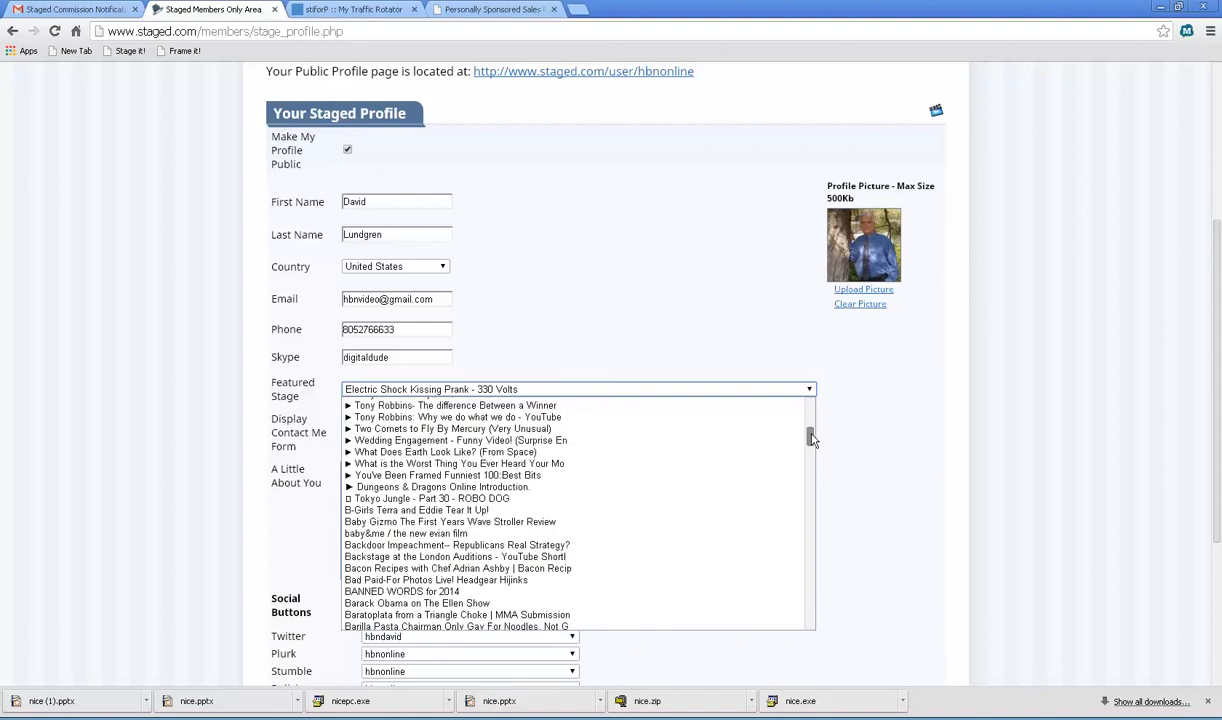
pyautogui.scroll(-3)
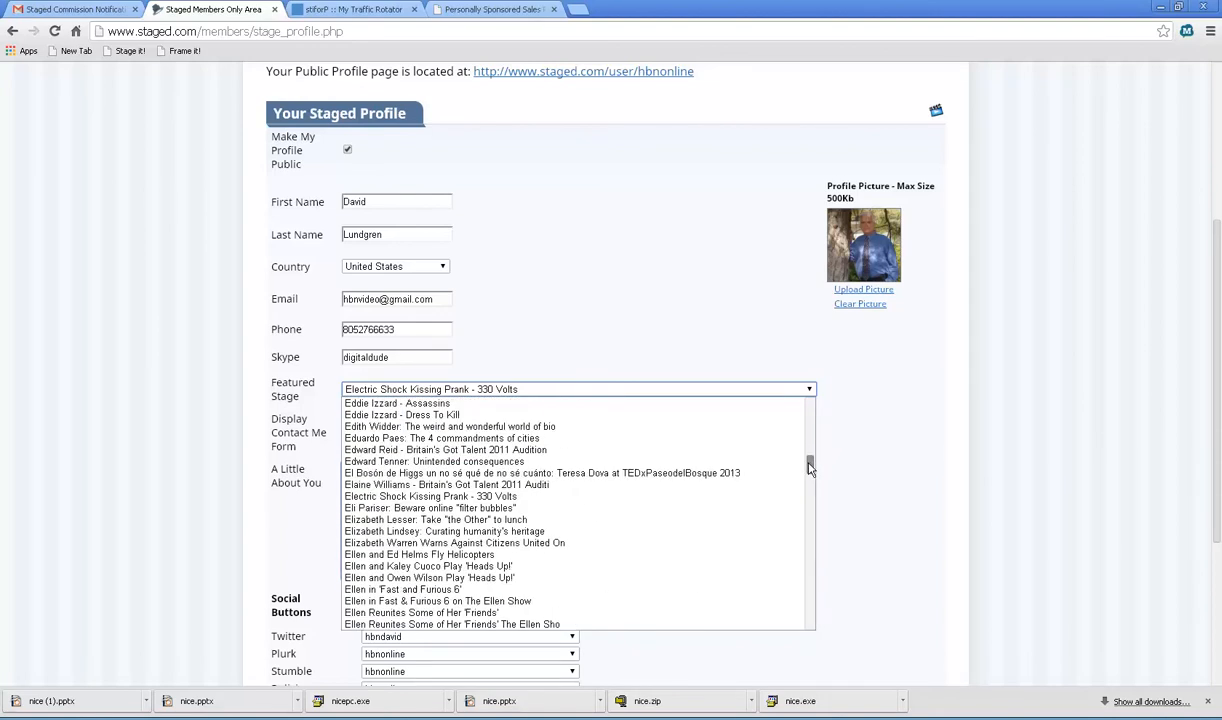
pyautogui.scroll(3)
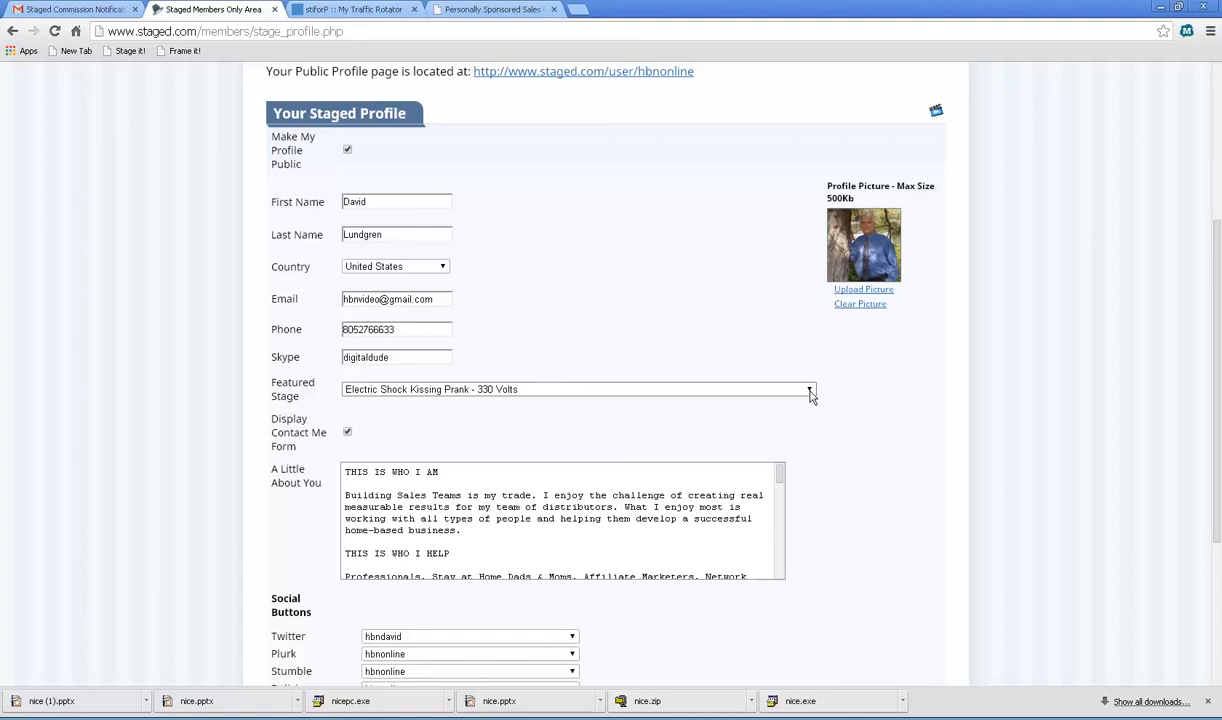
pyautogui.moveTo(780, 372)
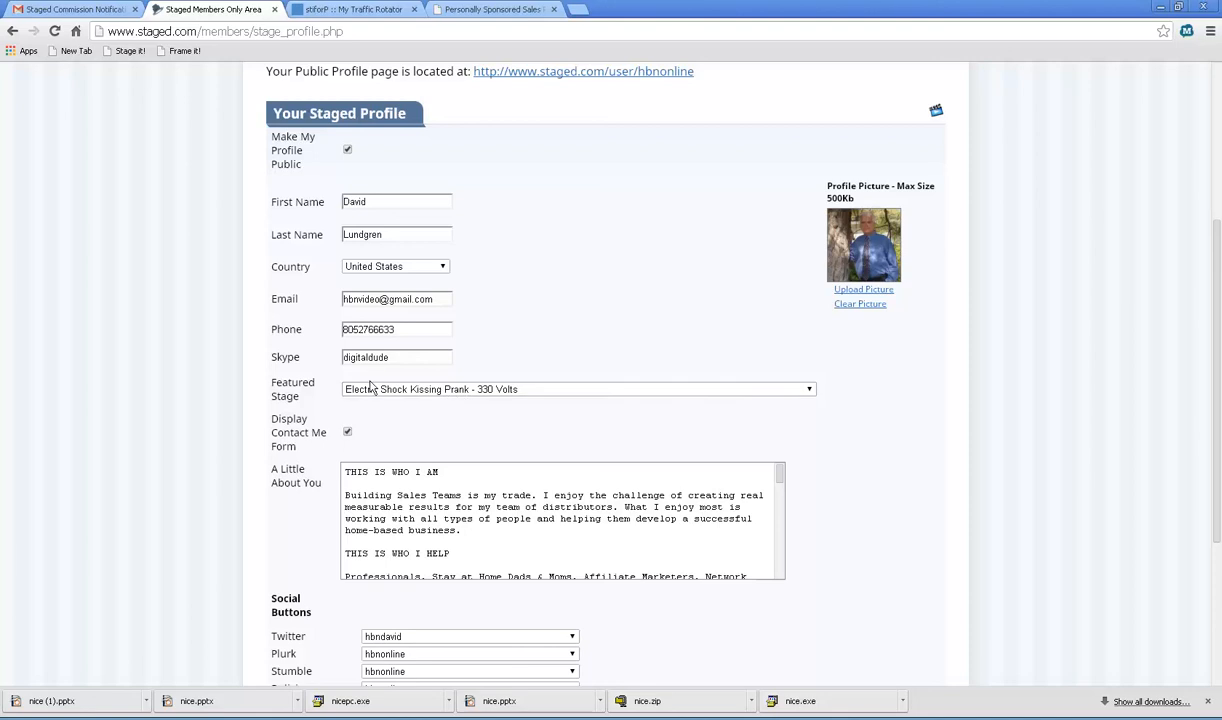
pyautogui.moveTo(440, 406)
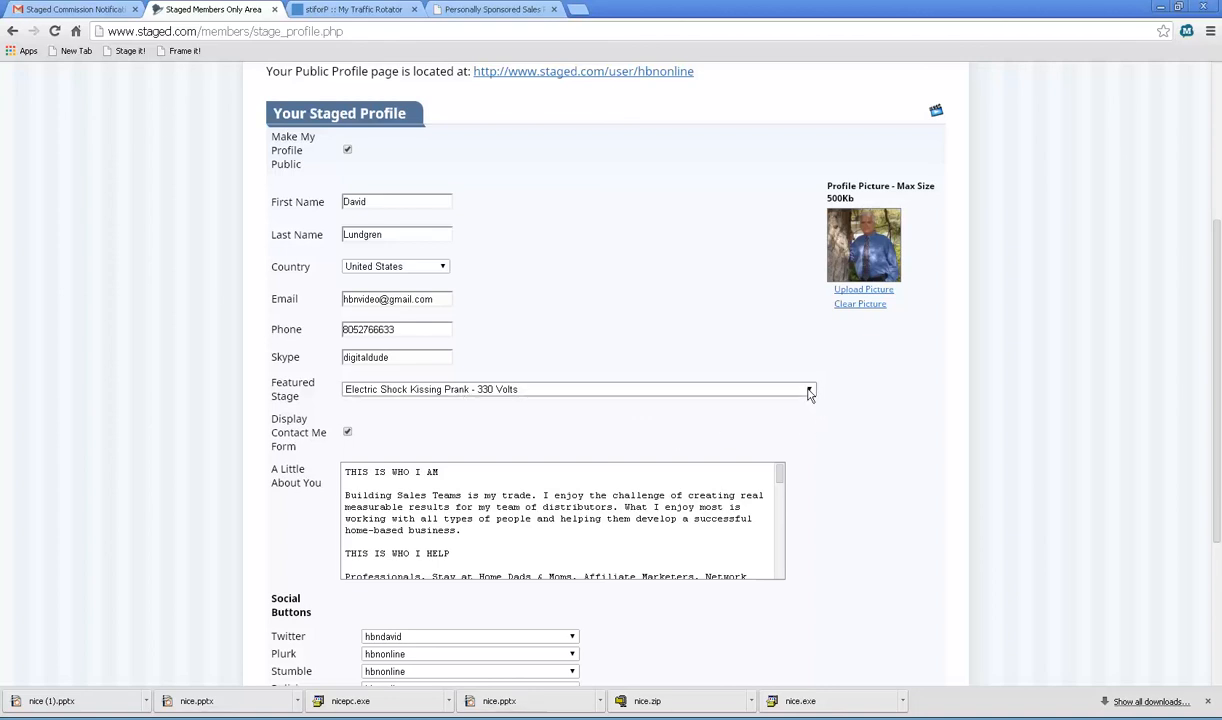
pyautogui.click(808, 388)
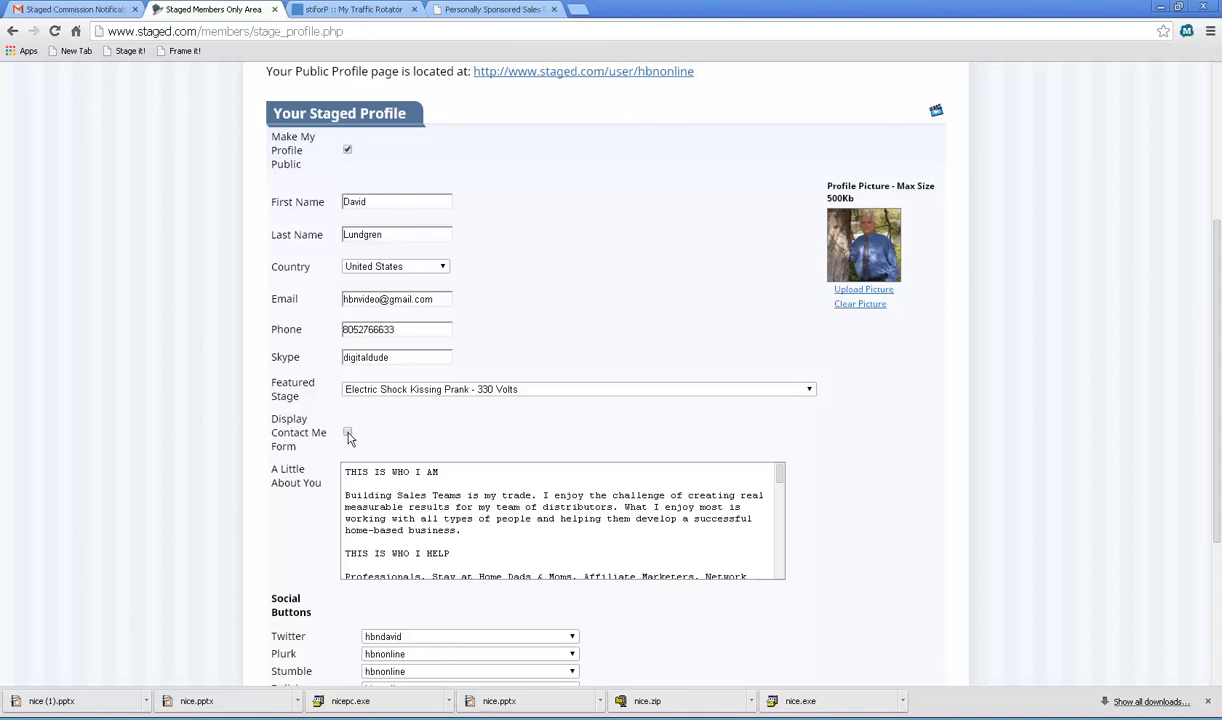
pyautogui.click(348, 432)
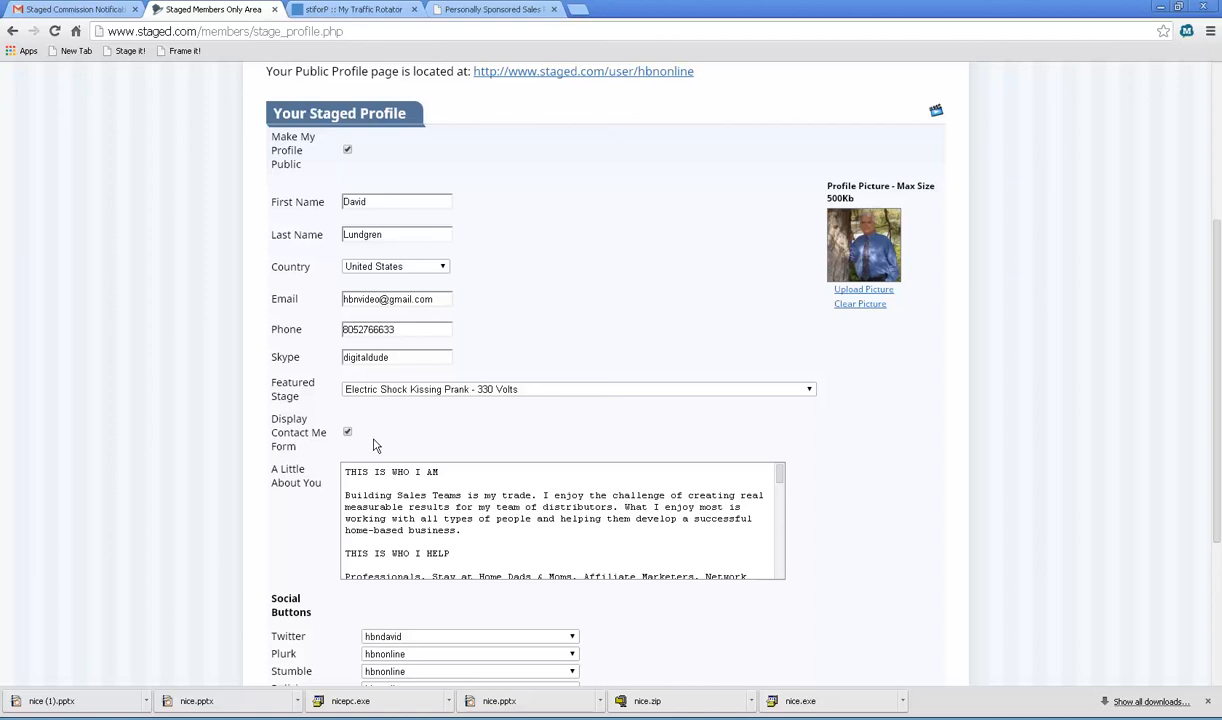
pyautogui.moveTo(404, 464)
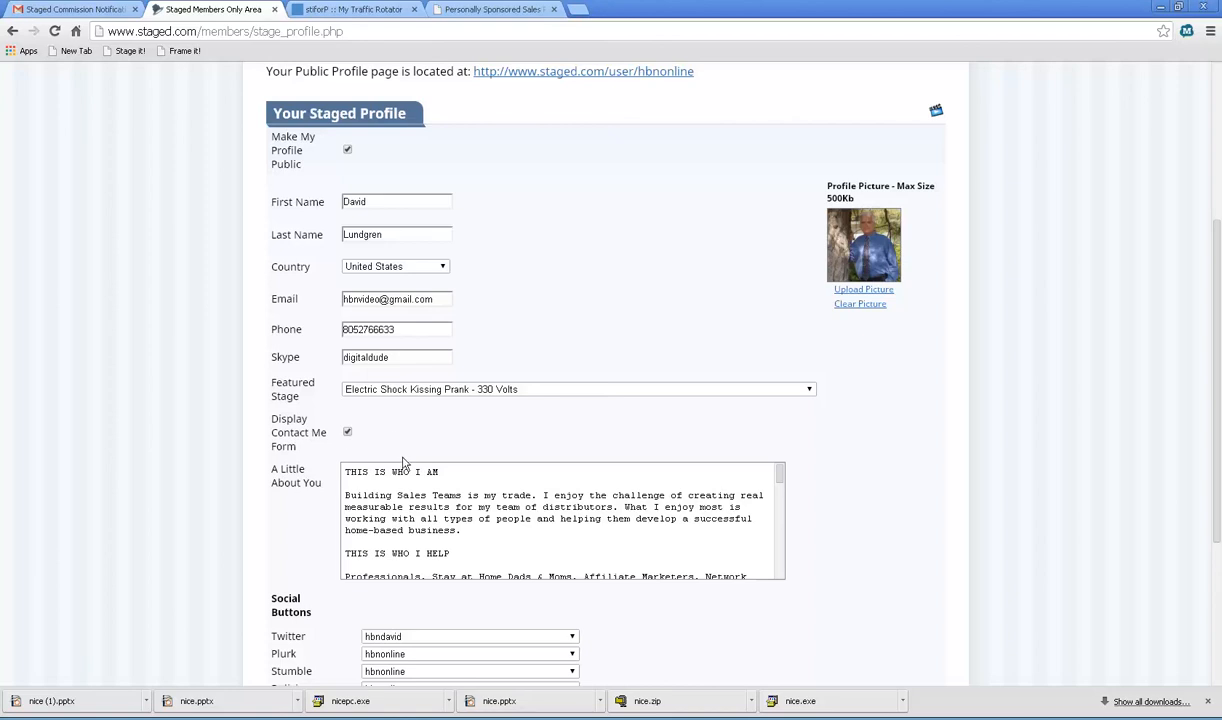
pyautogui.scroll(-3)
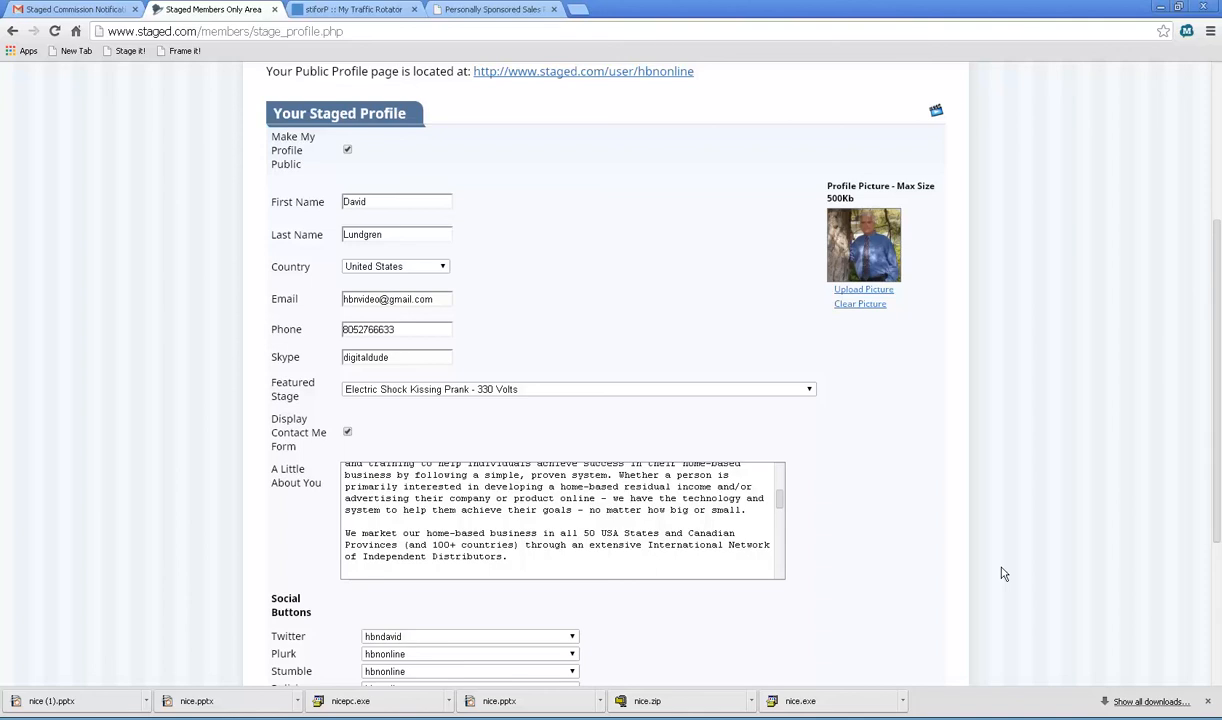
pyautogui.scroll(-3)
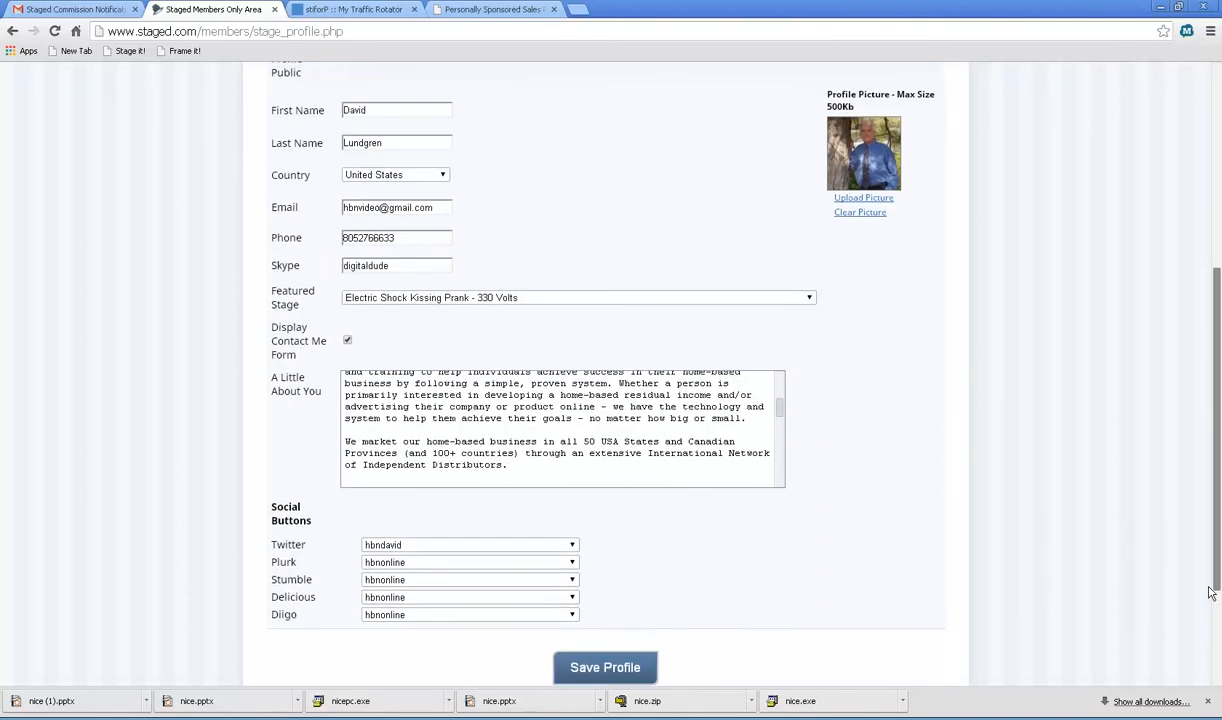
pyautogui.scroll(-3)
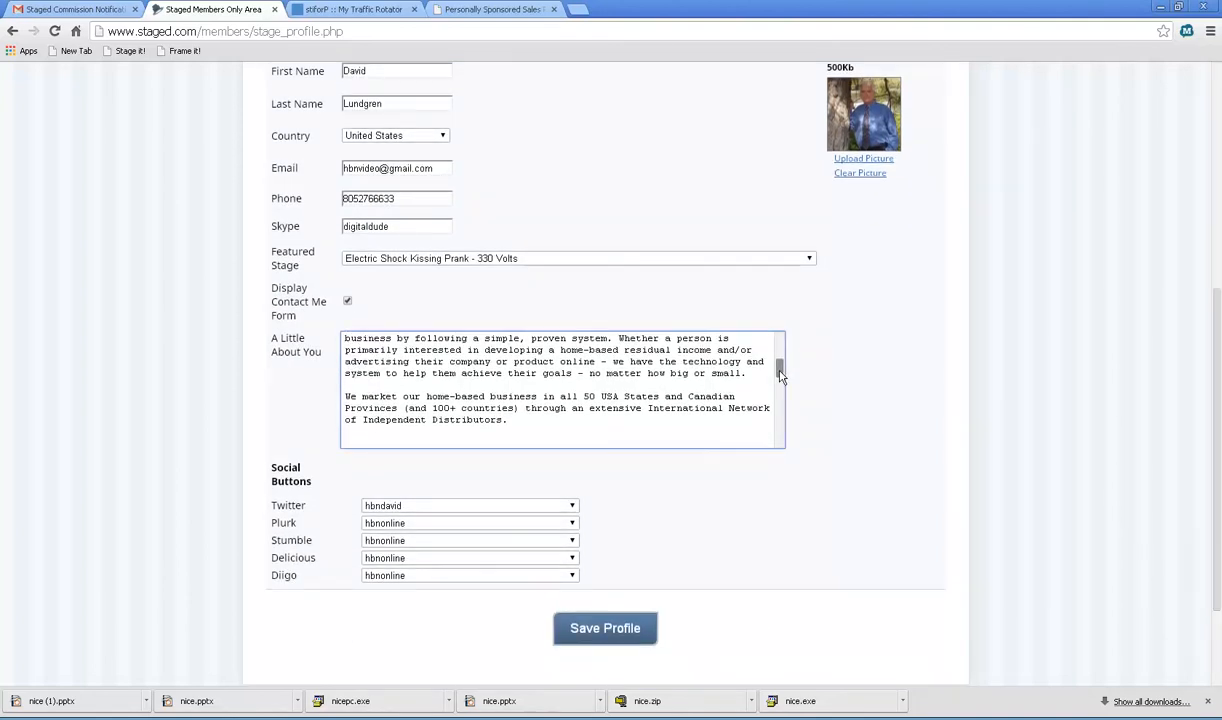
pyautogui.scroll(-3)
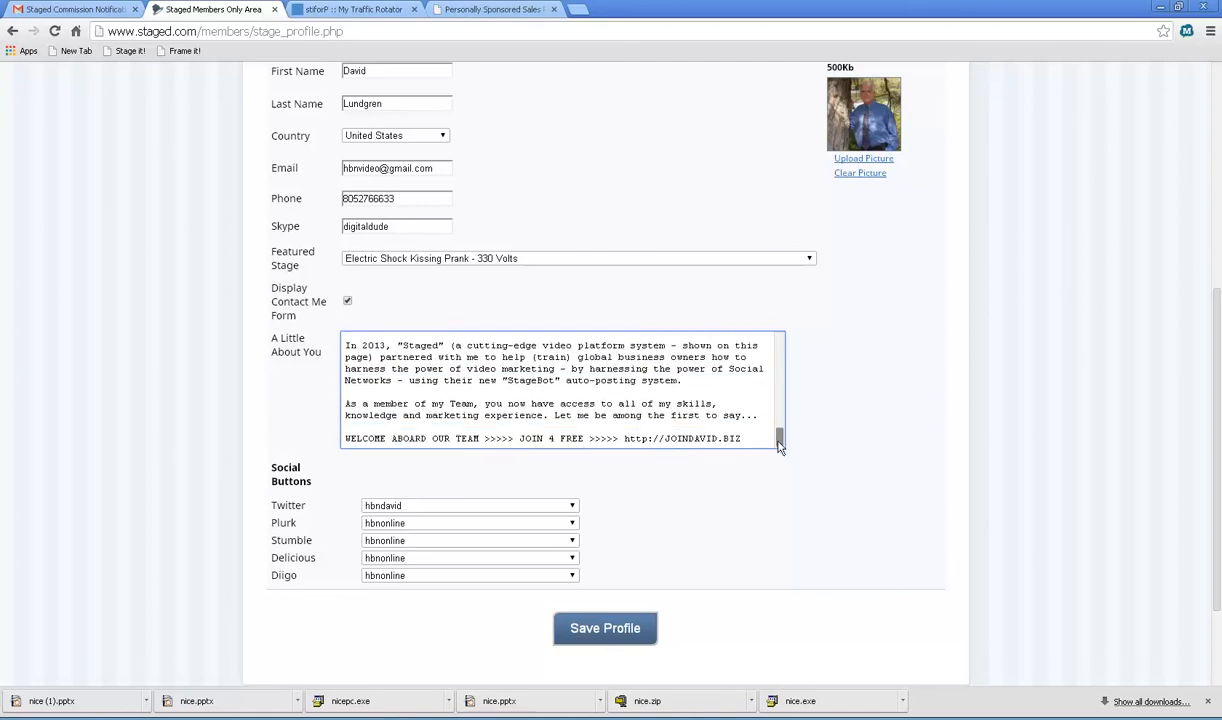
pyautogui.scroll(3)
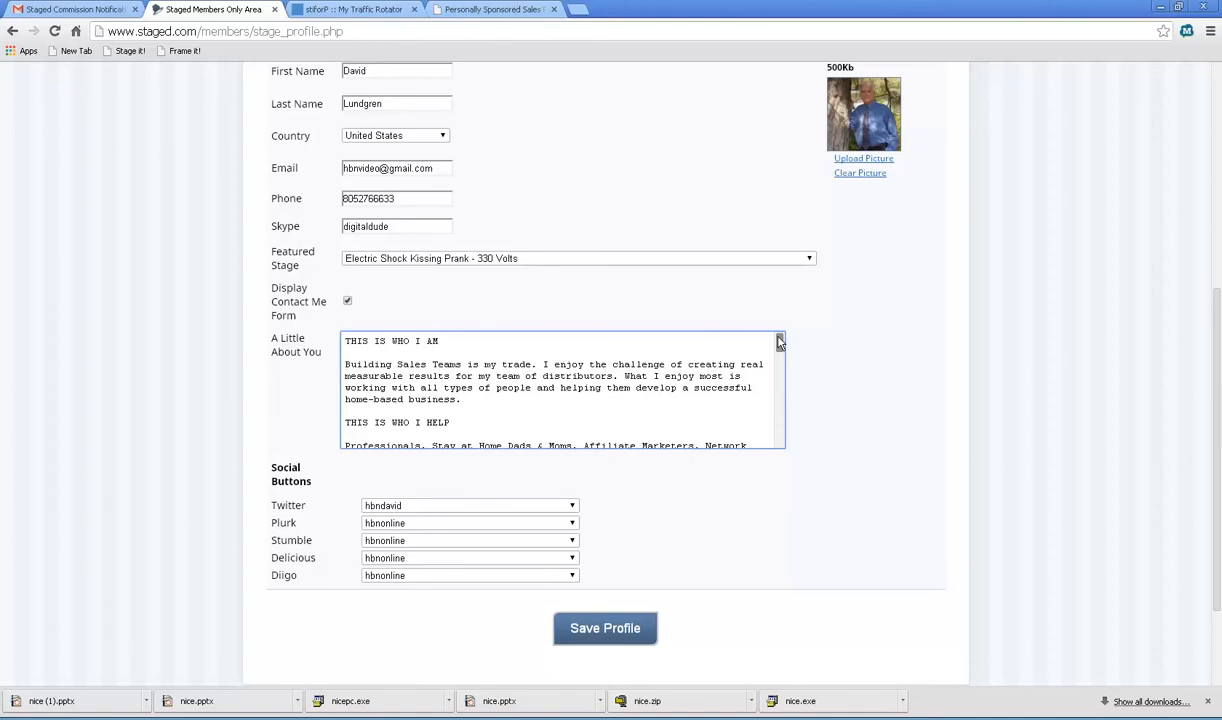
pyautogui.moveTo(1006, 434)
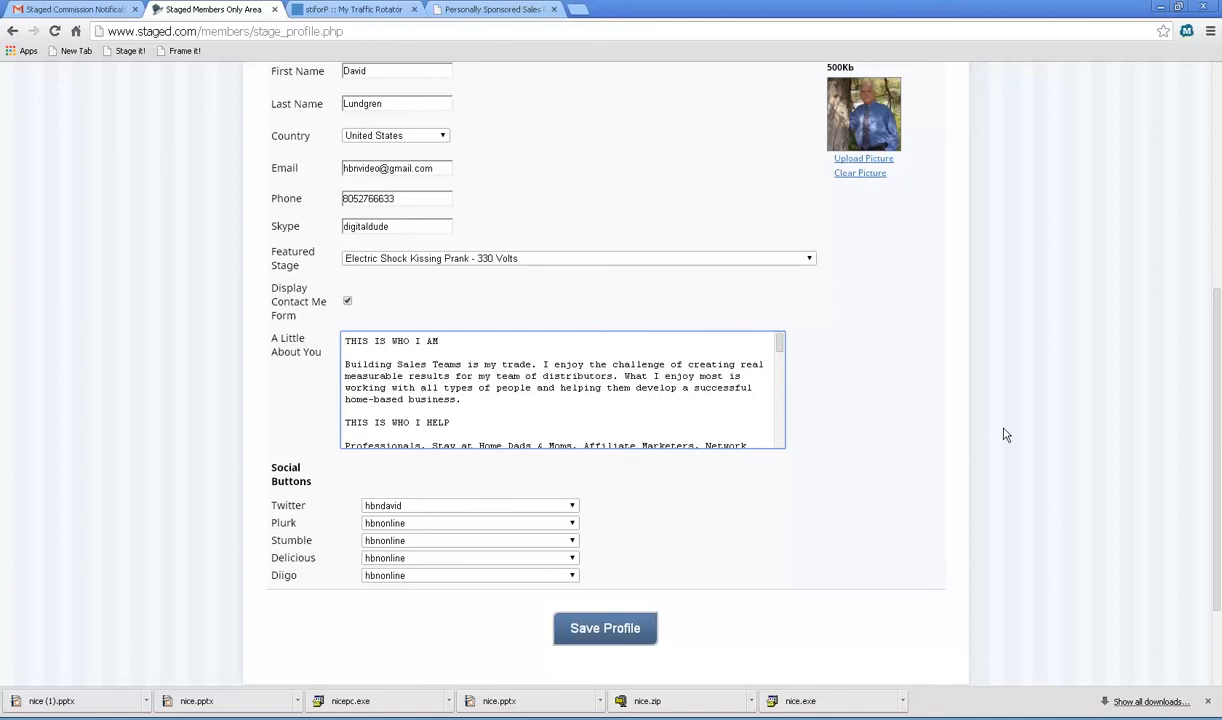
pyautogui.scroll(-3)
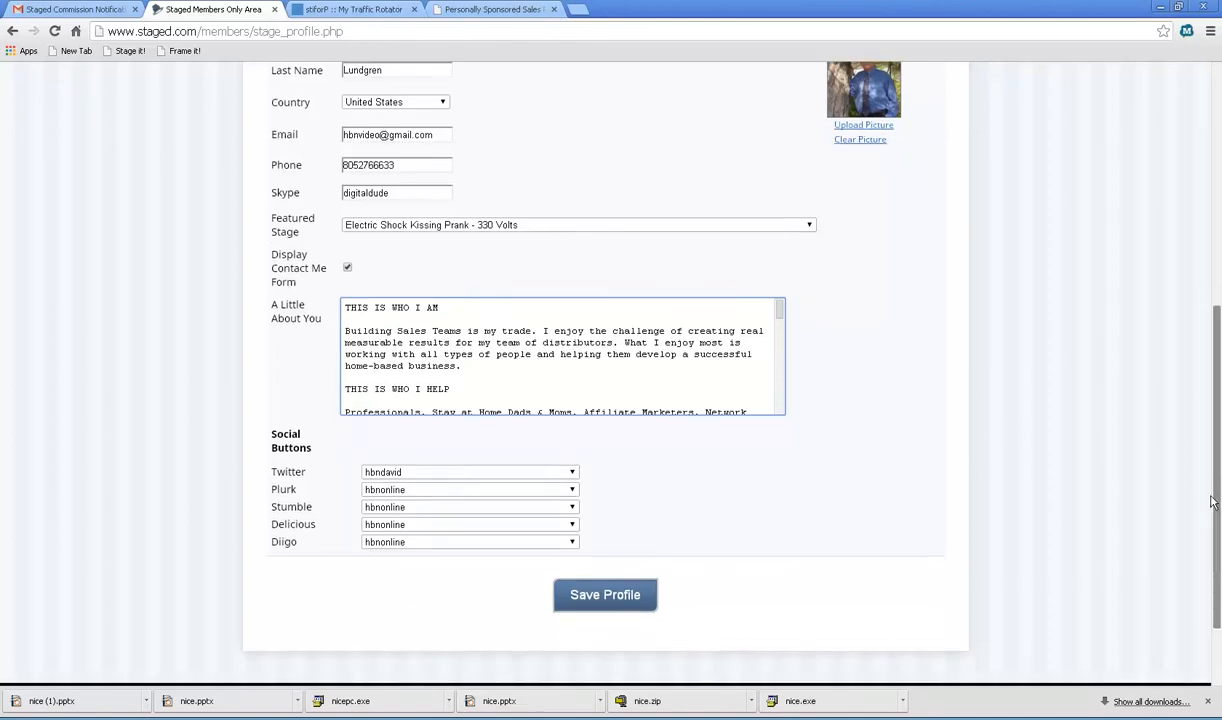
pyautogui.scroll(-3)
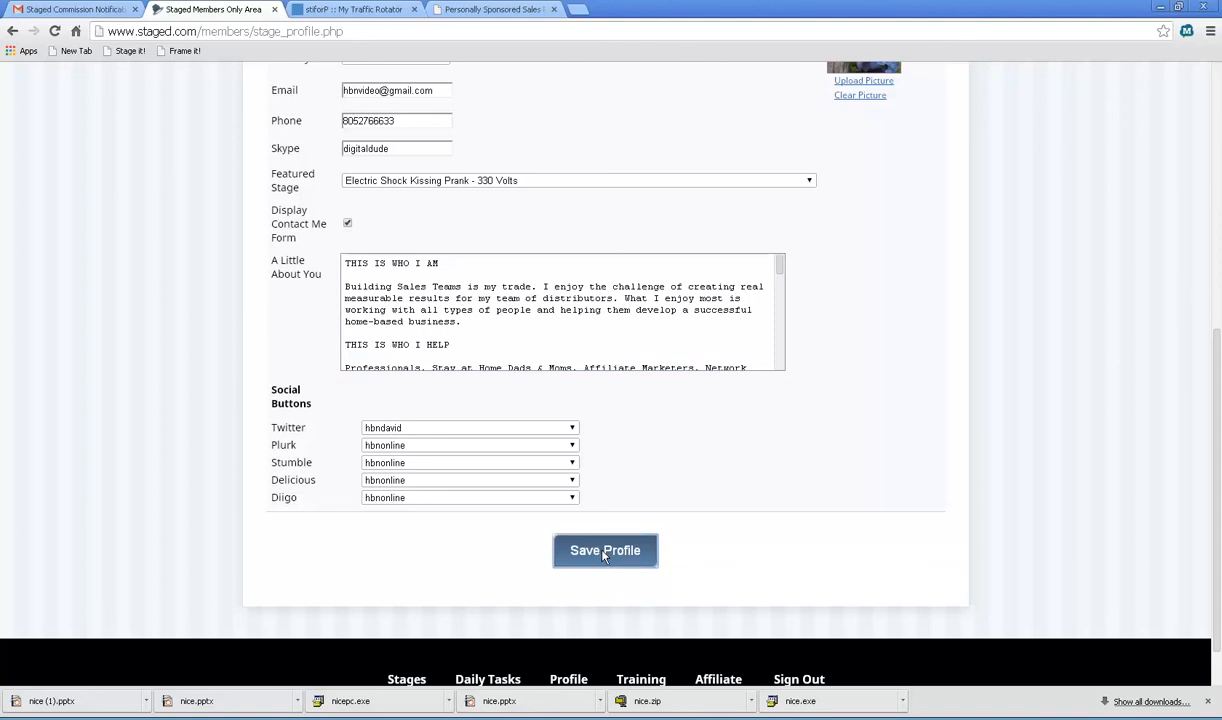
# Save the profile with Save Profile and scroll to the update-successful confirmation
pyautogui.click(604, 550)
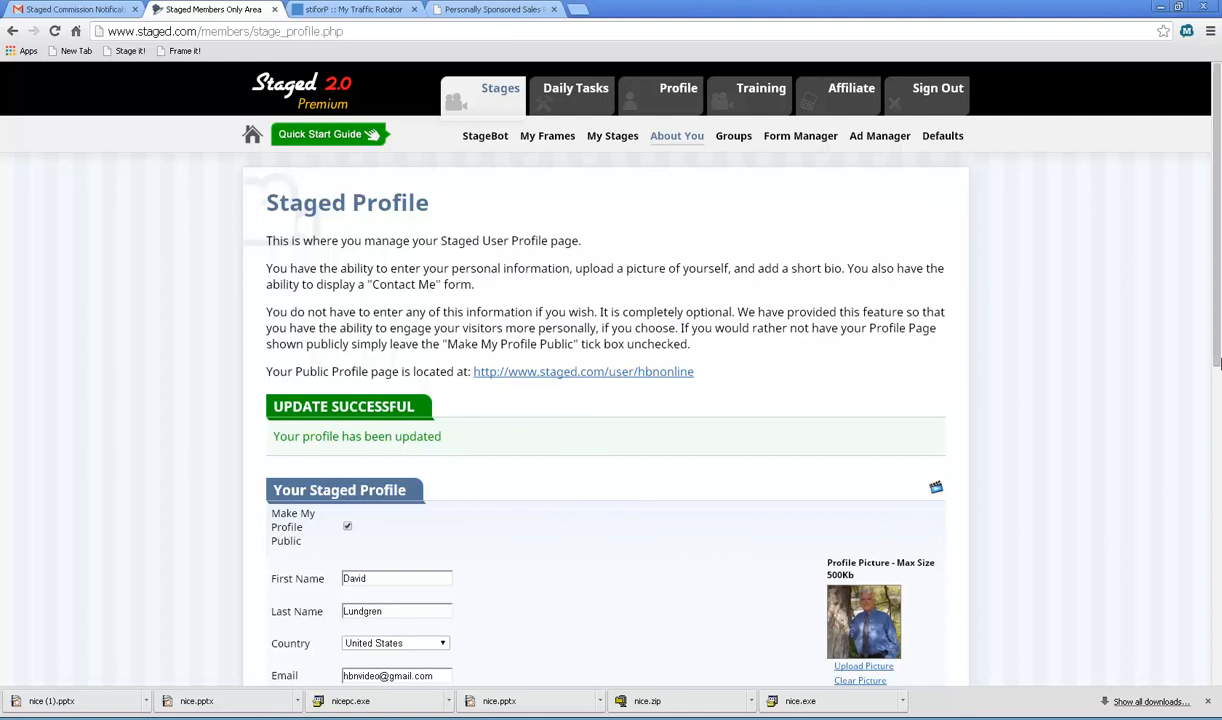
pyautogui.scroll(-3)
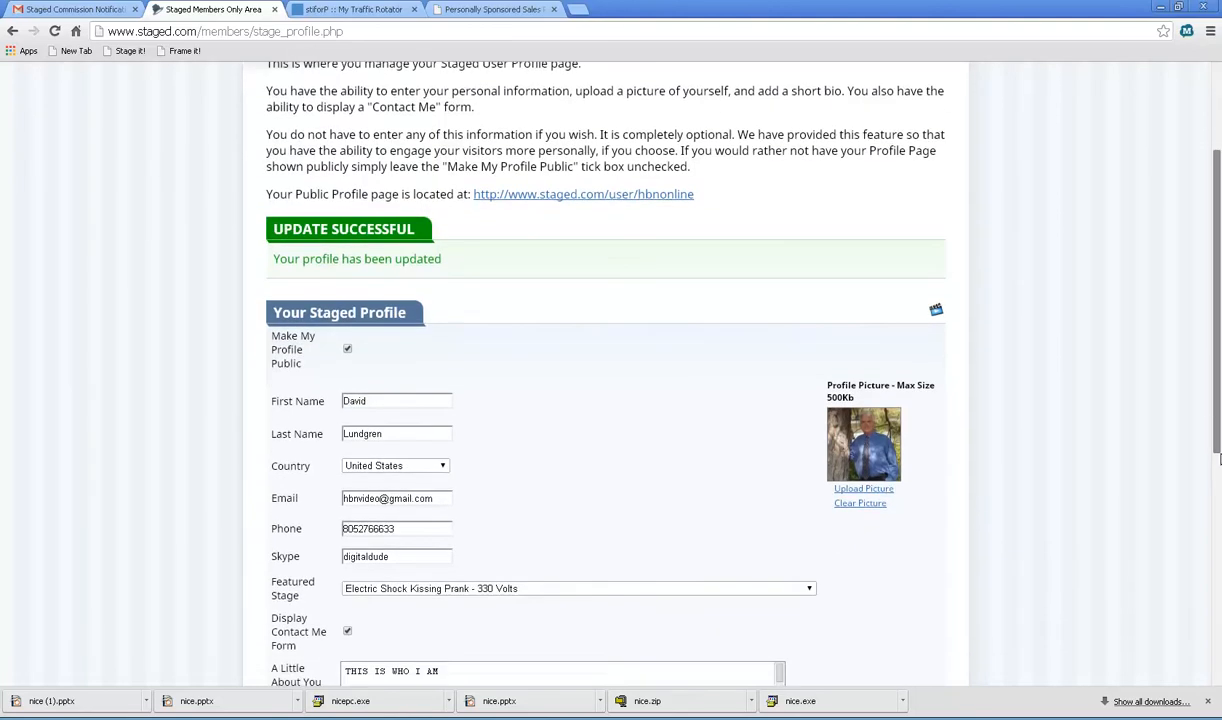
pyautogui.scroll(-3)
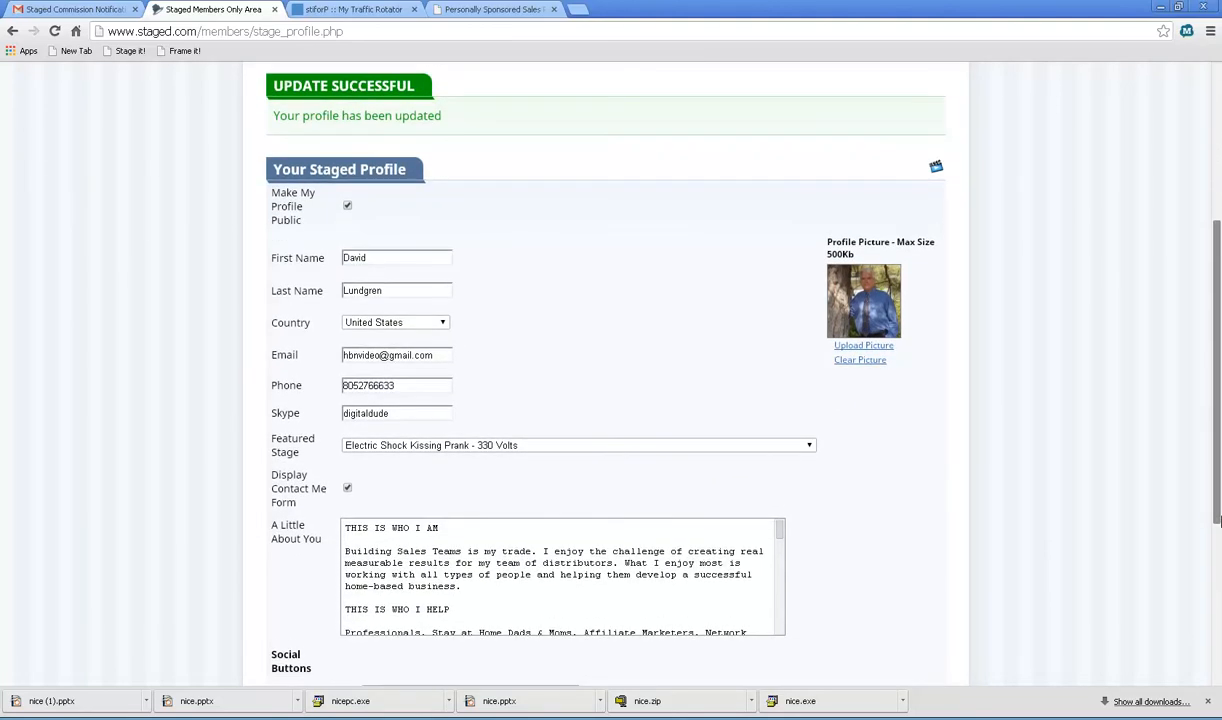
pyautogui.scroll(-3)
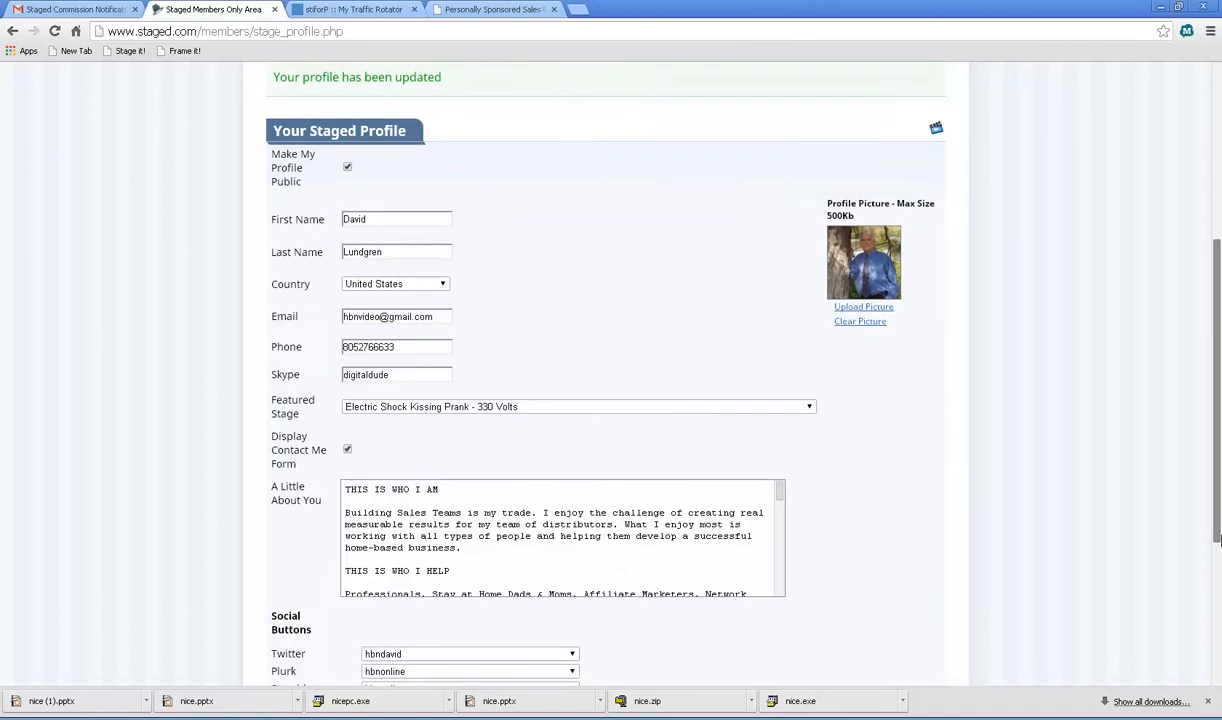
pyautogui.scroll(3)
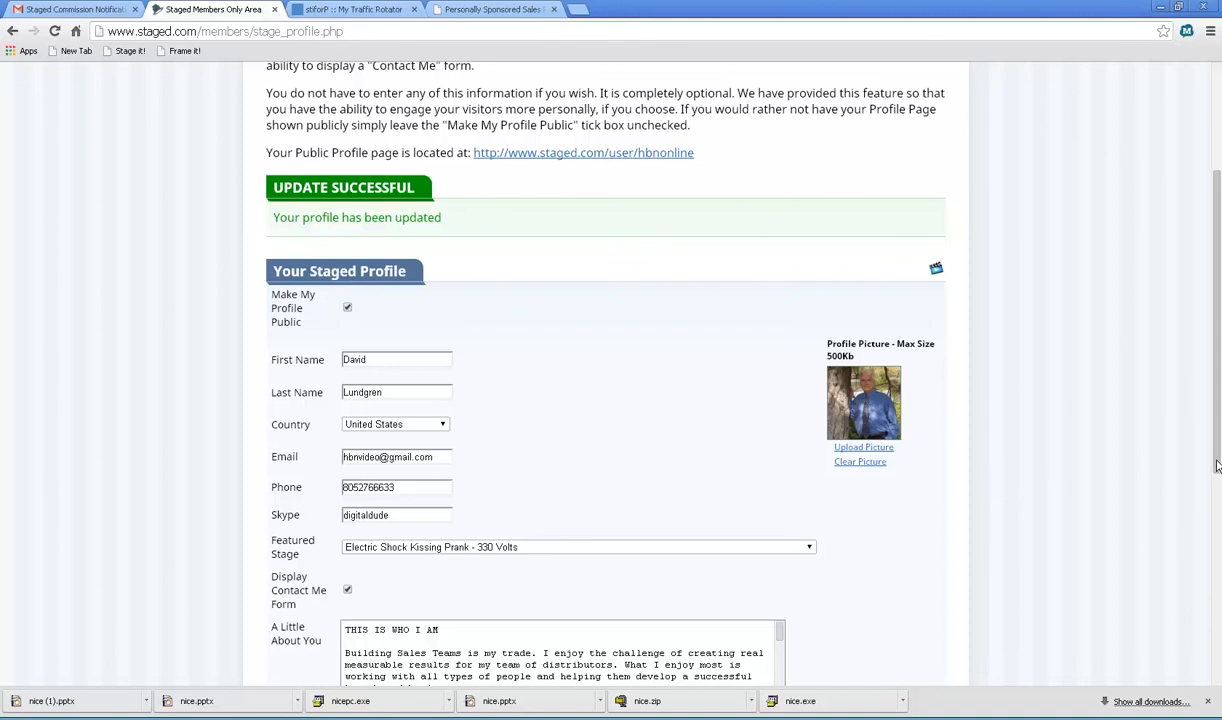
pyautogui.scroll(3)
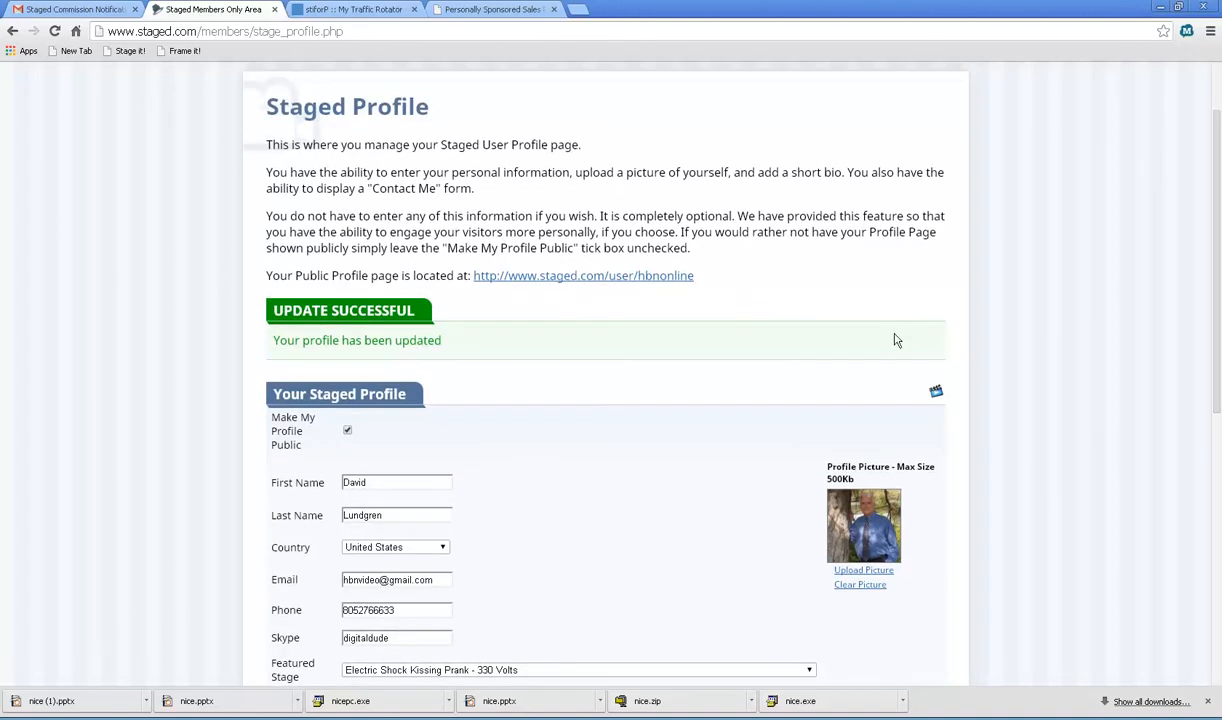
pyautogui.moveTo(604, 292)
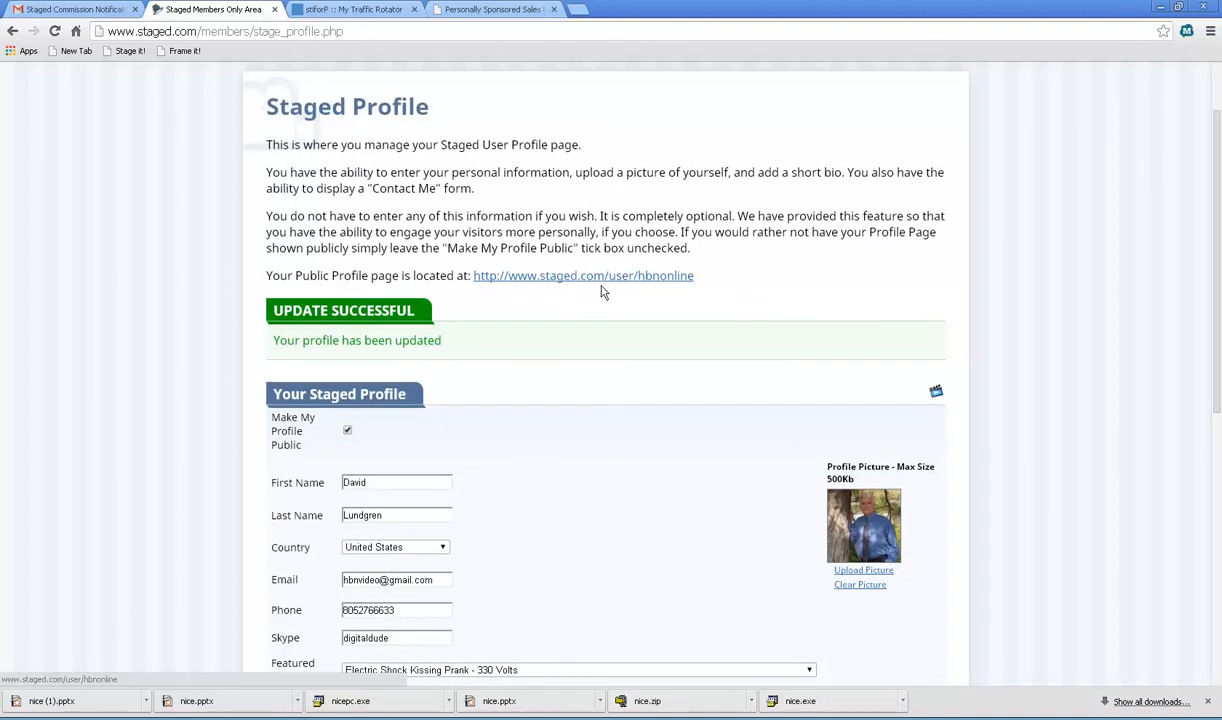
pyautogui.moveTo(456, 290)
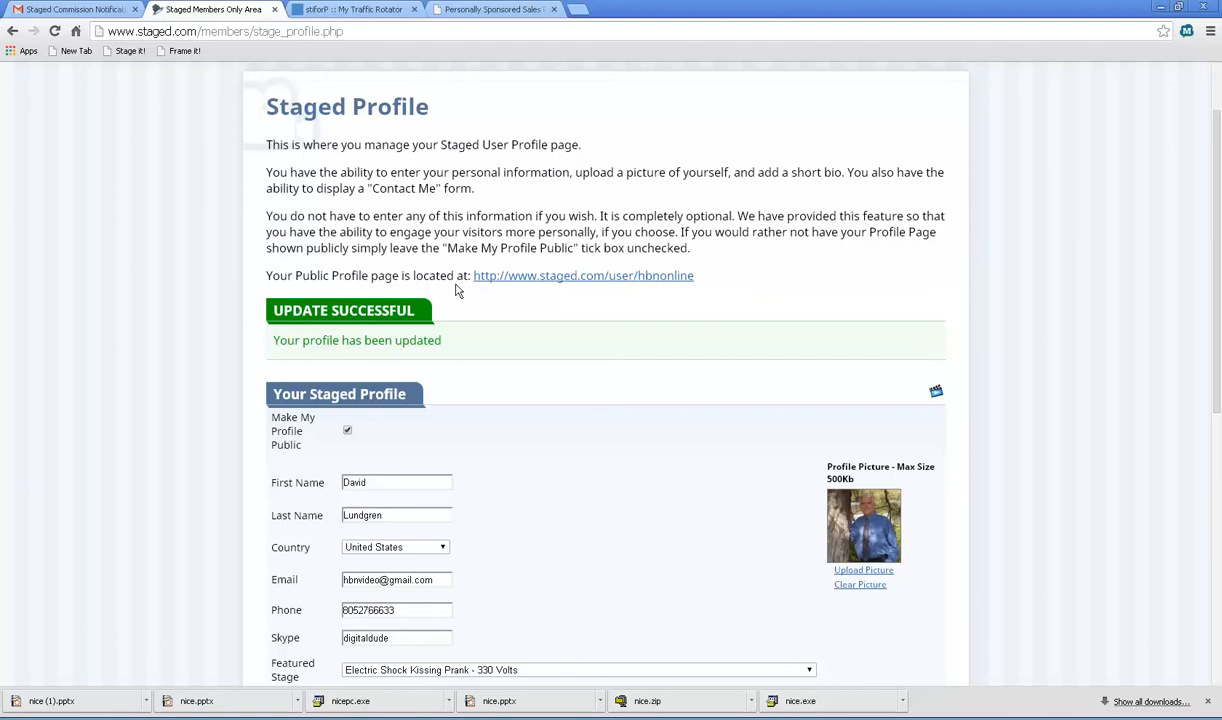
pyautogui.moveTo(512, 284)
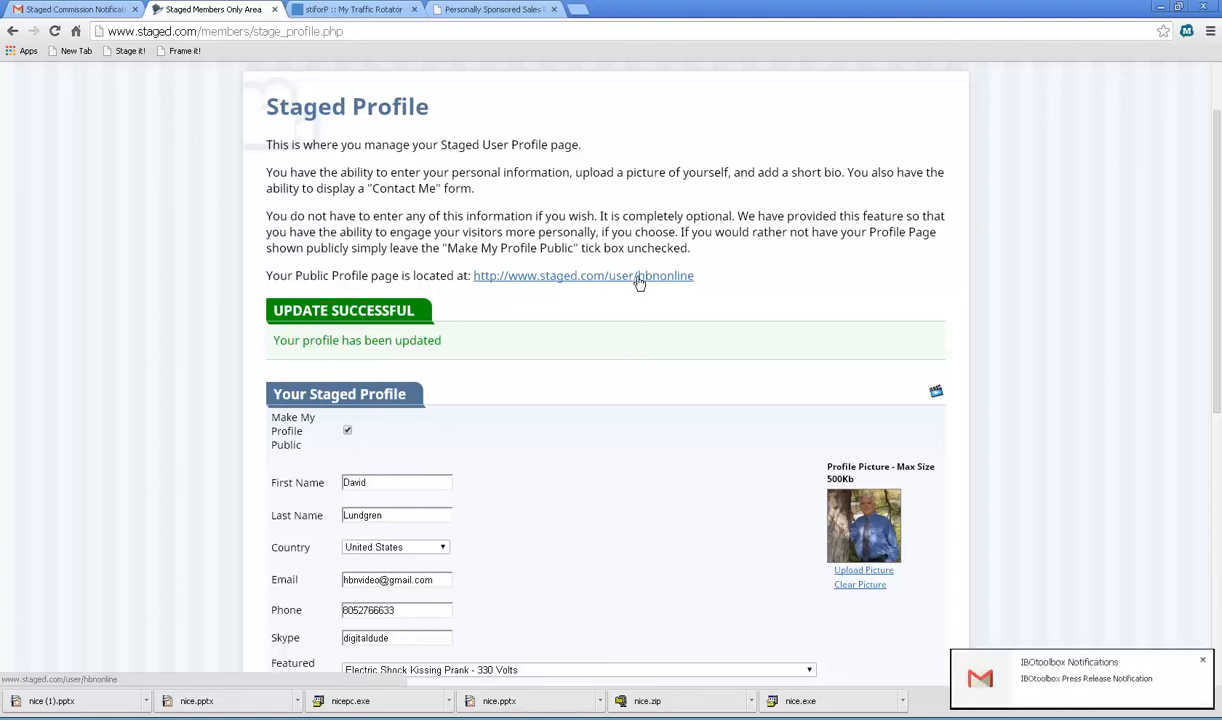
pyautogui.moveTo(530, 456)
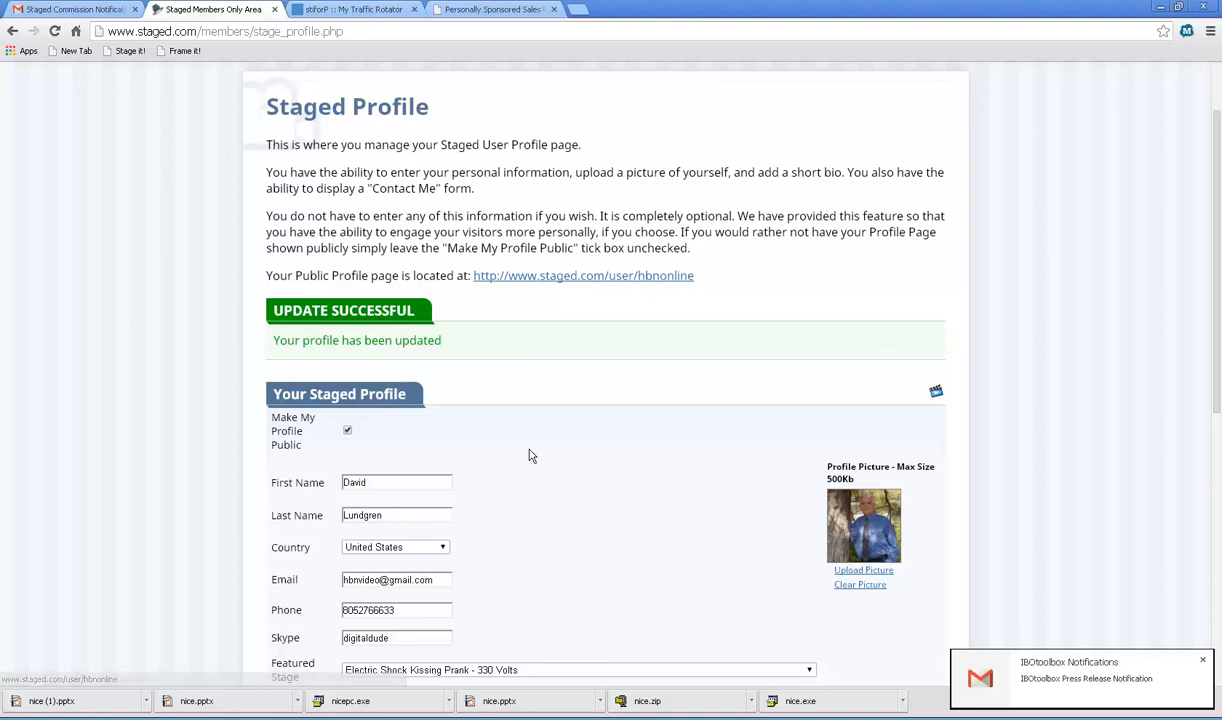
pyautogui.moveTo(600, 528)
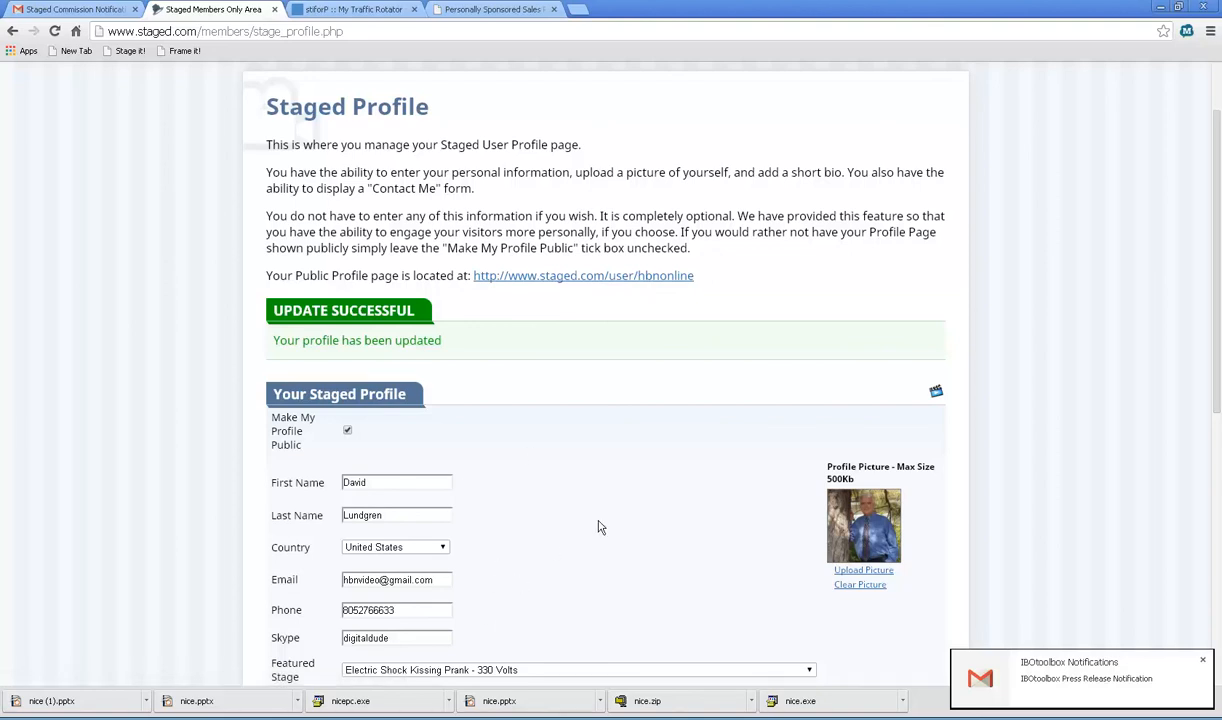
pyautogui.moveTo(616, 280)
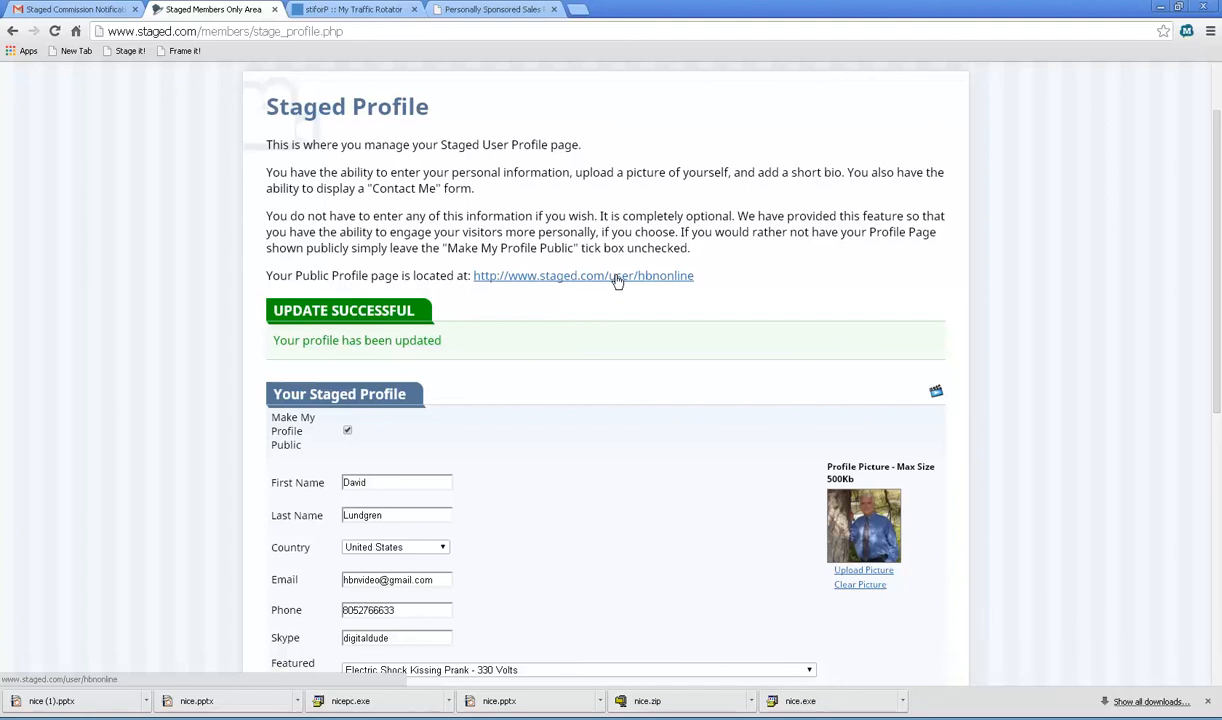
pyautogui.click(584, 276)
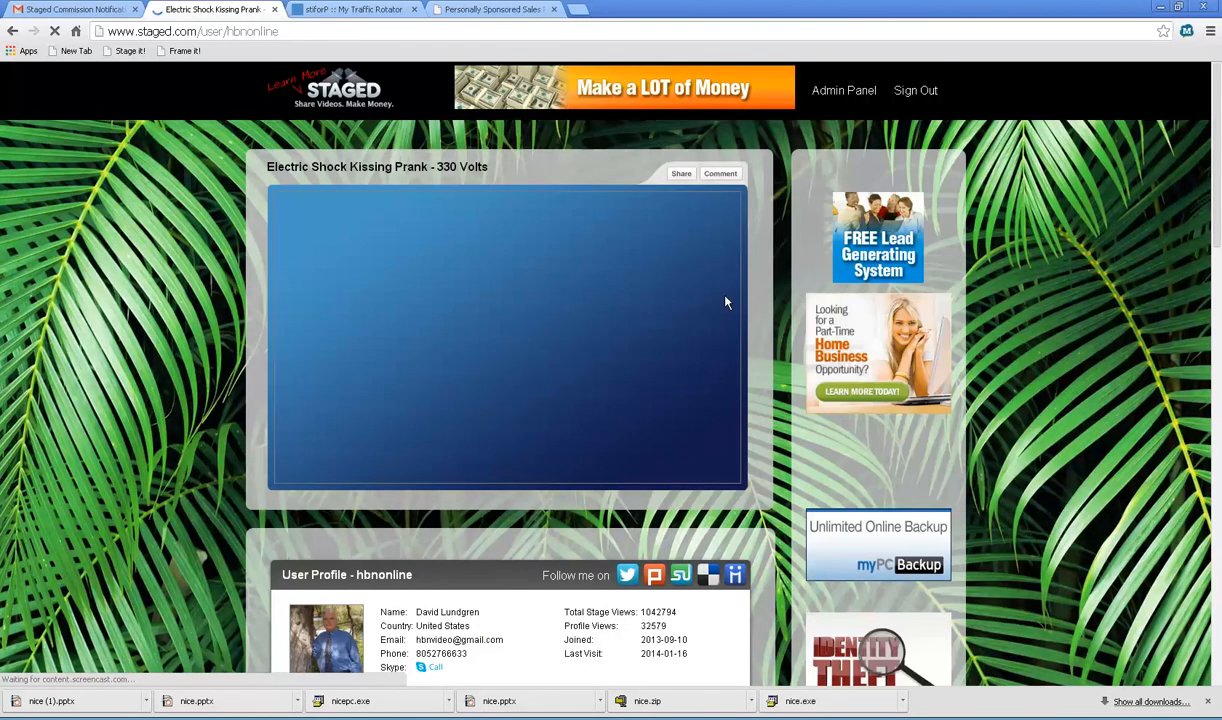
pyautogui.moveTo(500, 340)
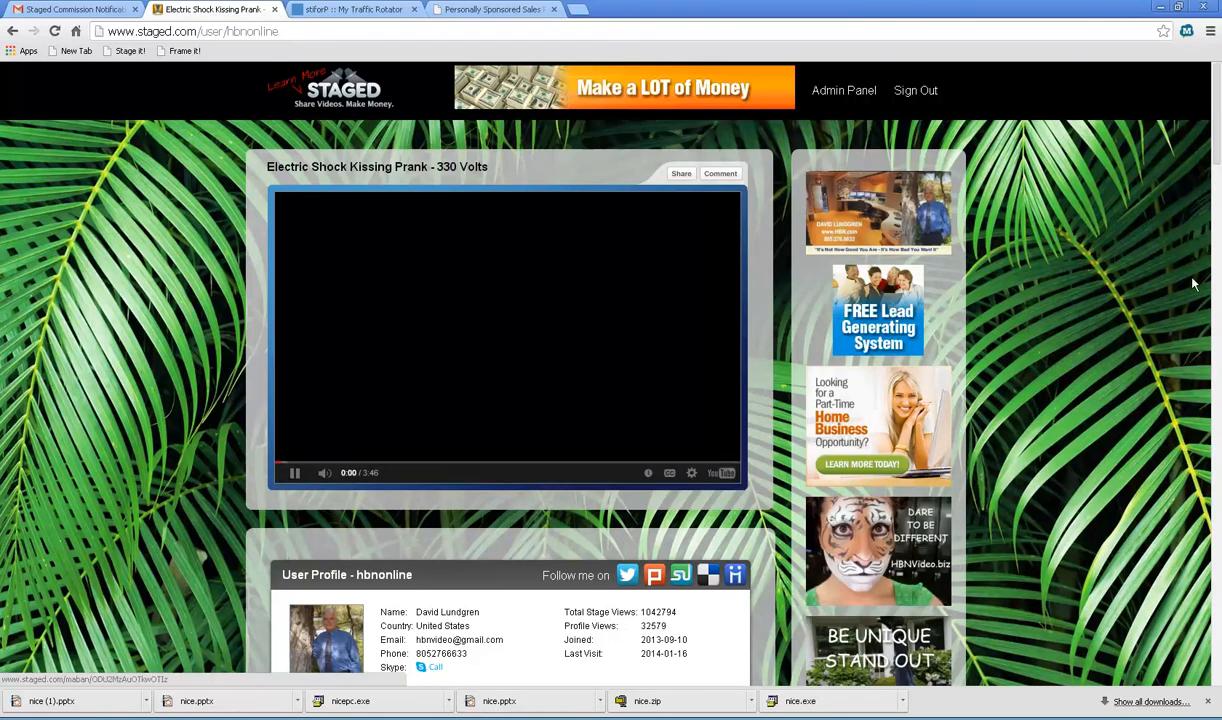
pyautogui.scroll(-3)
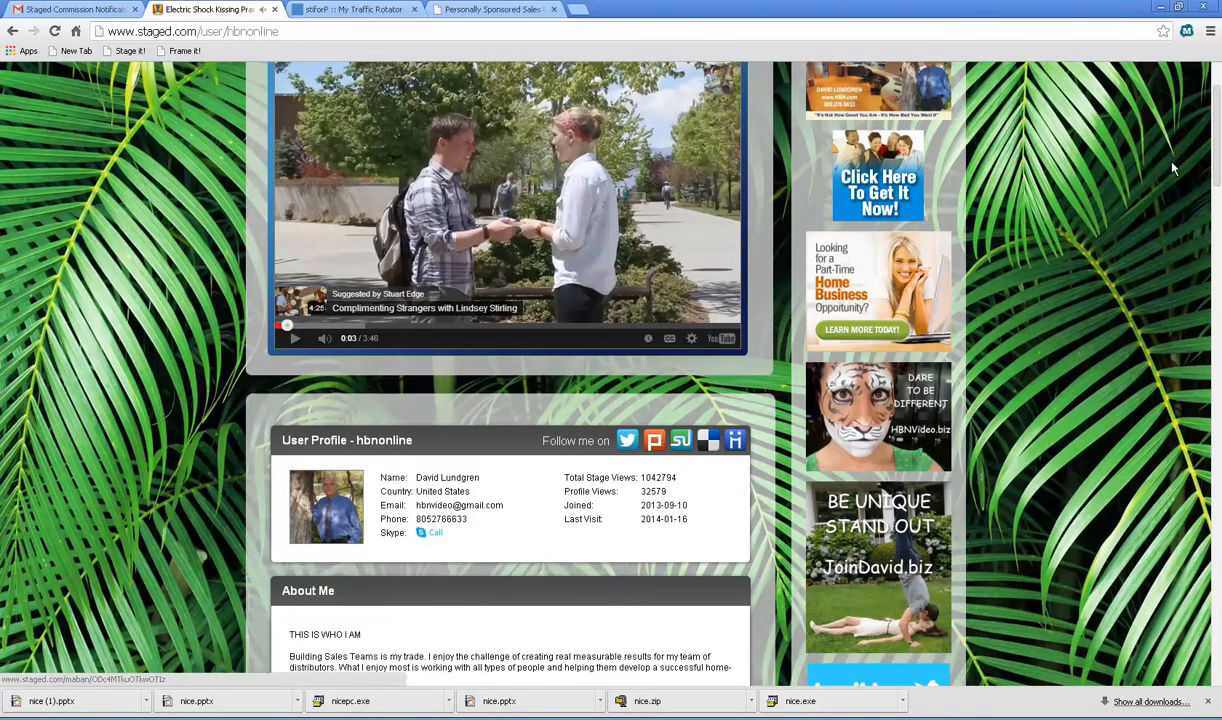
pyautogui.scroll(-3)
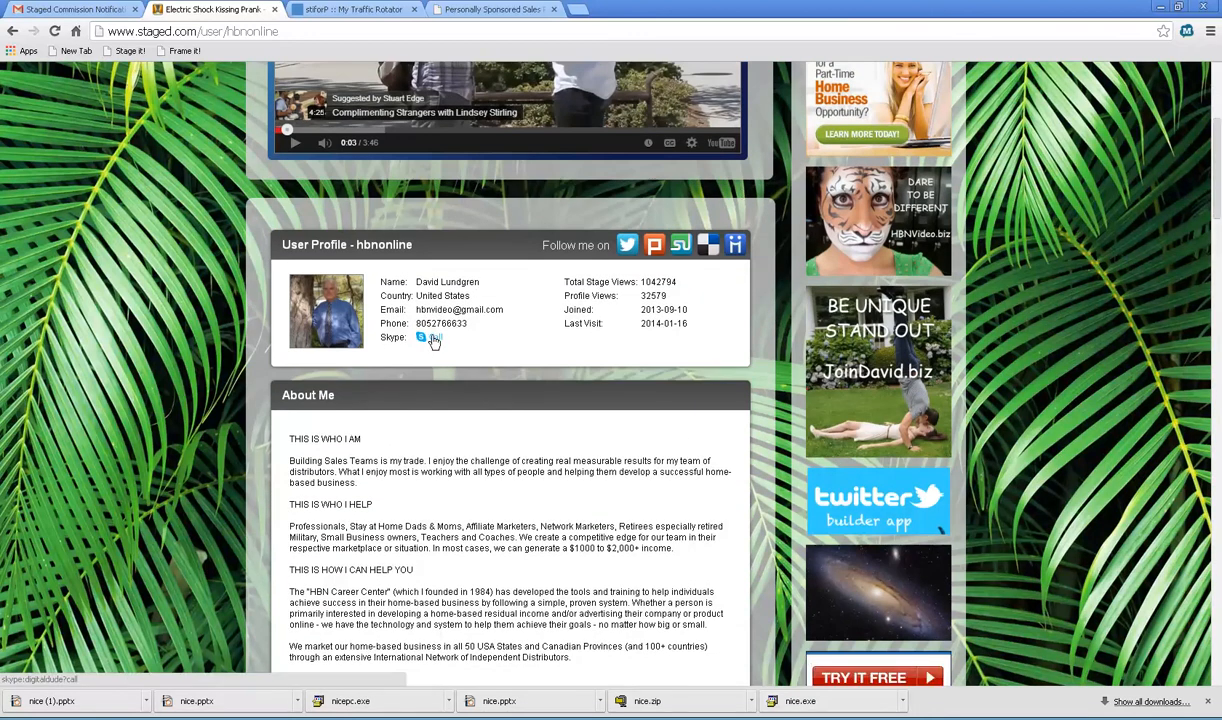
pyautogui.moveTo(564, 328)
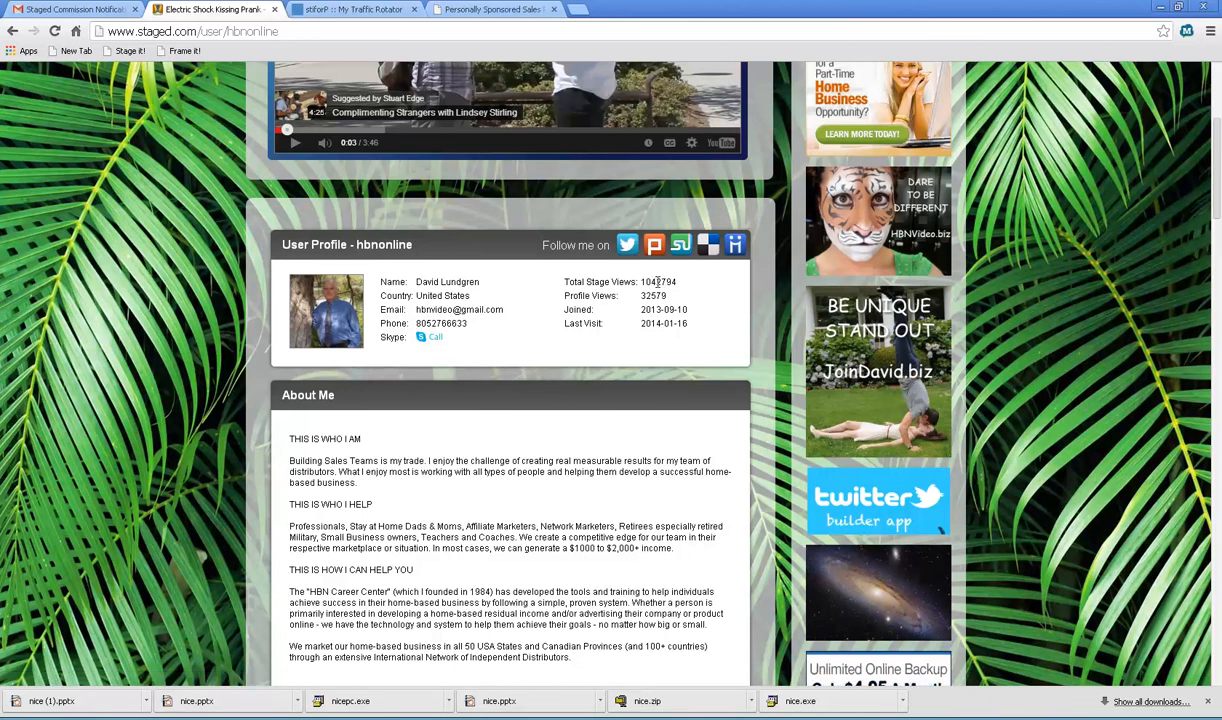
pyautogui.moveTo(656, 290)
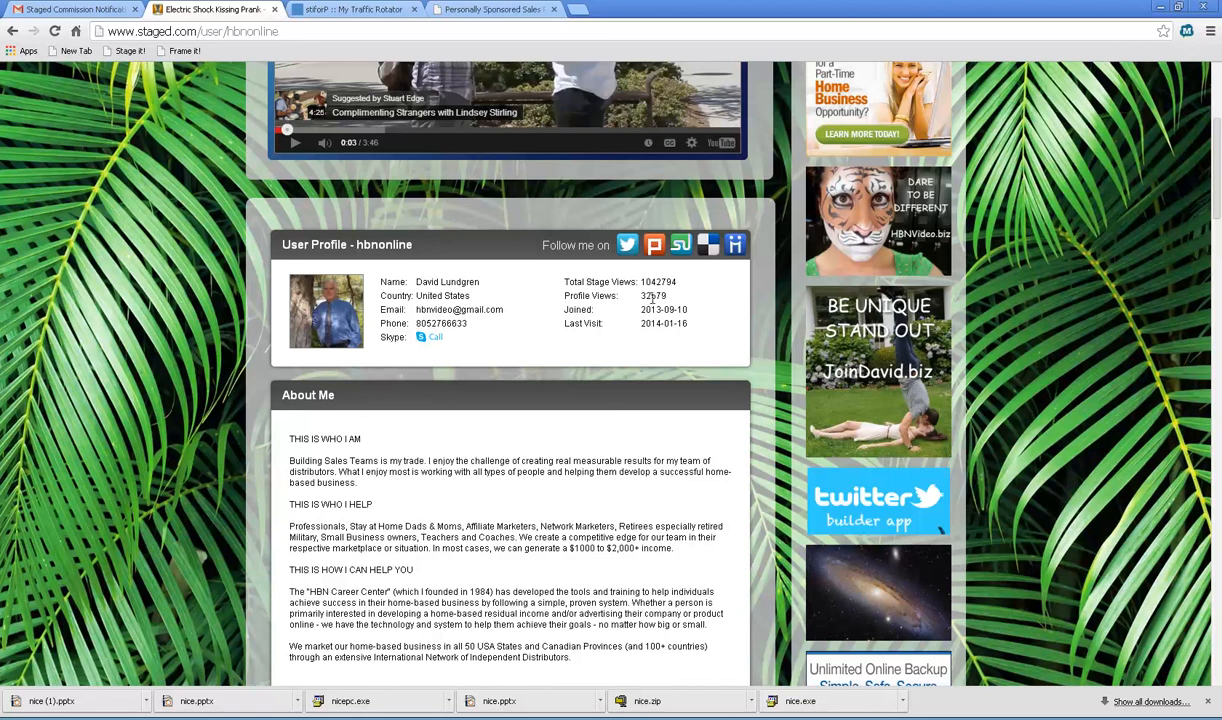
pyautogui.doubleClick(662, 308)
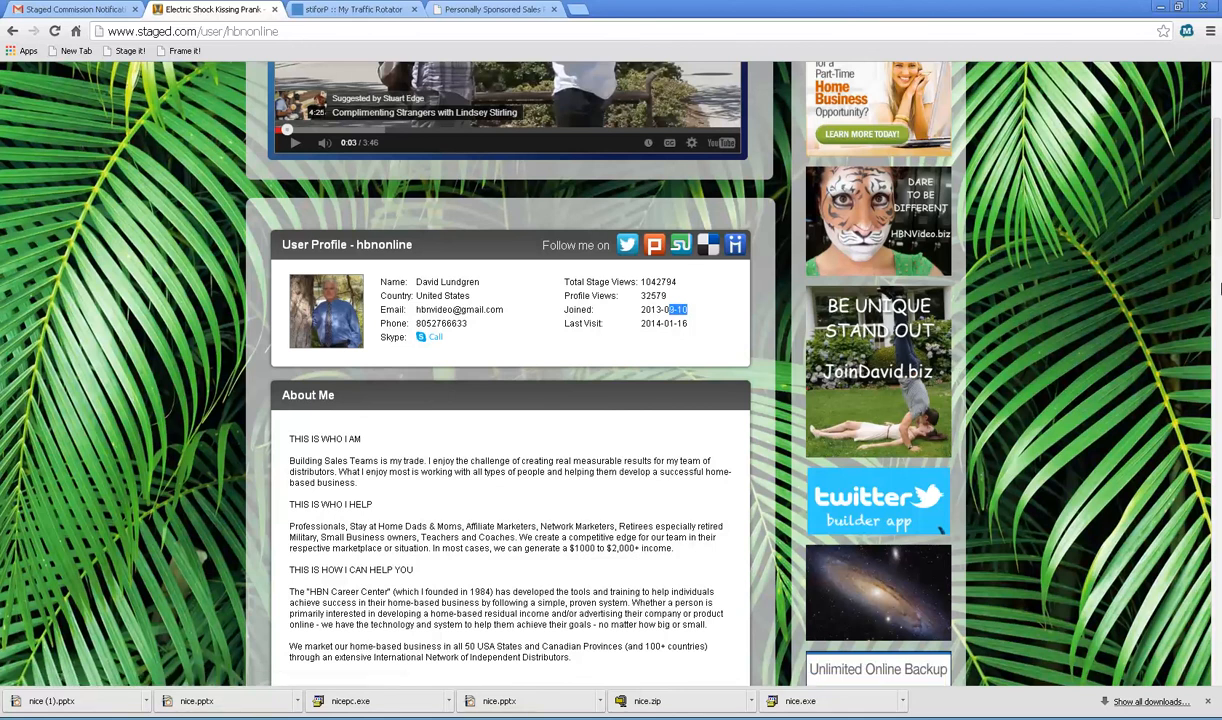
pyautogui.scroll(-3)
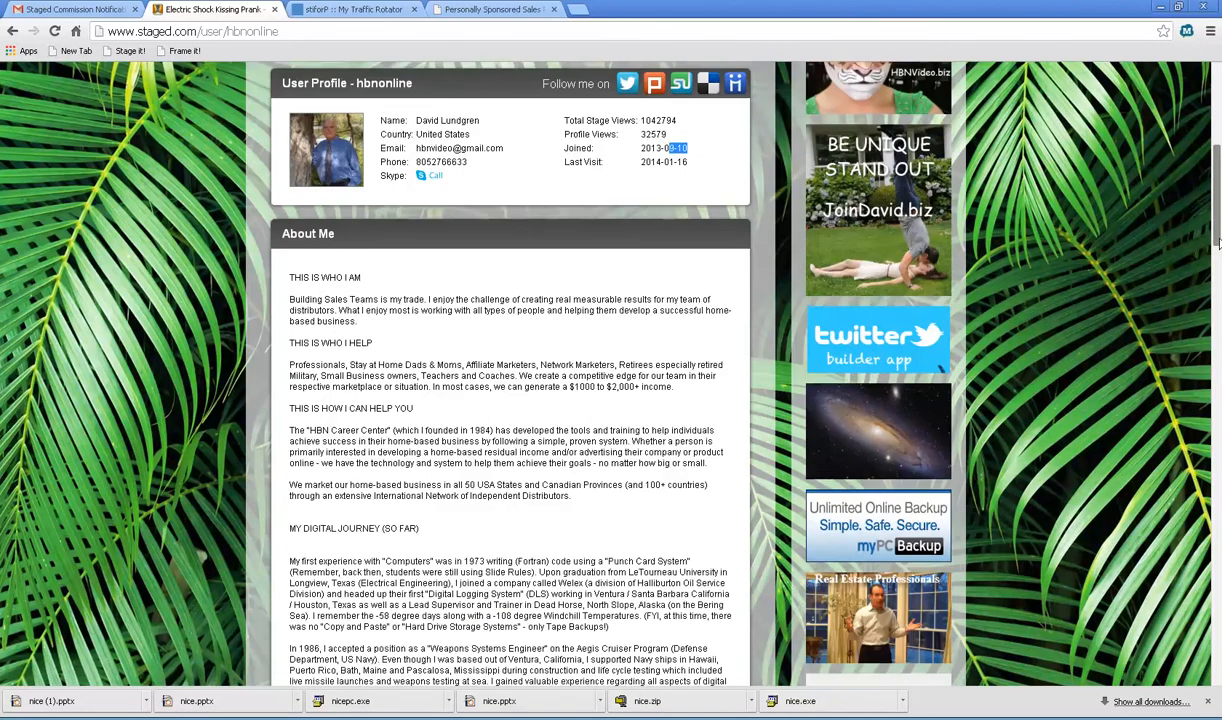
pyautogui.scroll(-3)
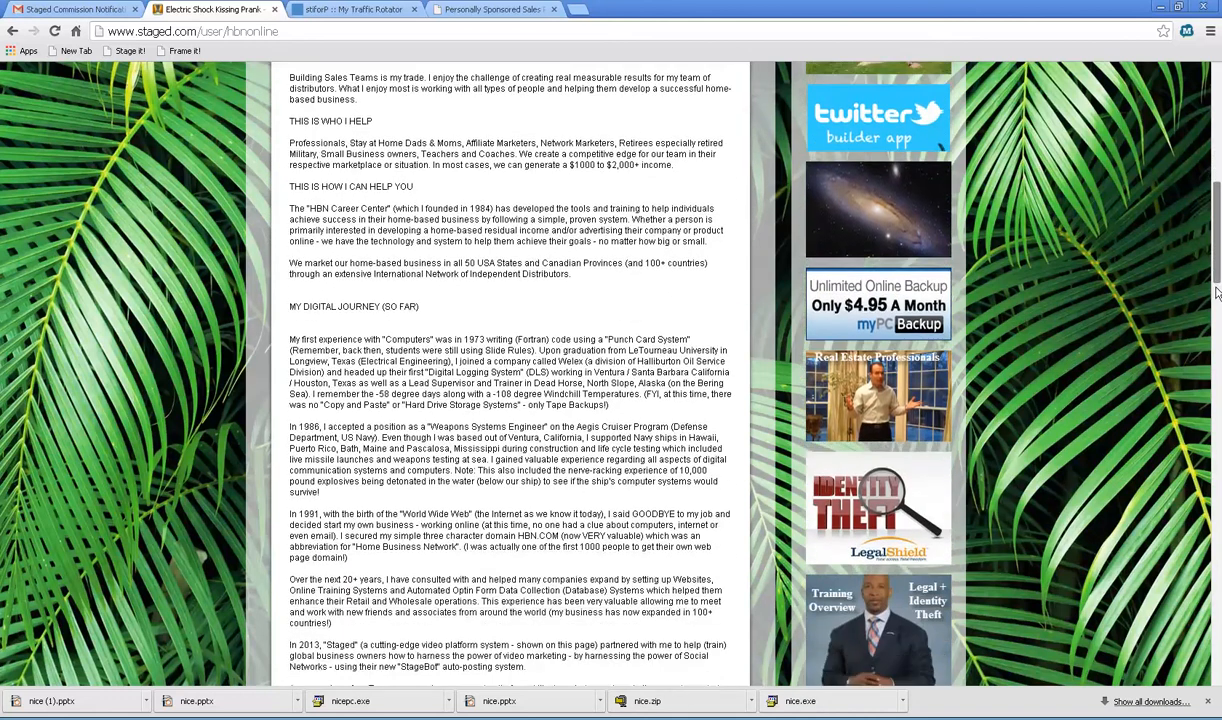
pyautogui.scroll(-3)
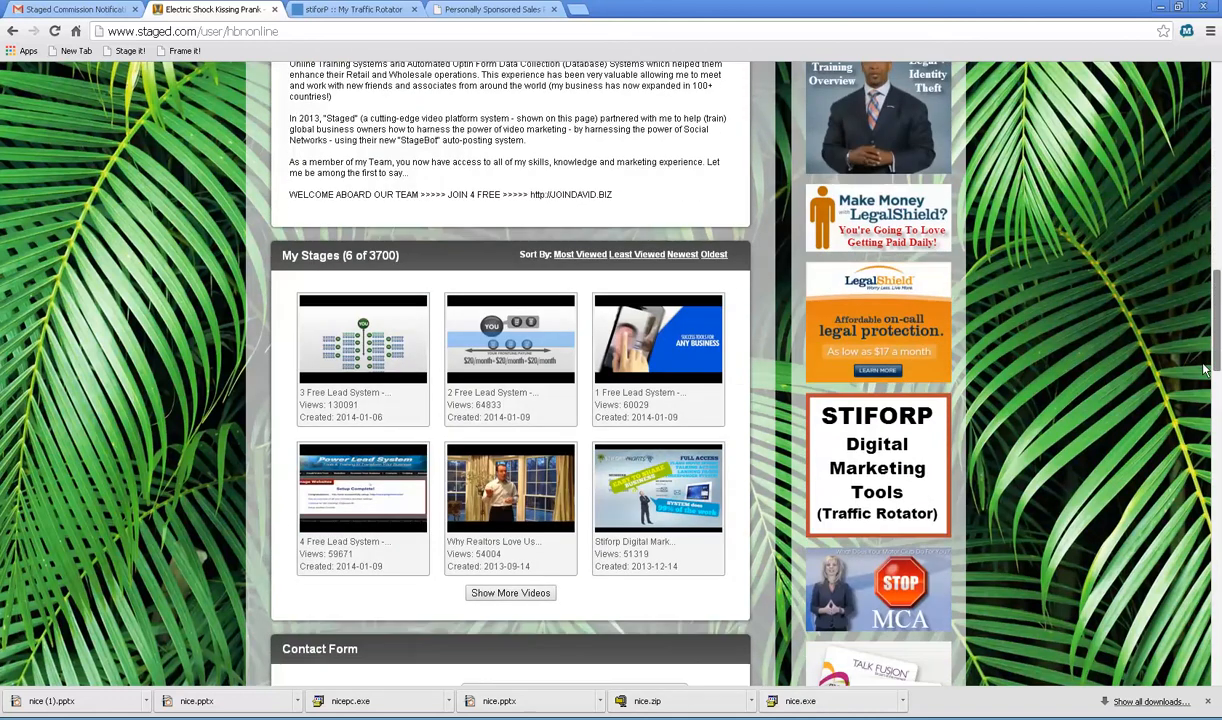
pyautogui.scroll(-3)
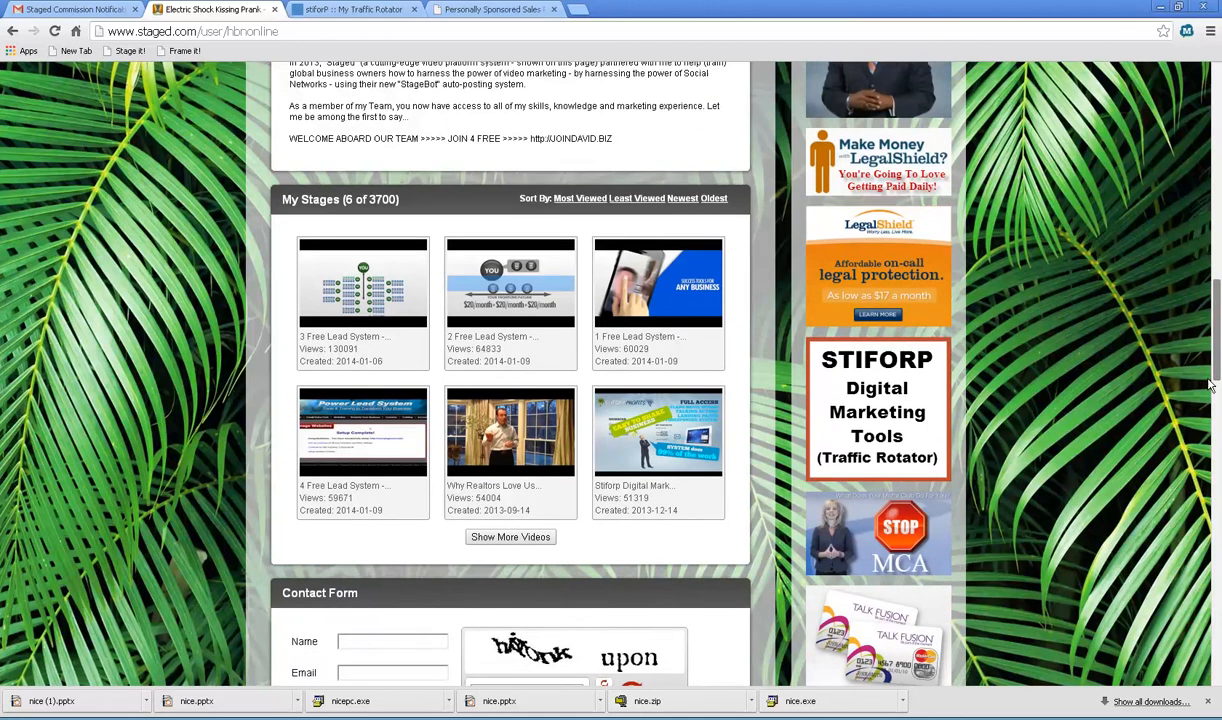
pyautogui.scroll(-3)
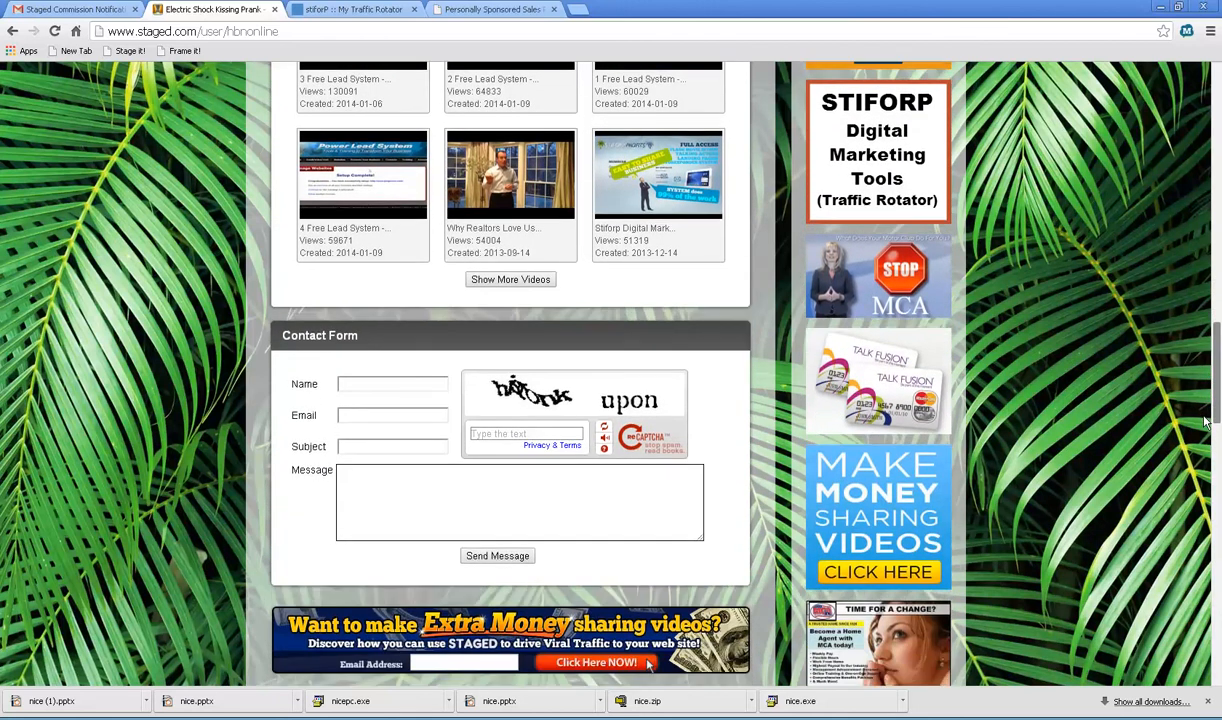
pyautogui.scroll(-3)
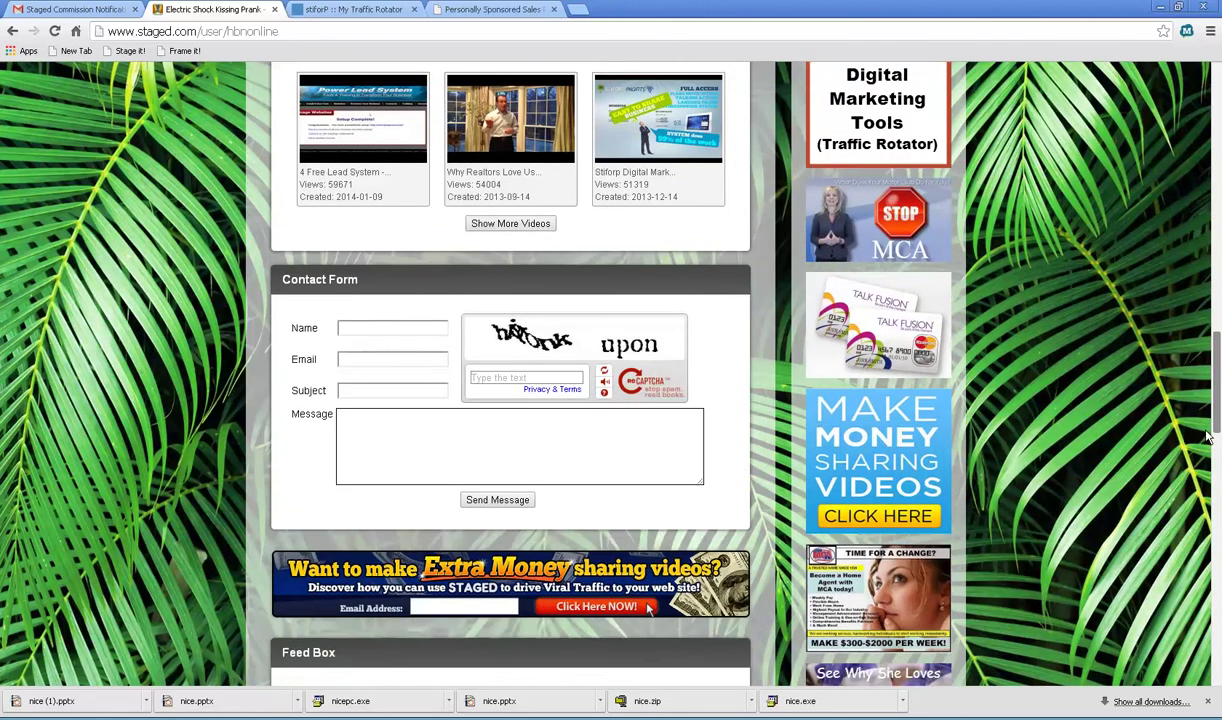
pyautogui.scroll(-3)
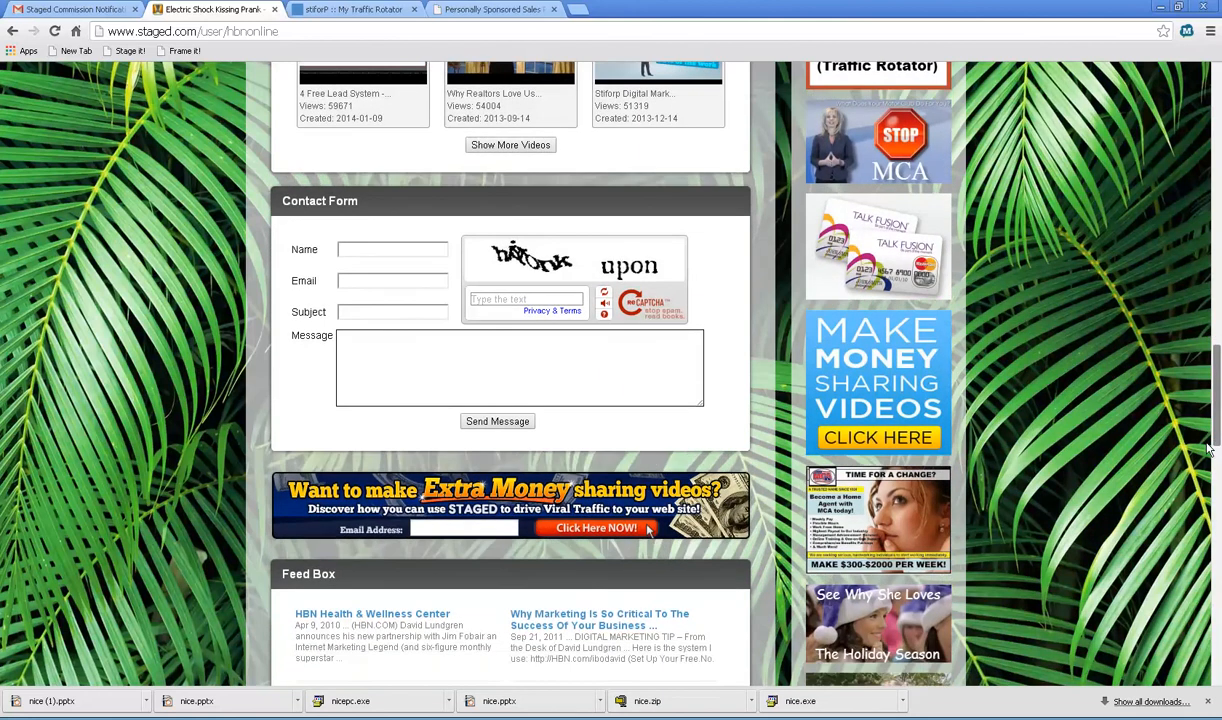
pyautogui.scroll(-3)
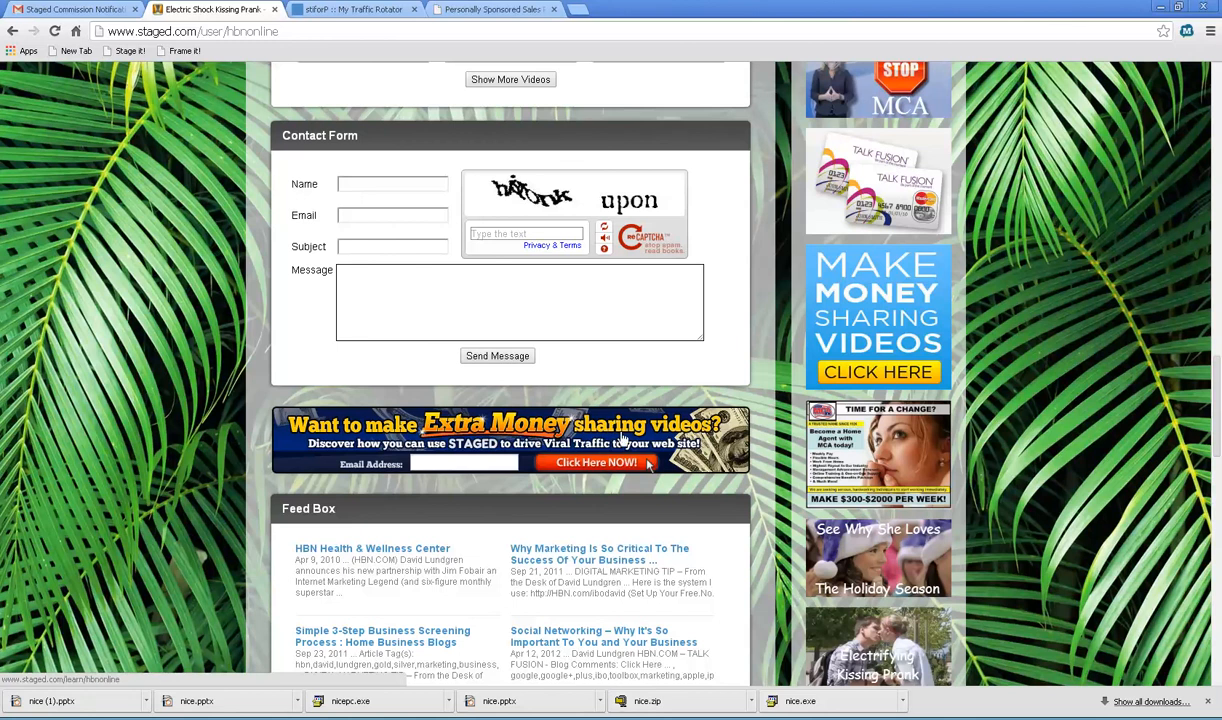
pyautogui.moveTo(416, 528)
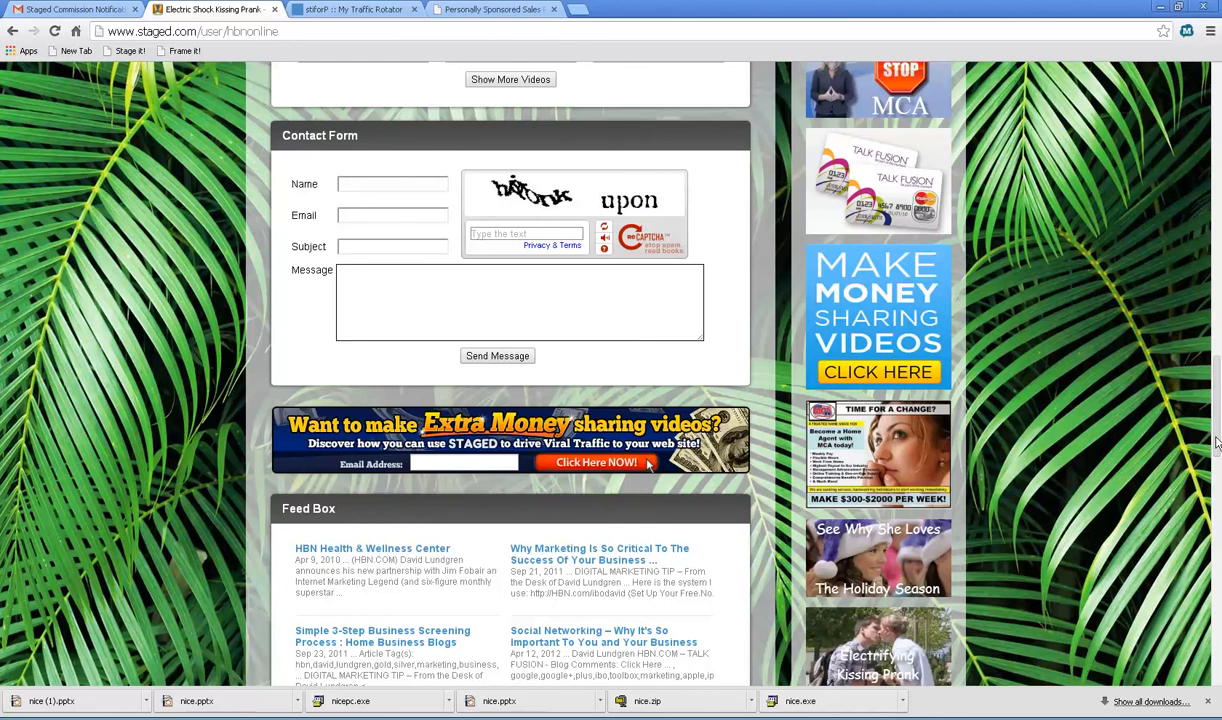
pyautogui.scroll(-3)
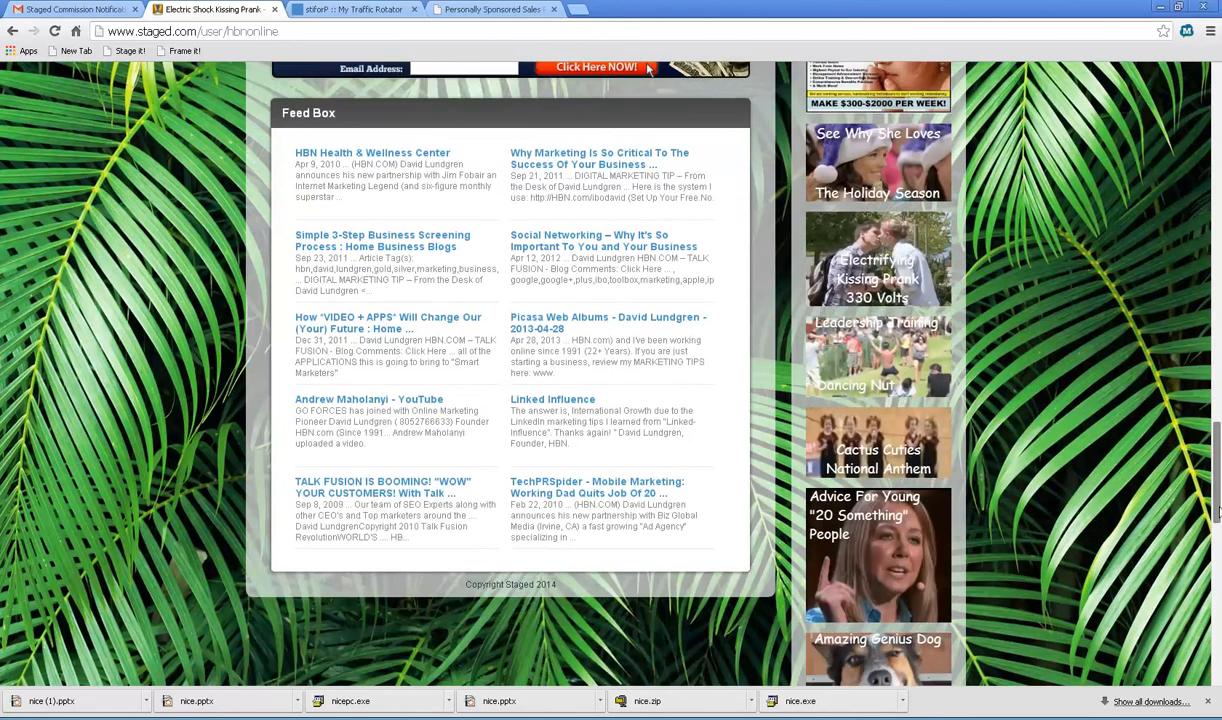
pyautogui.scroll(3)
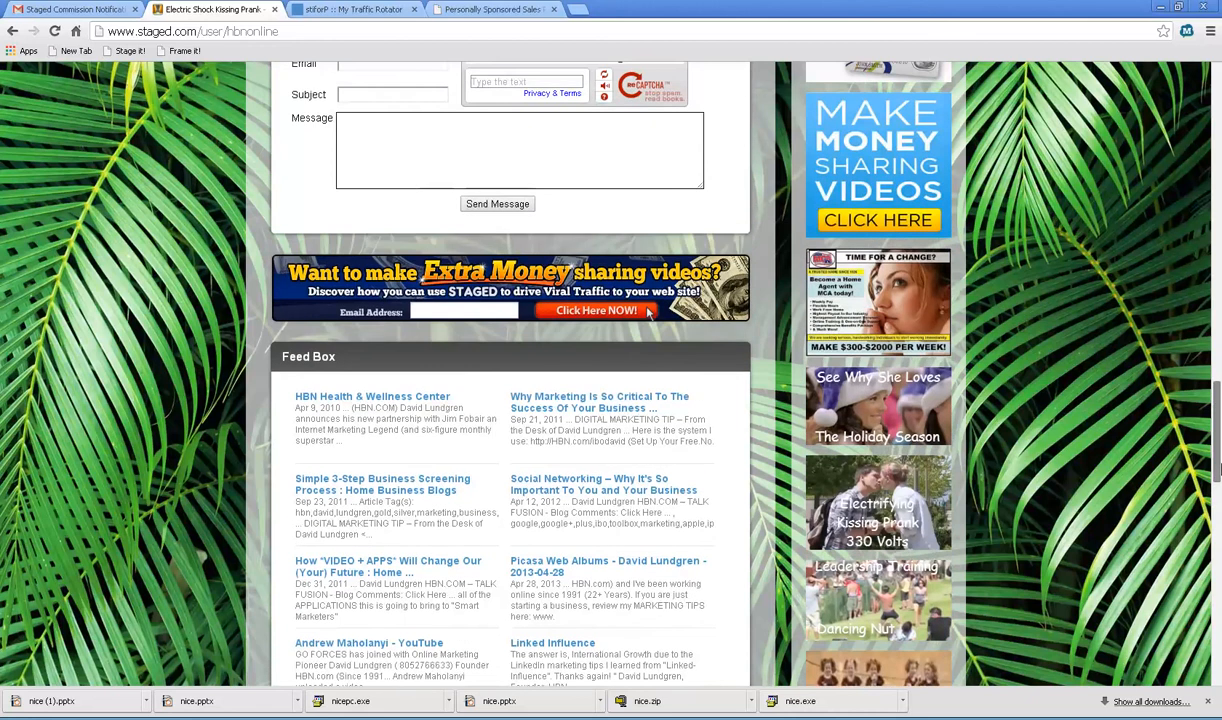
pyautogui.scroll(3)
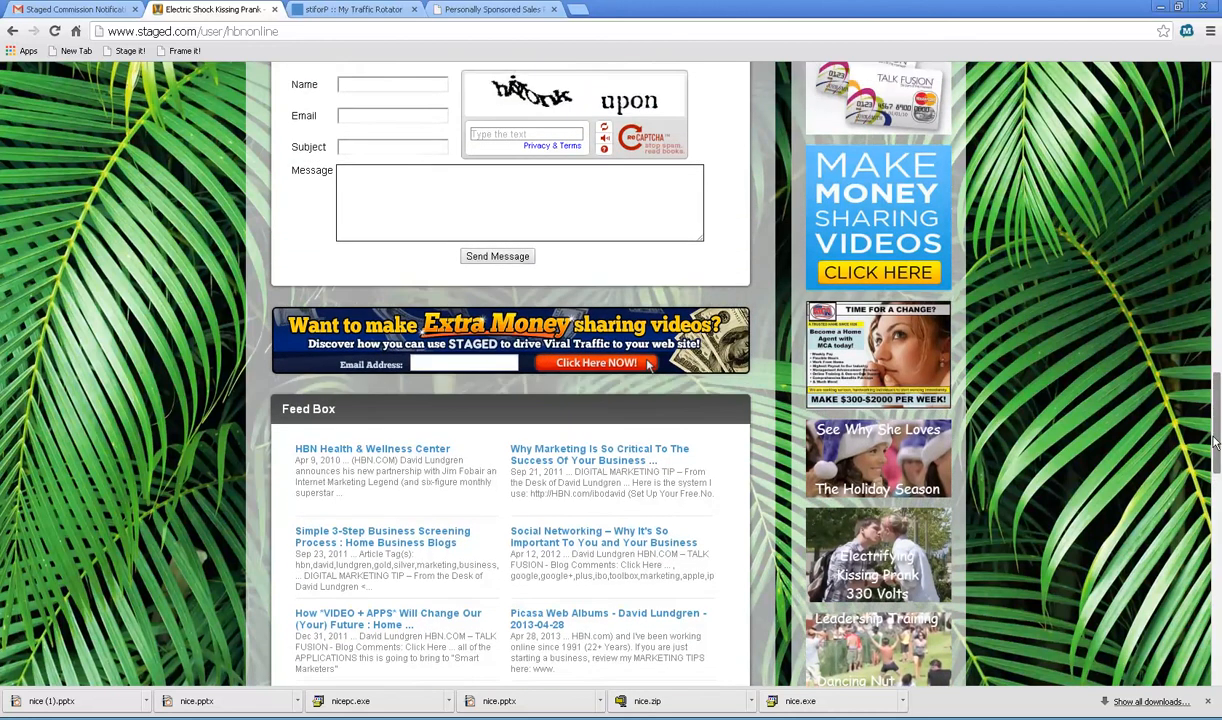
pyautogui.scroll(3)
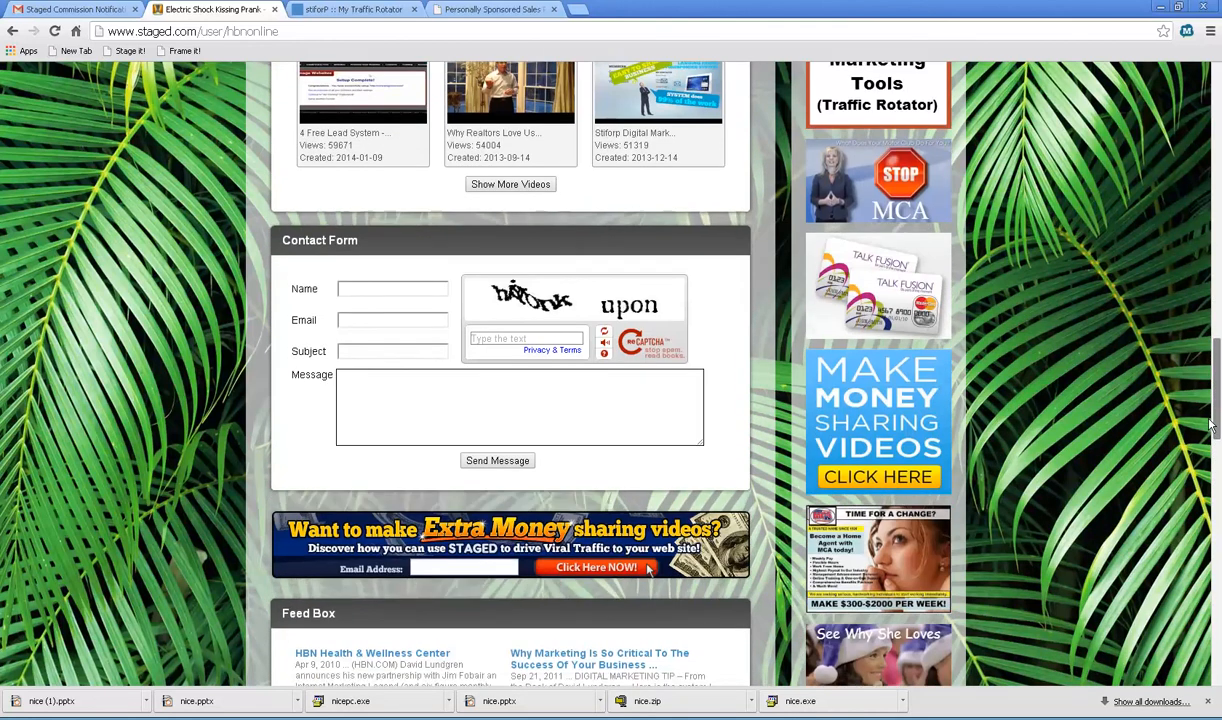
pyautogui.scroll(-3)
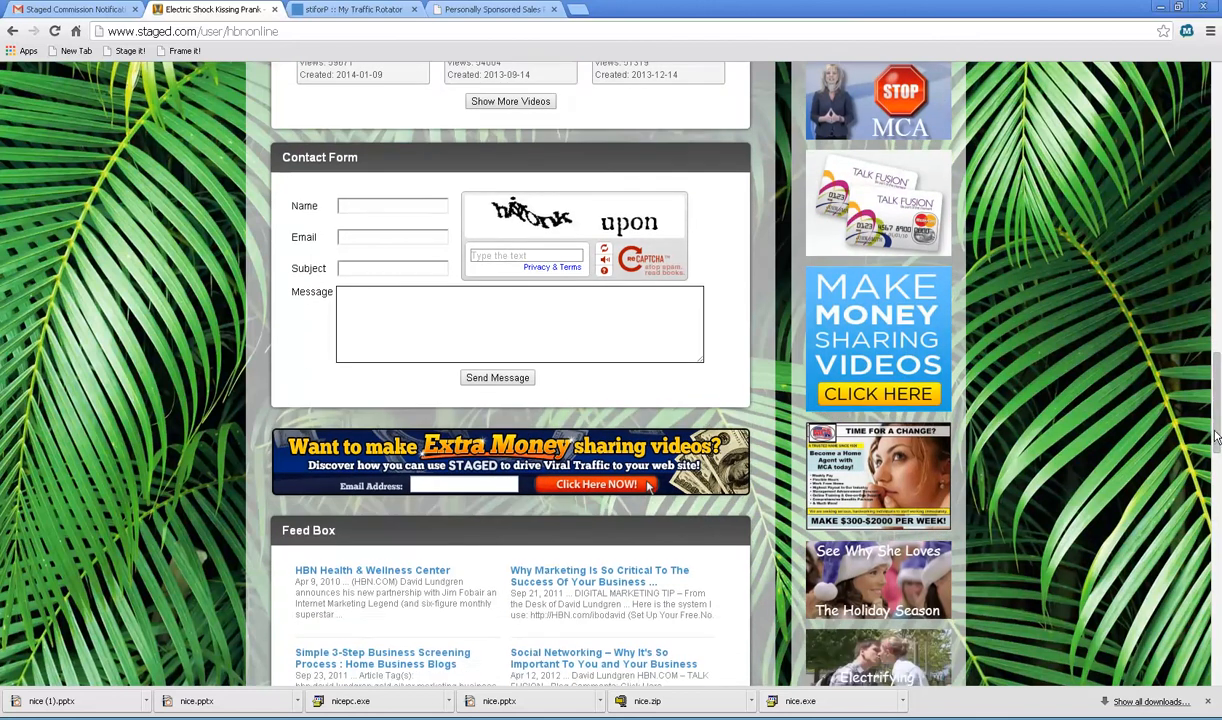
pyautogui.scroll(3)
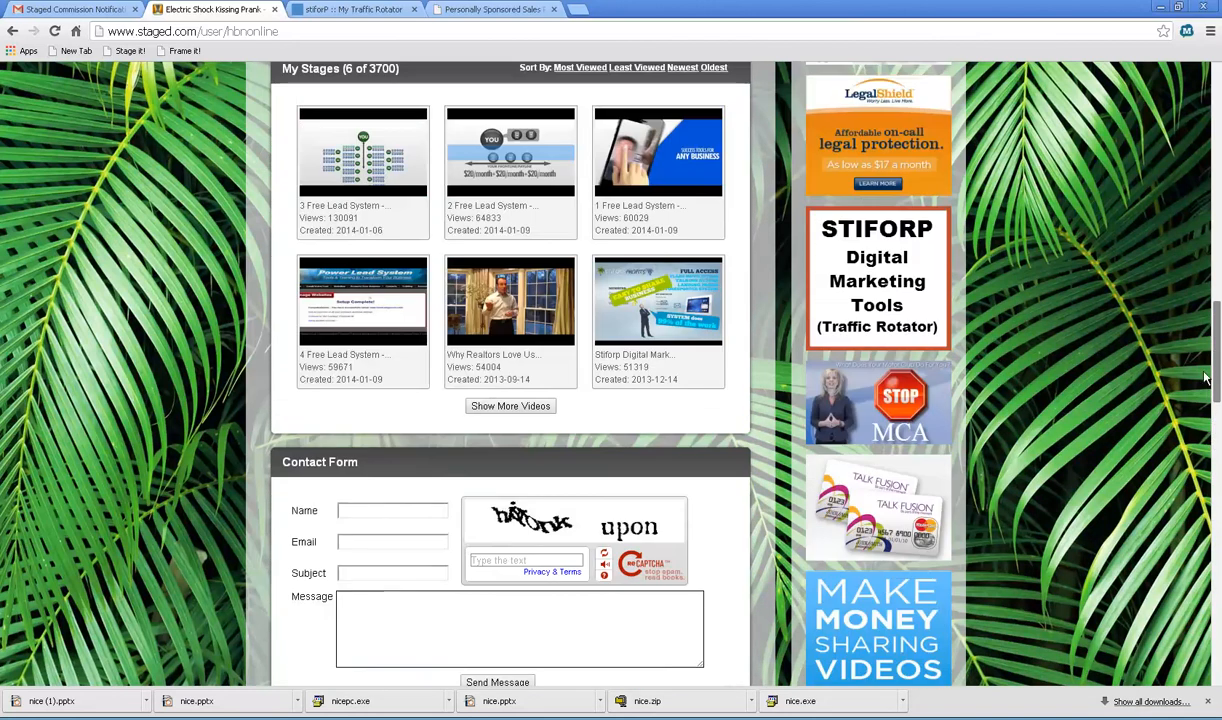
pyautogui.scroll(3)
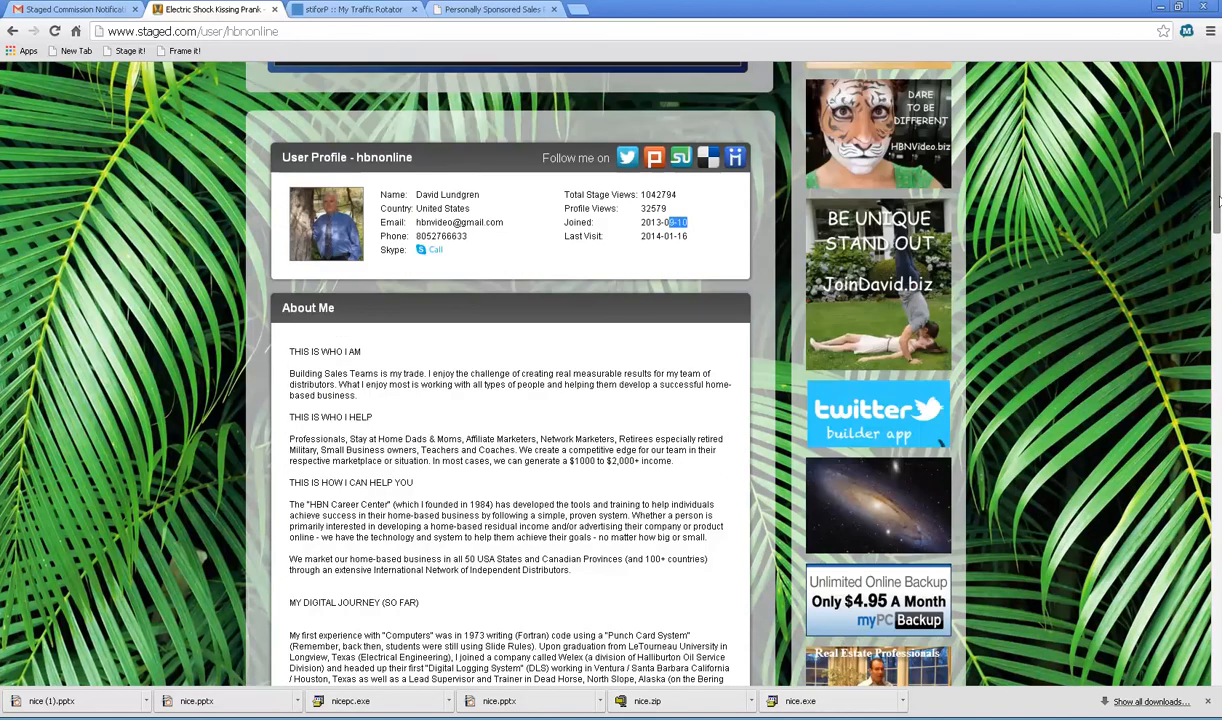
pyautogui.scroll(3)
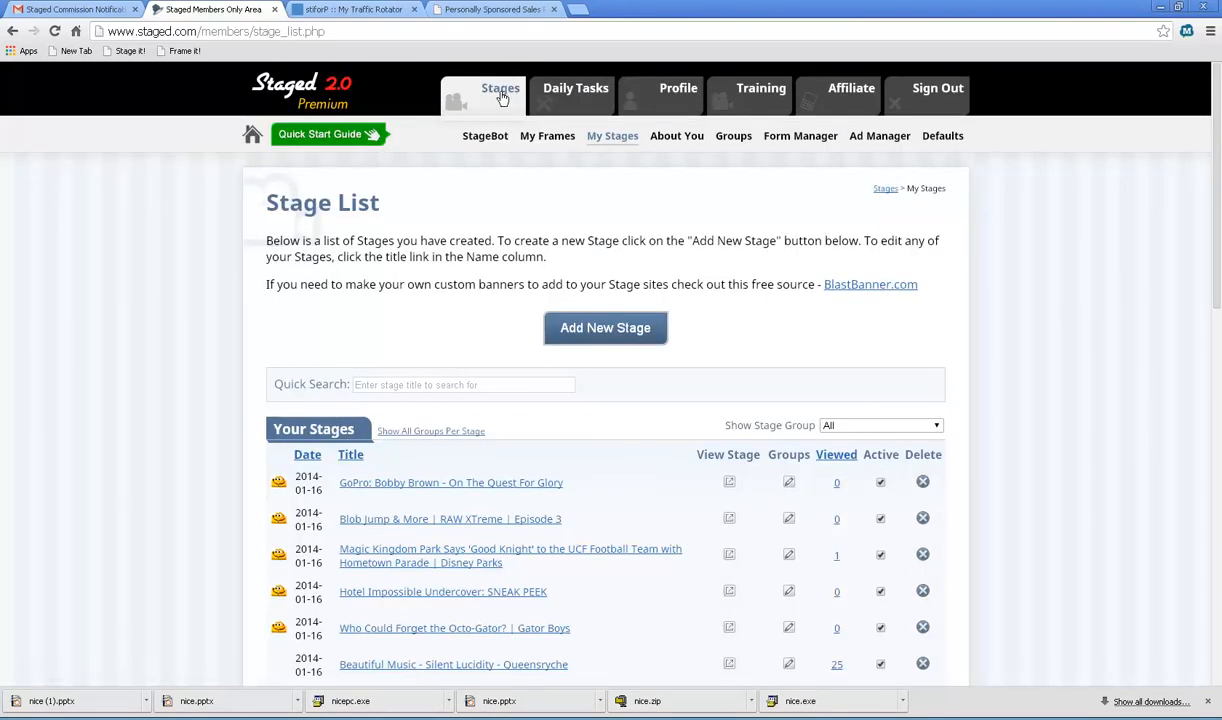
pyautogui.moveTo(676, 136)
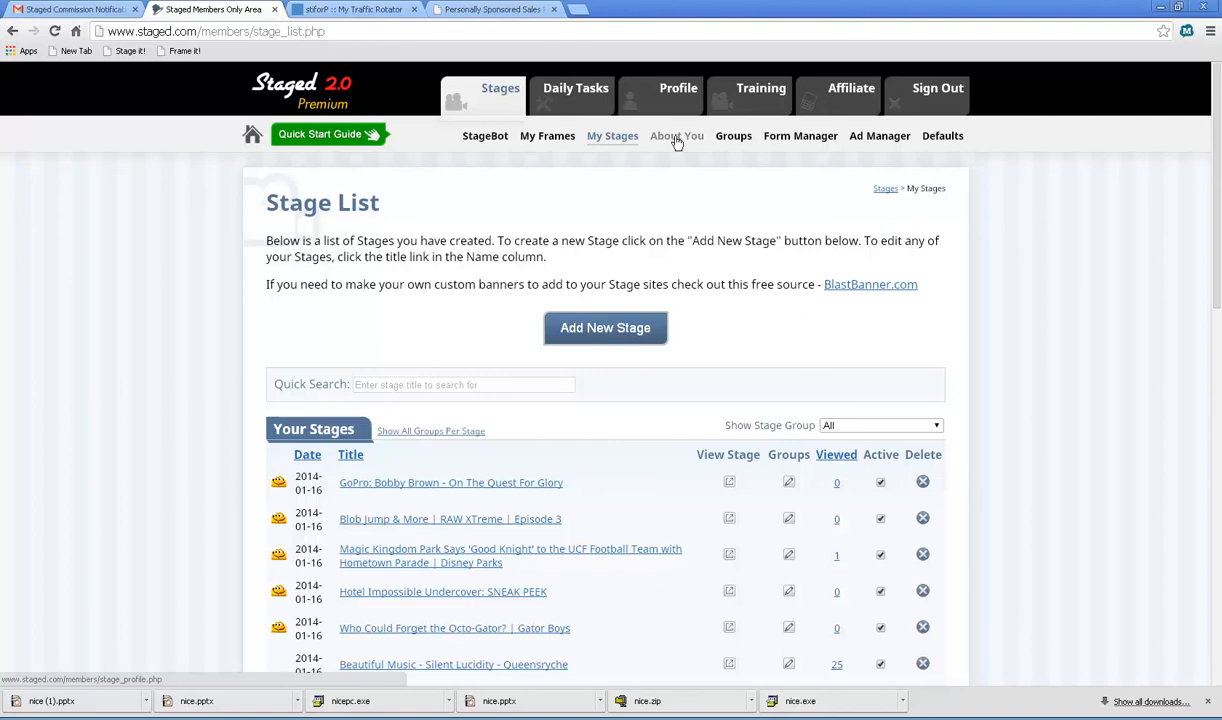
# Return to About You settings and scroll through details, About You text and Social Buttons
pyautogui.click(676, 136)
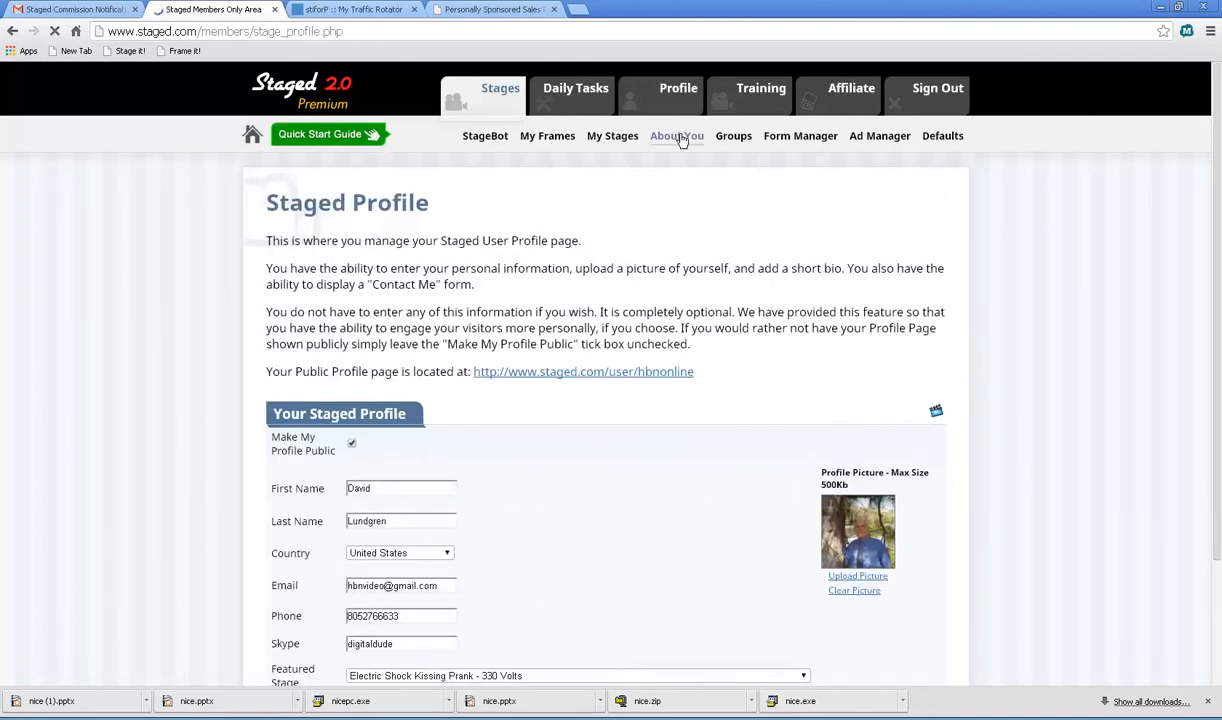
pyautogui.scroll(-3)
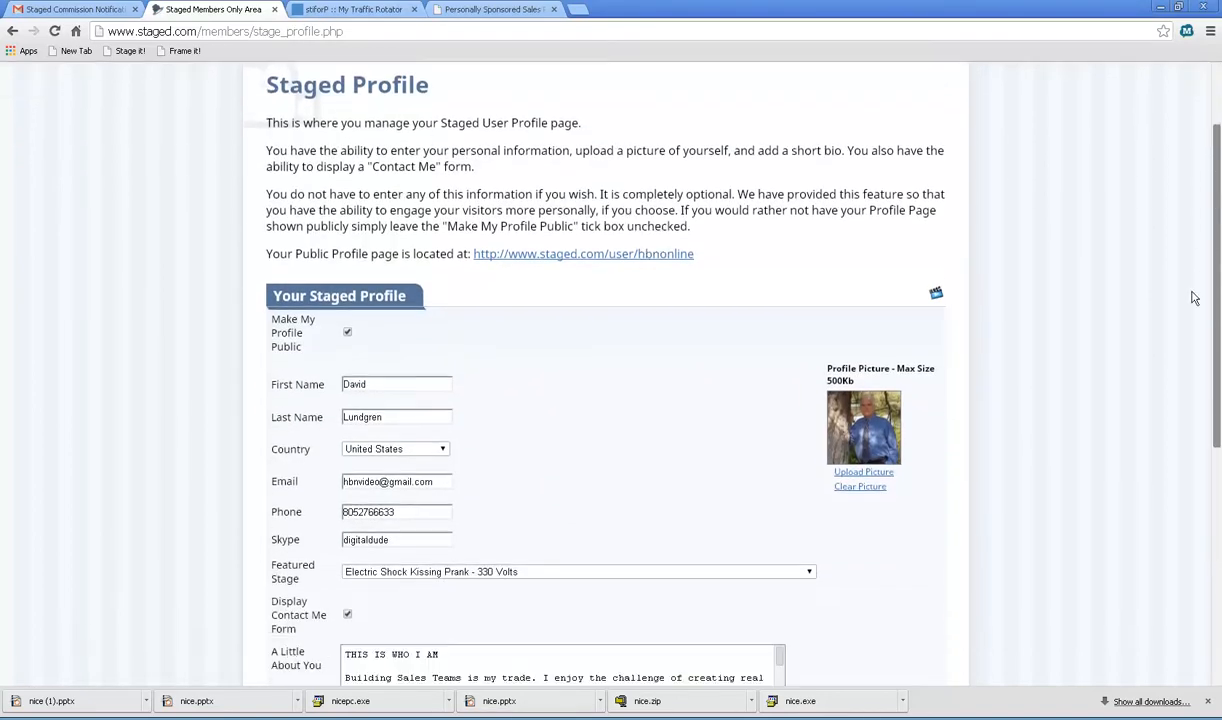
pyautogui.scroll(-3)
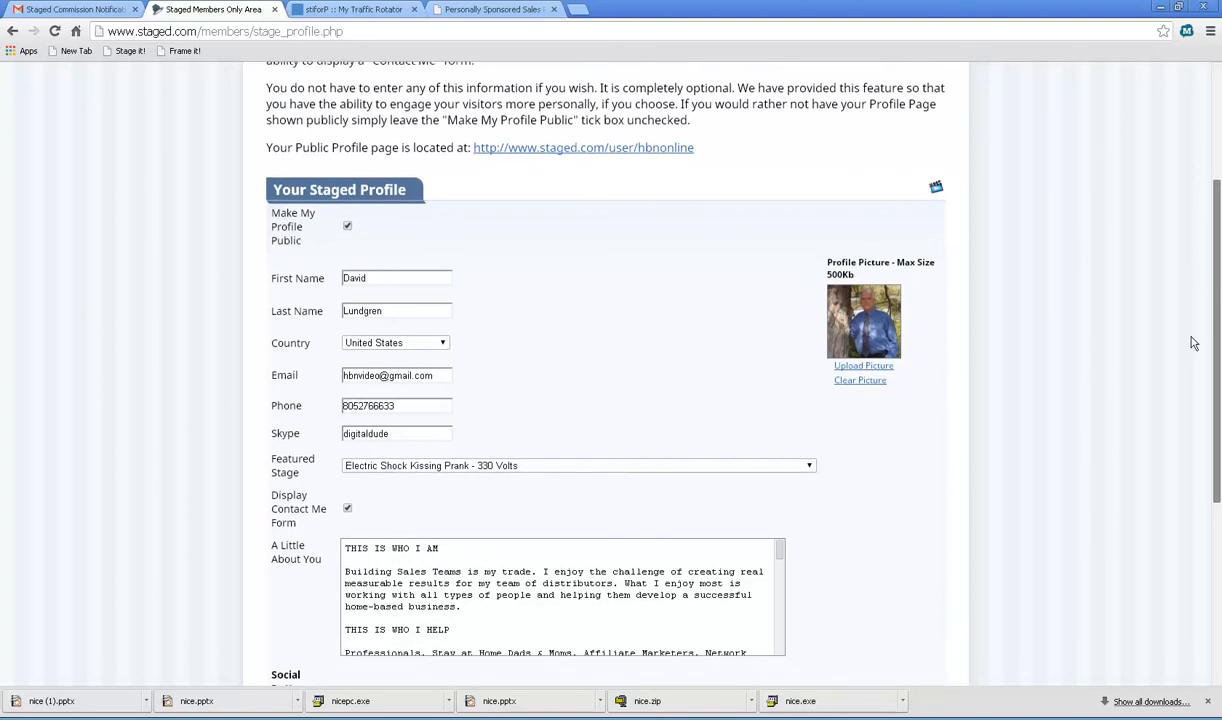
pyautogui.scroll(3)
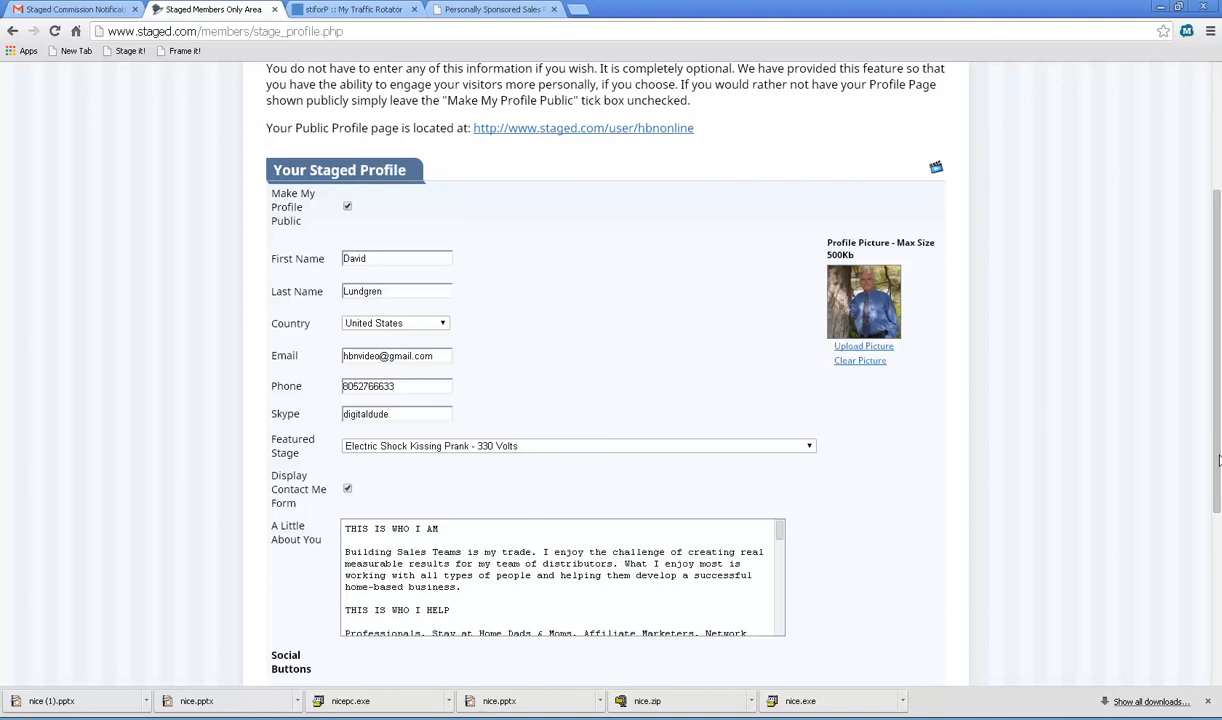
pyautogui.scroll(-3)
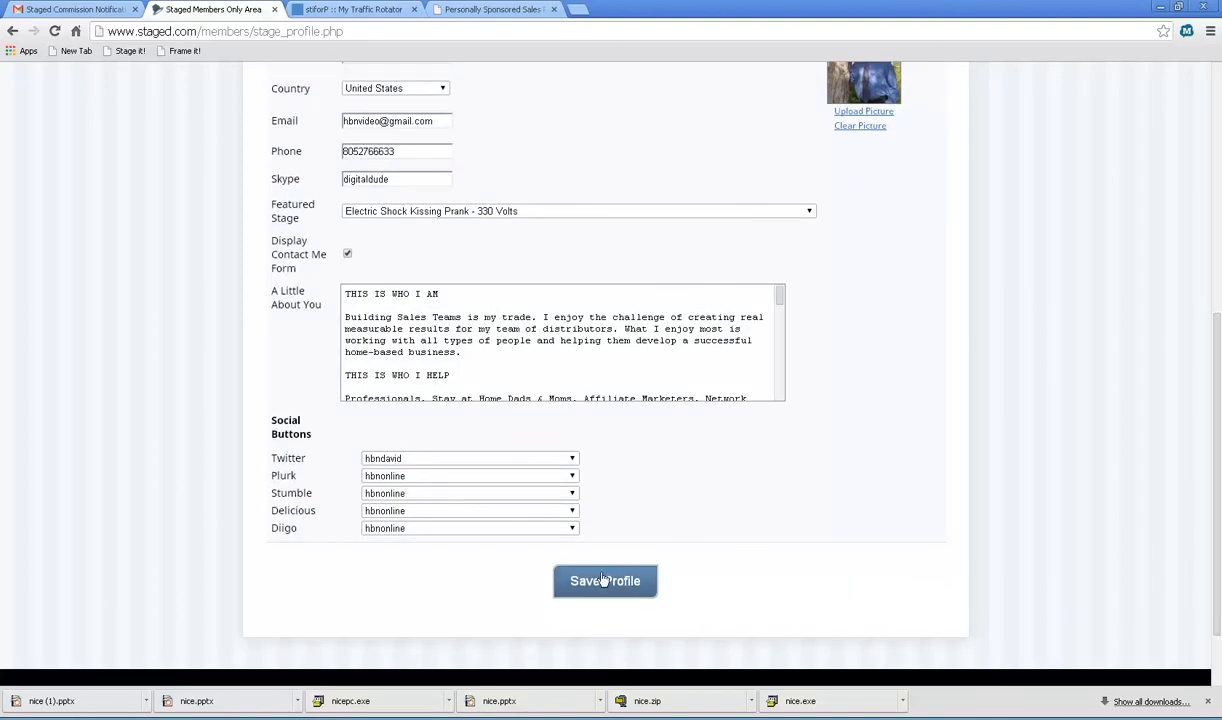
pyautogui.moveTo(604, 584)
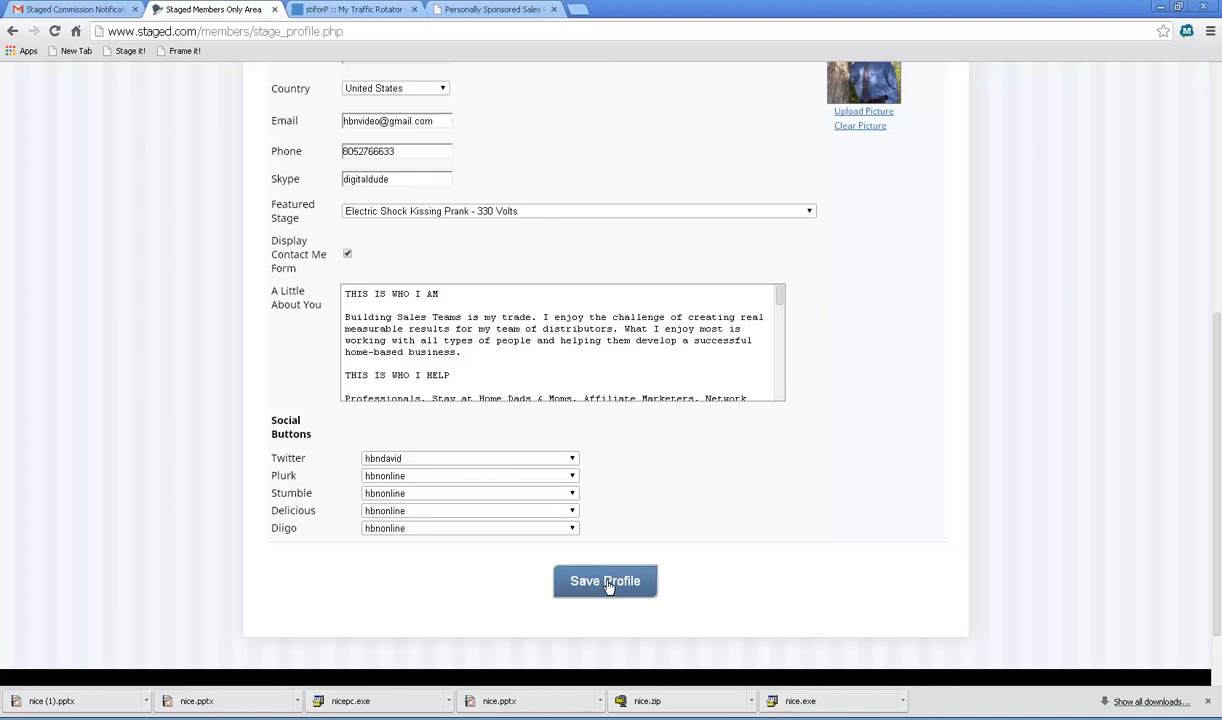
# Save the profile again so the UPDATE SUCCESSFUL message appears
pyautogui.click(604, 580)
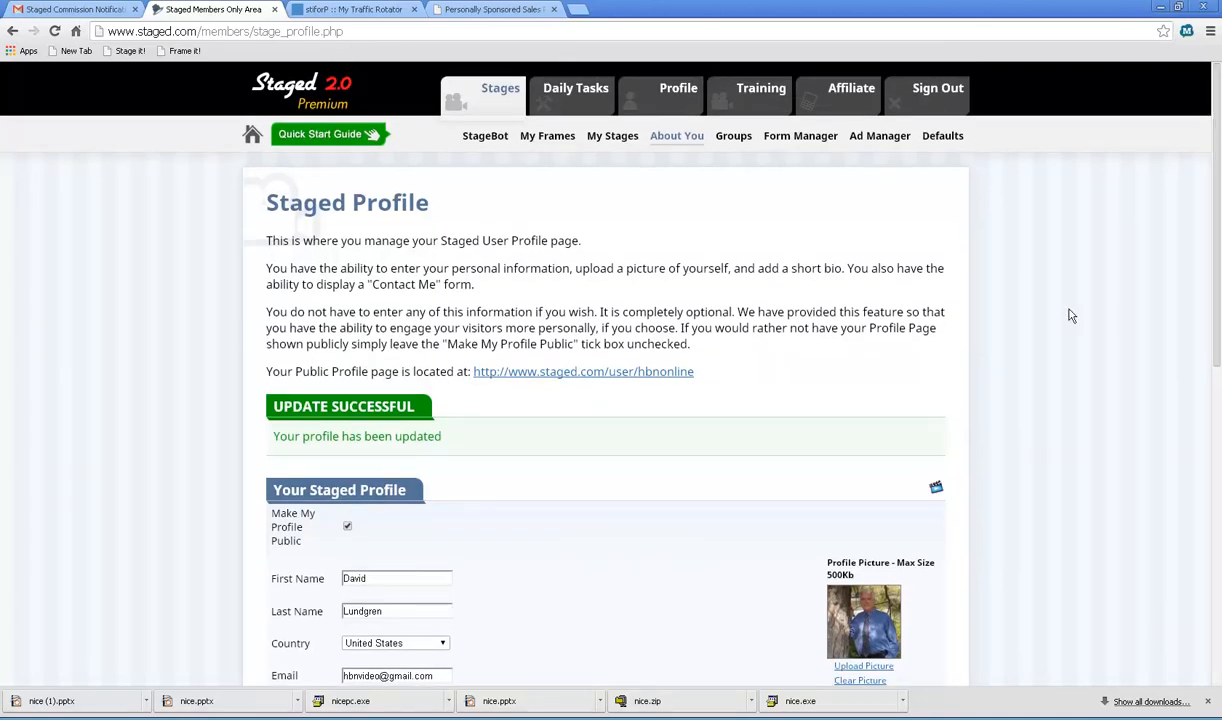
pyautogui.moveTo(1072, 324)
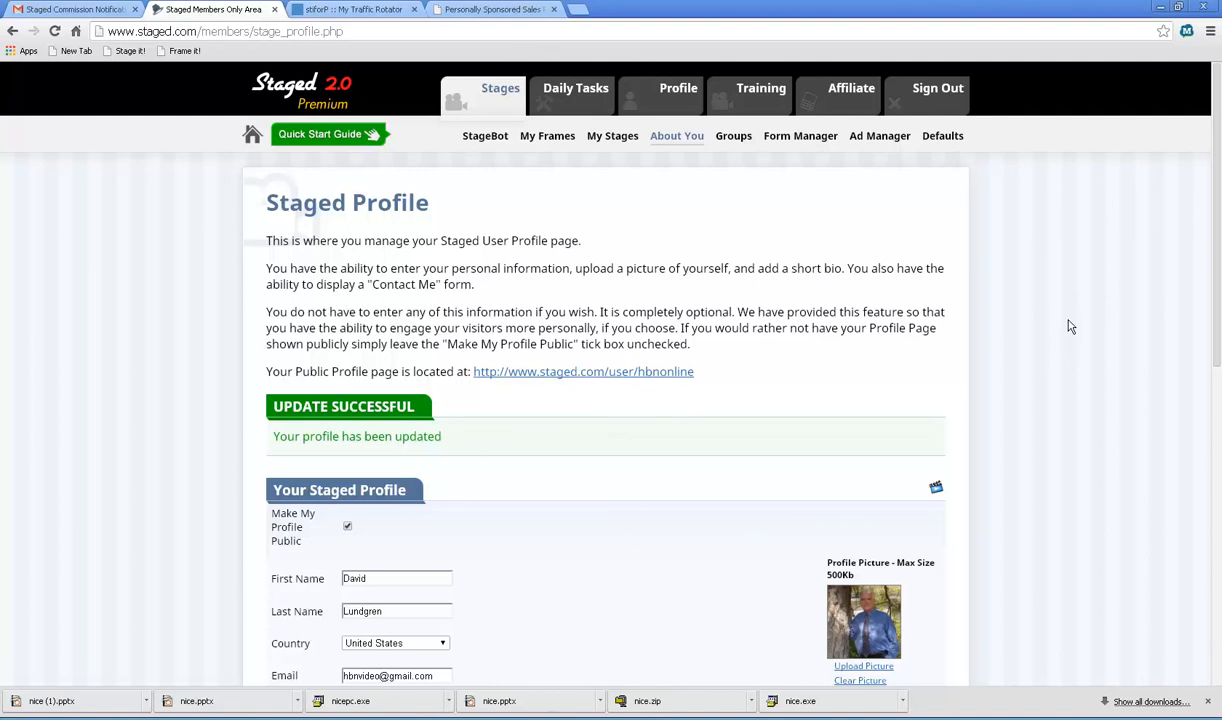
pyautogui.moveTo(1120, 344)
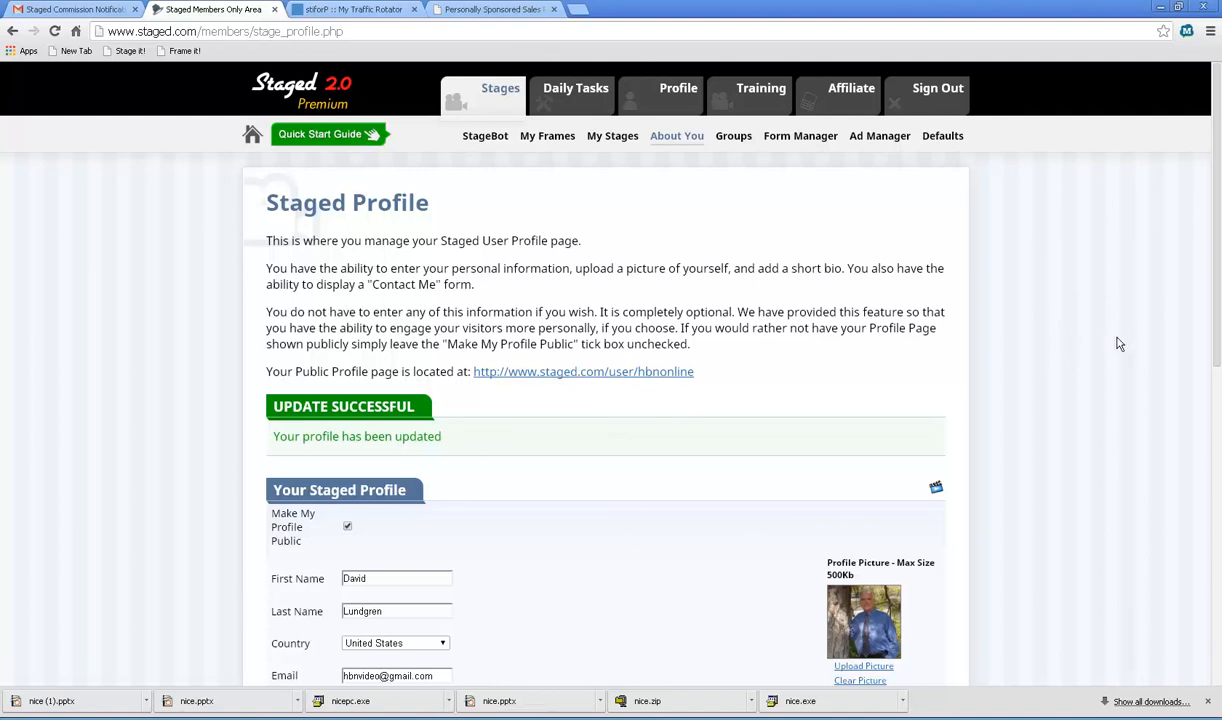